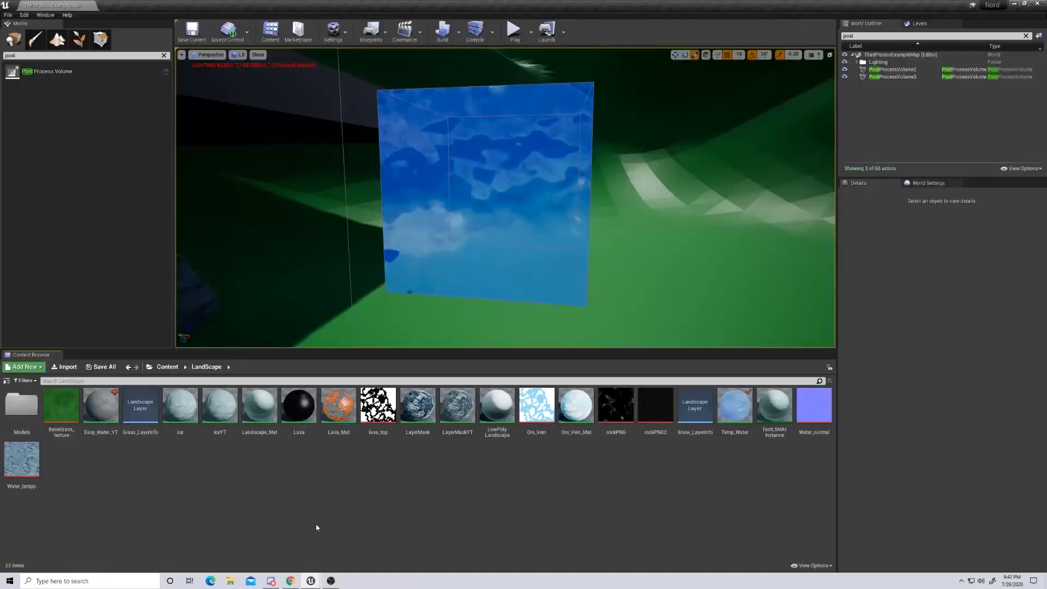
mouse_move(101, 408)
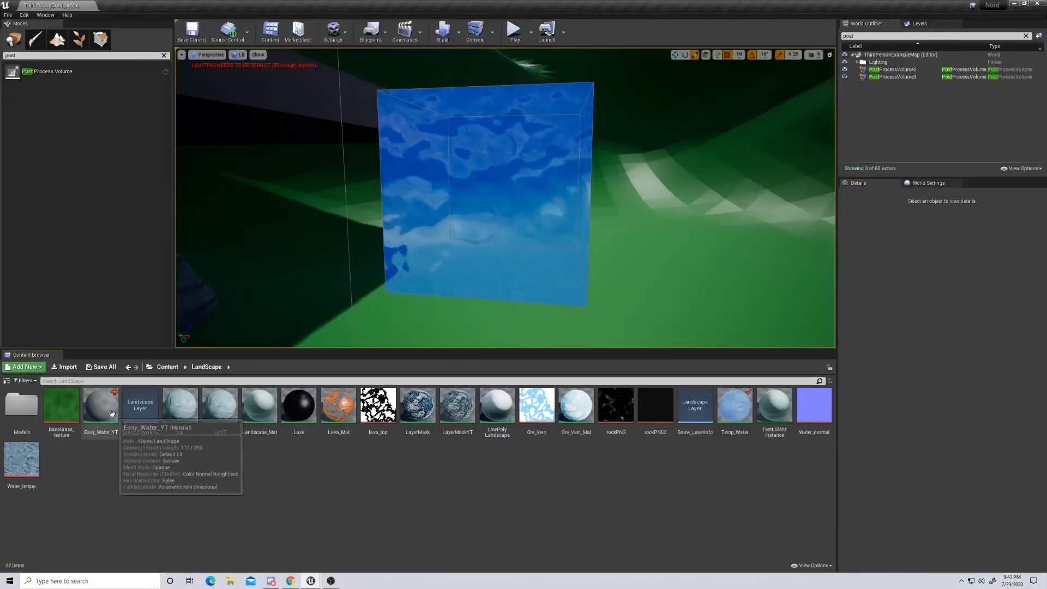
- Open the Easy_Water_YT material from the Content Browser in the Material Editor
click(100, 405)
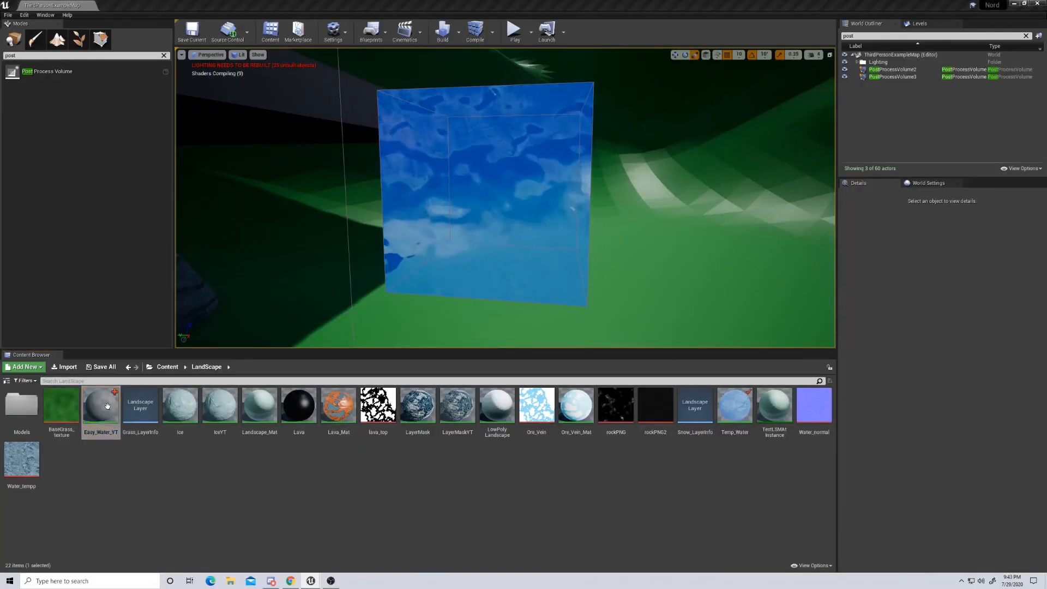
double_click(101, 406)
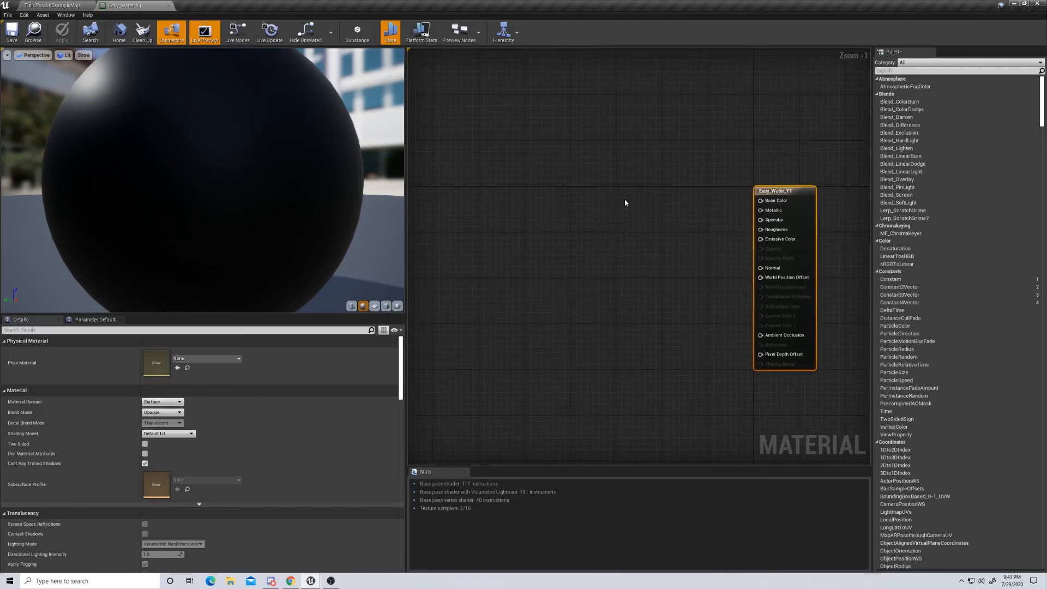
mouse_move(393, 177)
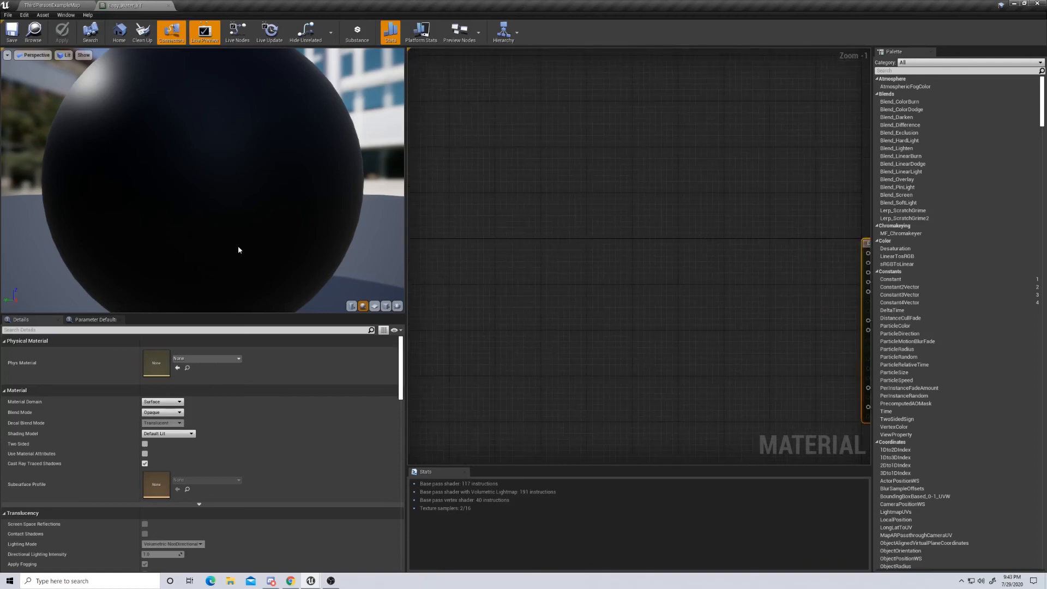
mouse_move(615, 188)
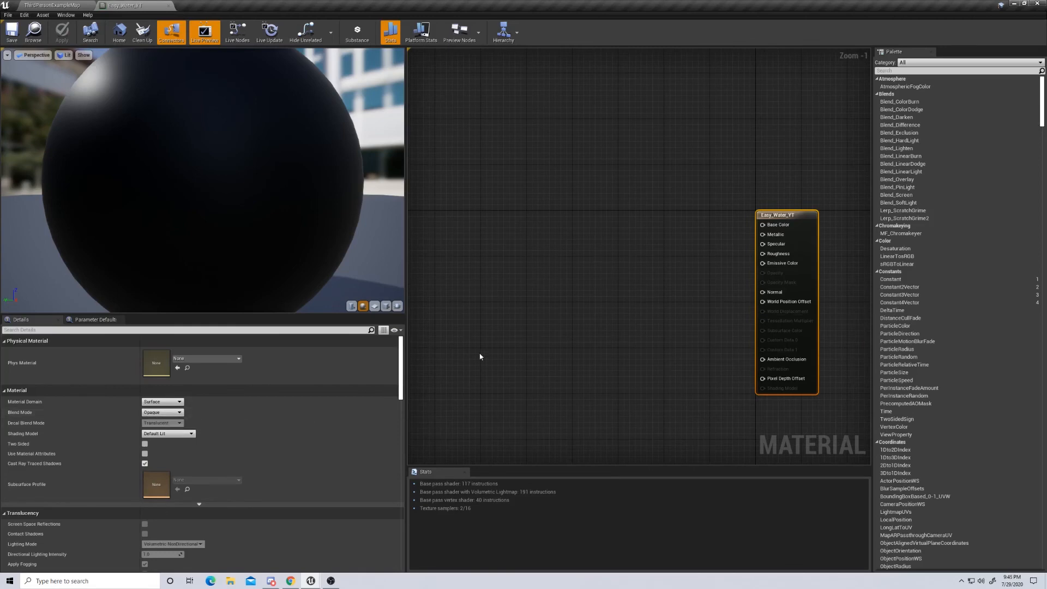
mouse_move(162, 412)
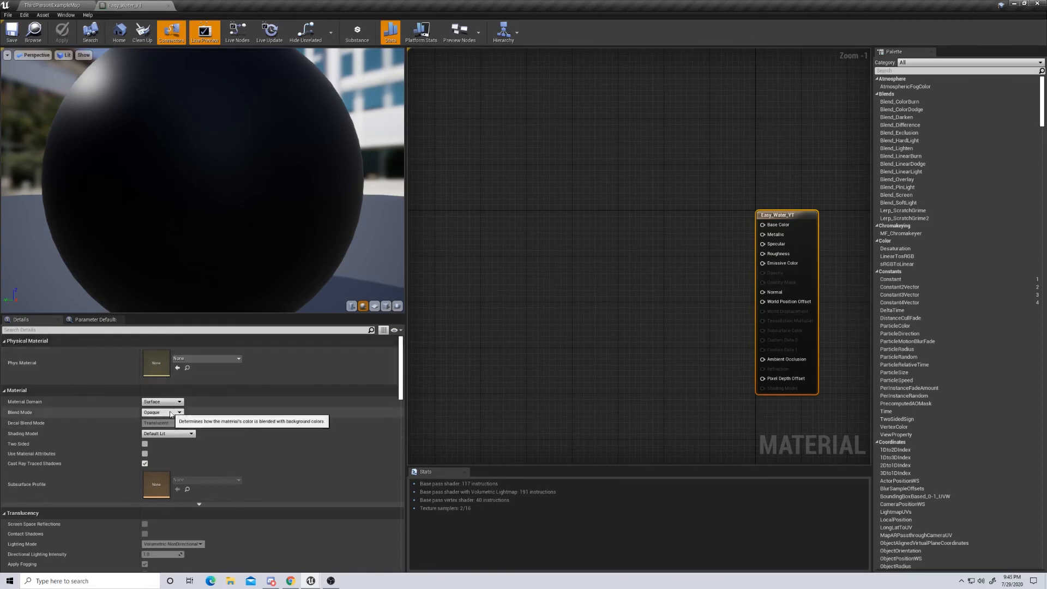
mouse_move(168, 432)
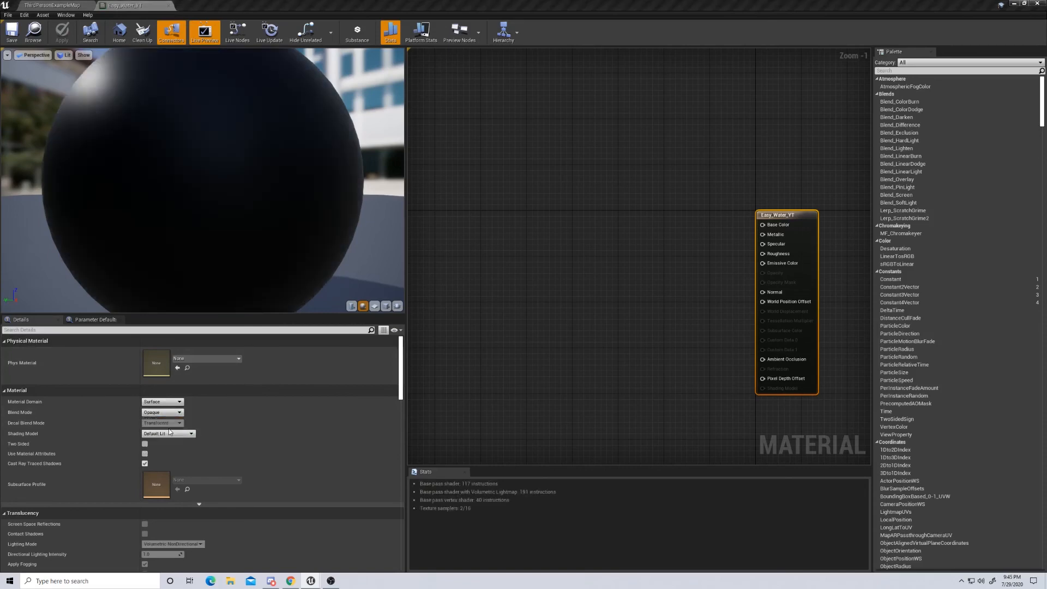
- Set Blend Mode to Translucent and Translucency Lighting Mode to Surface TranslucencyVolume
click(162, 412)
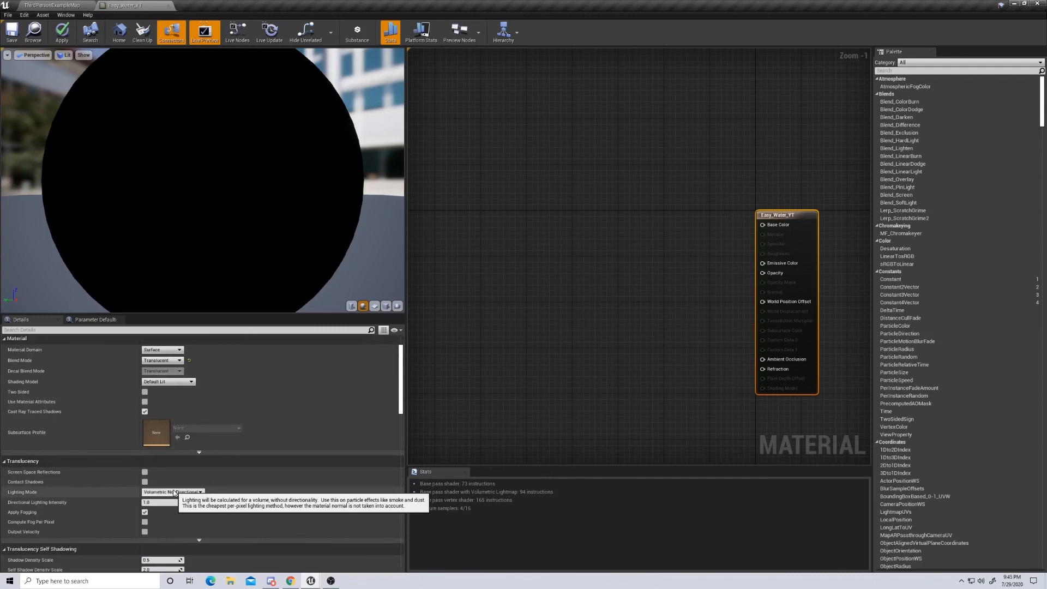
click(172, 492)
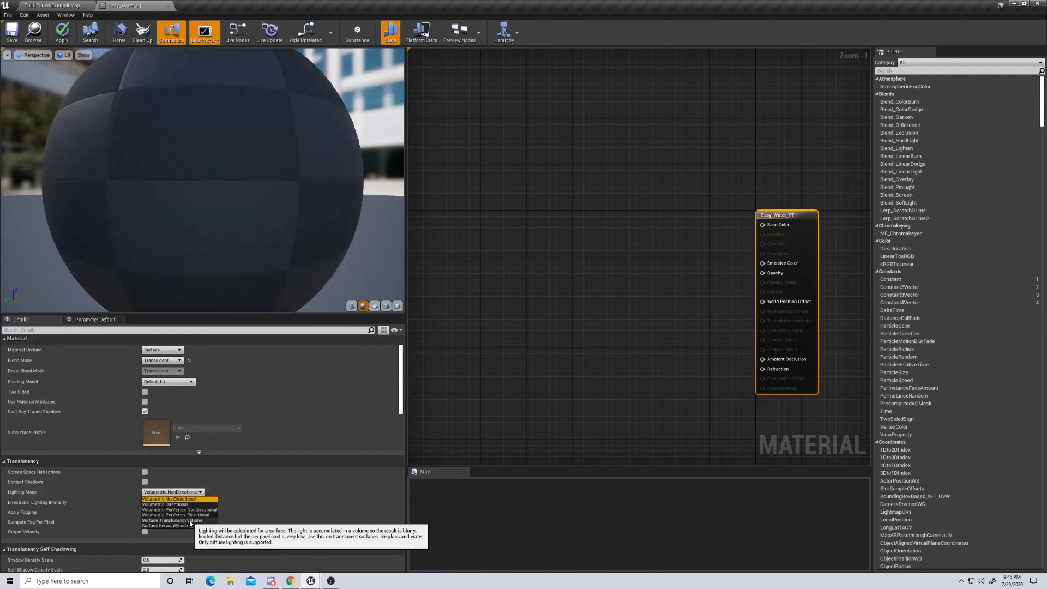
click(171, 520)
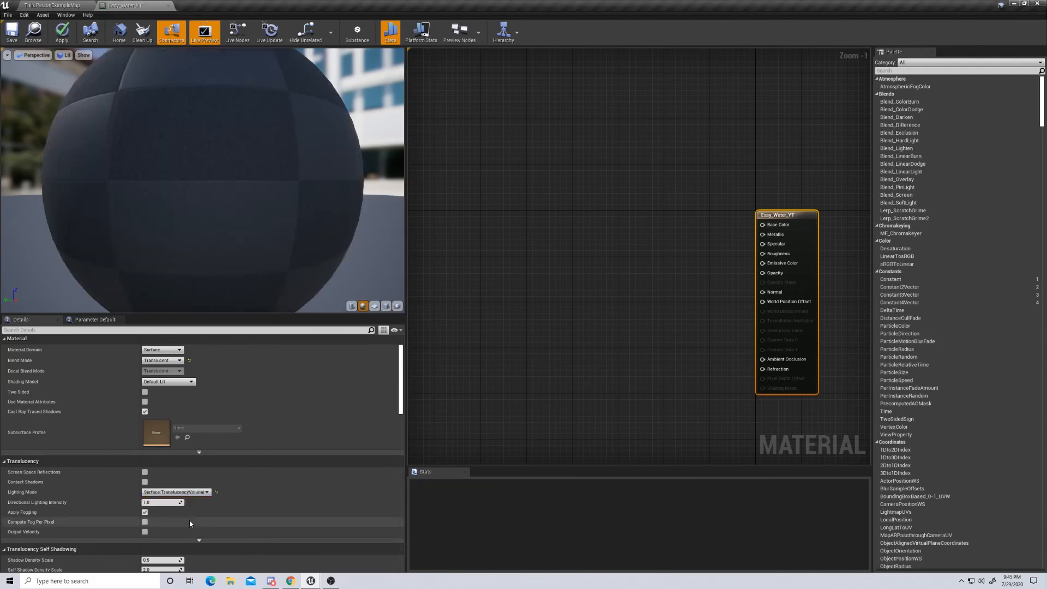
mouse_move(773, 200)
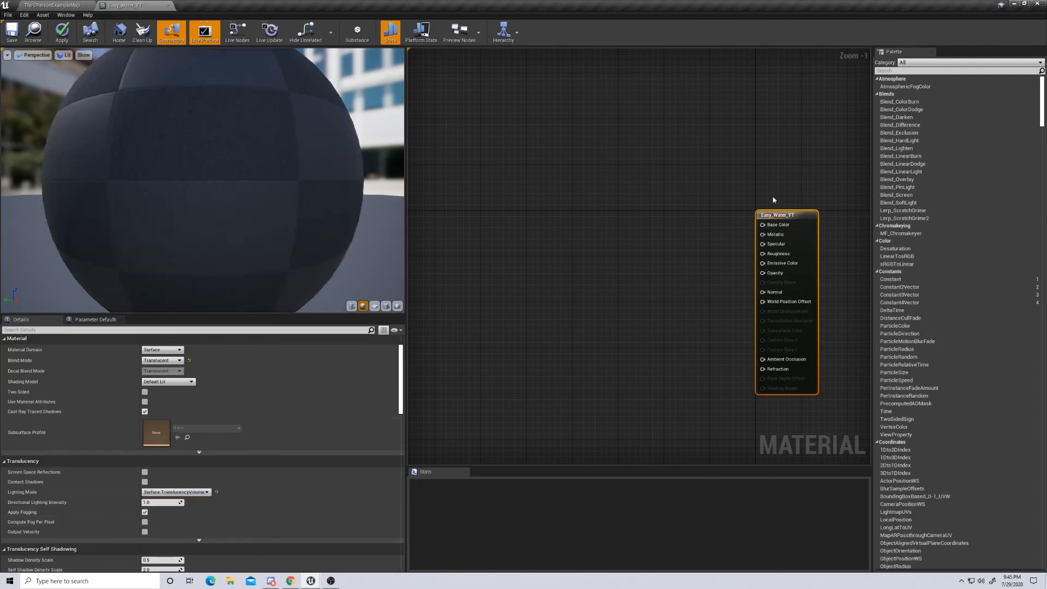
mouse_move(771, 273)
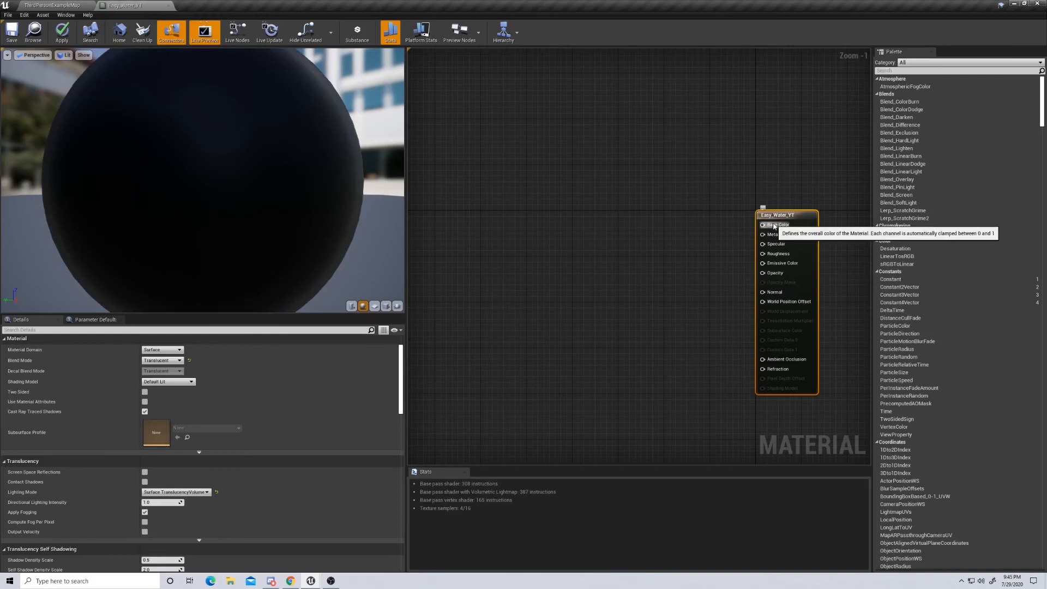
mouse_move(460, 141)
text(ax)
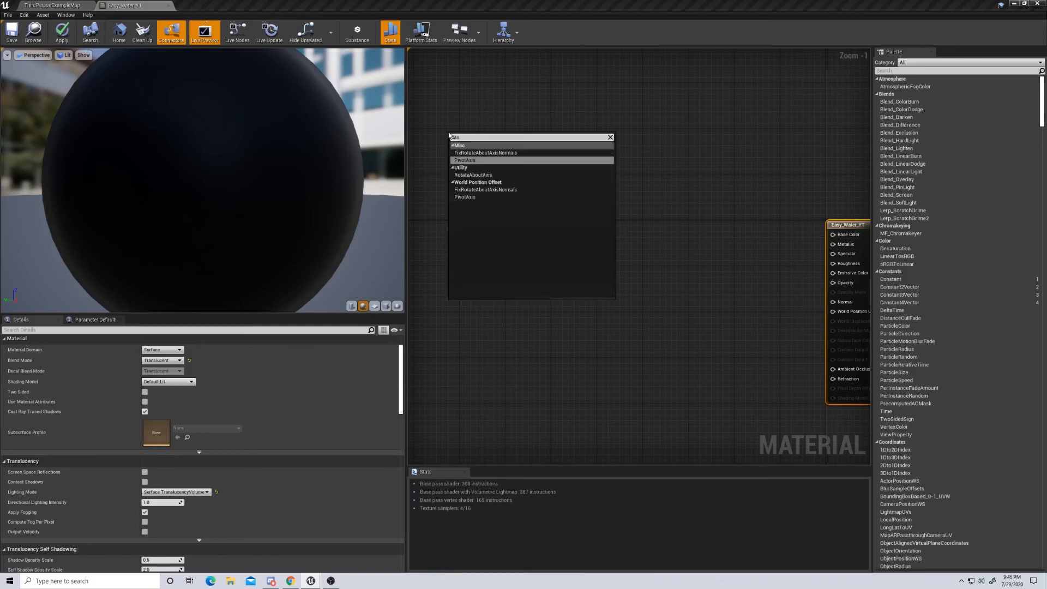
- Add a Texture Sample node and a Camera Vector feeding a Transform Vector node
text(textures)
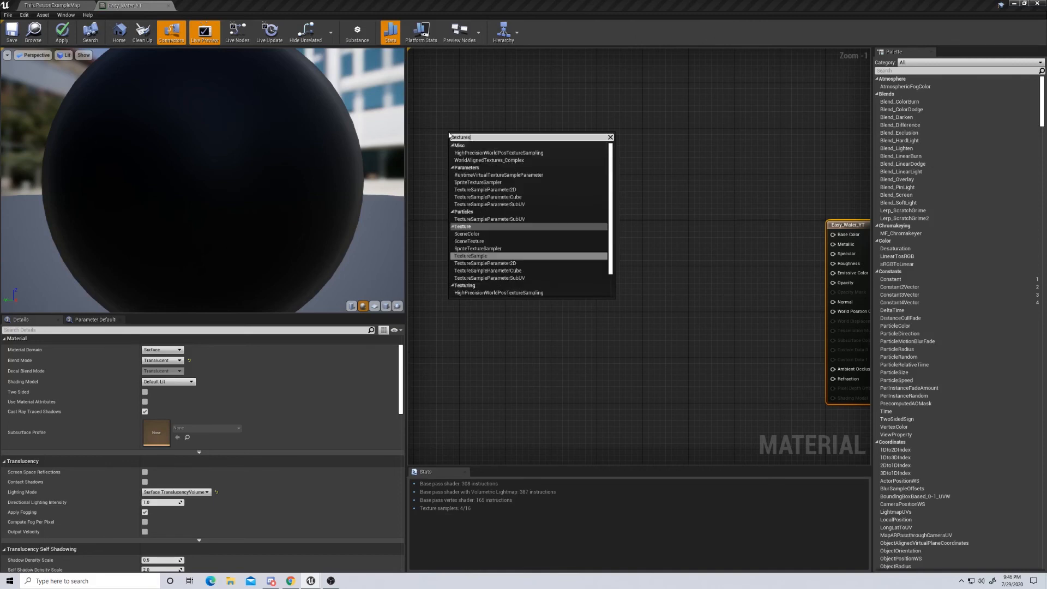
click(471, 256)
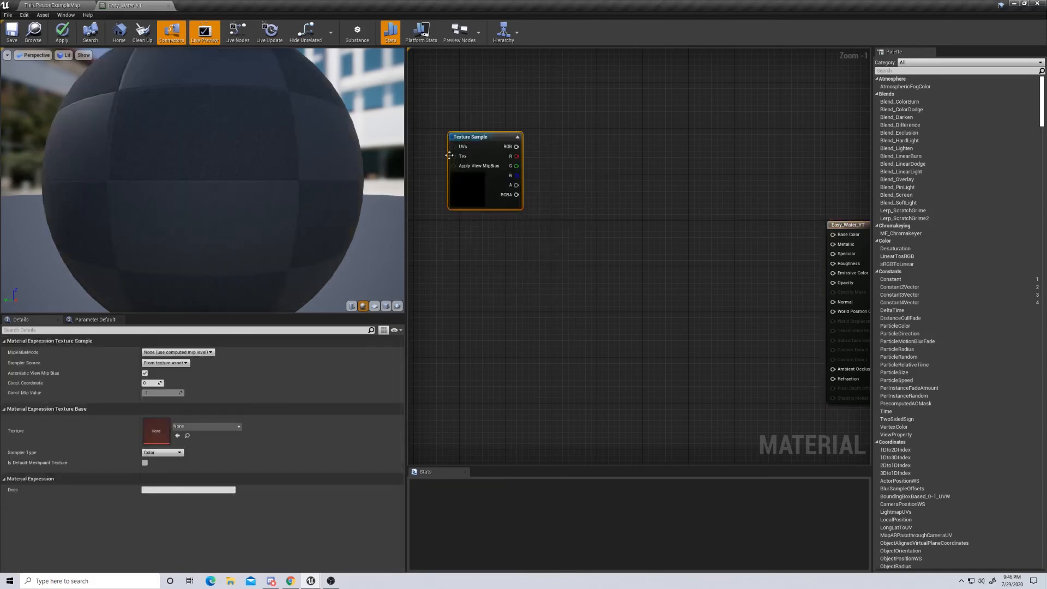
mouse_move(477, 320)
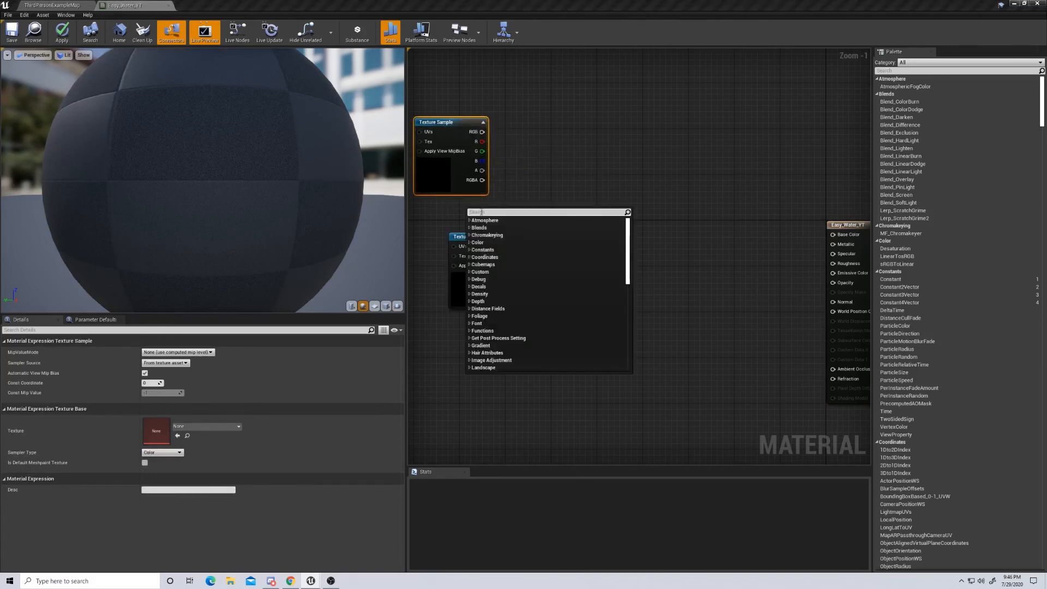
text(camera)
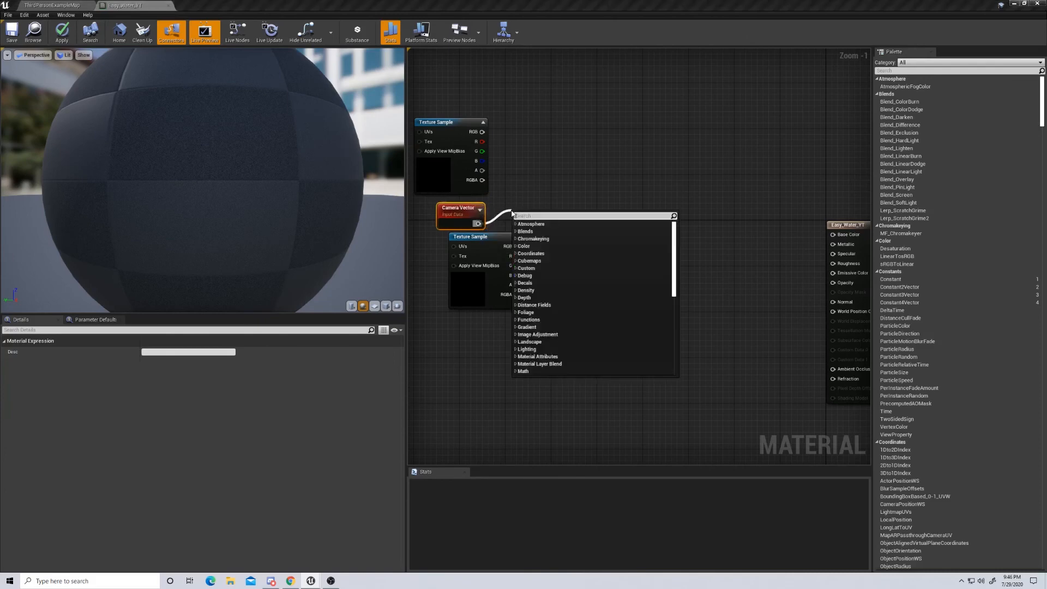
click(530, 224)
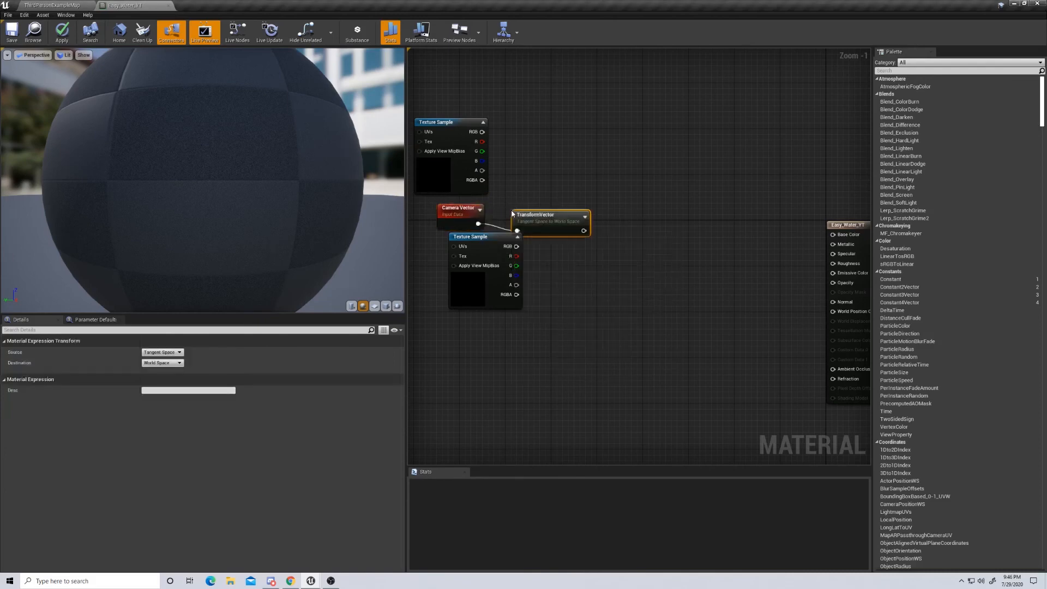
mouse_move(530, 208)
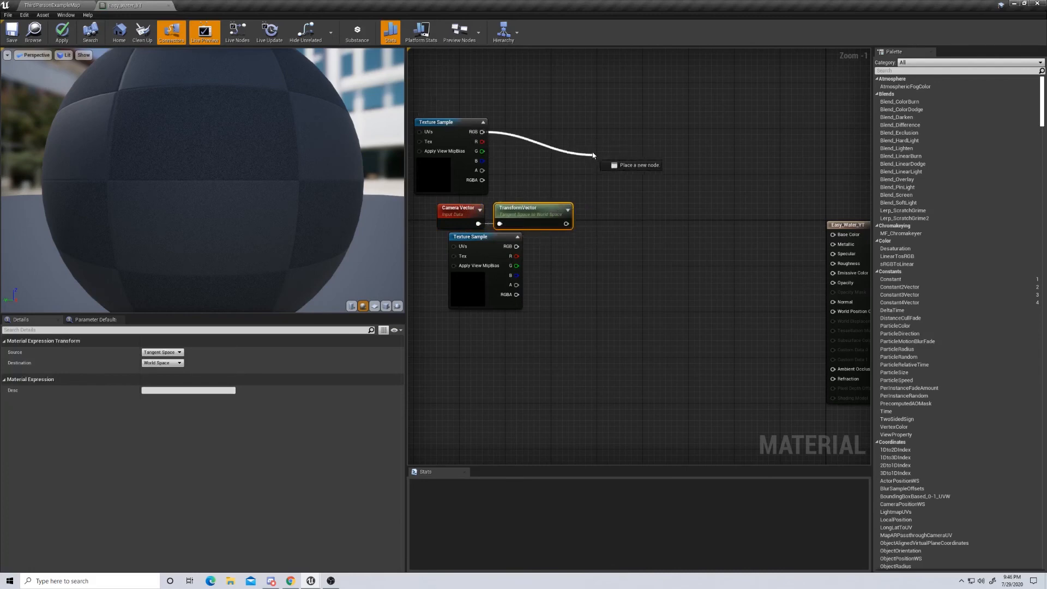
mouse_move(576, 146)
text(cus)
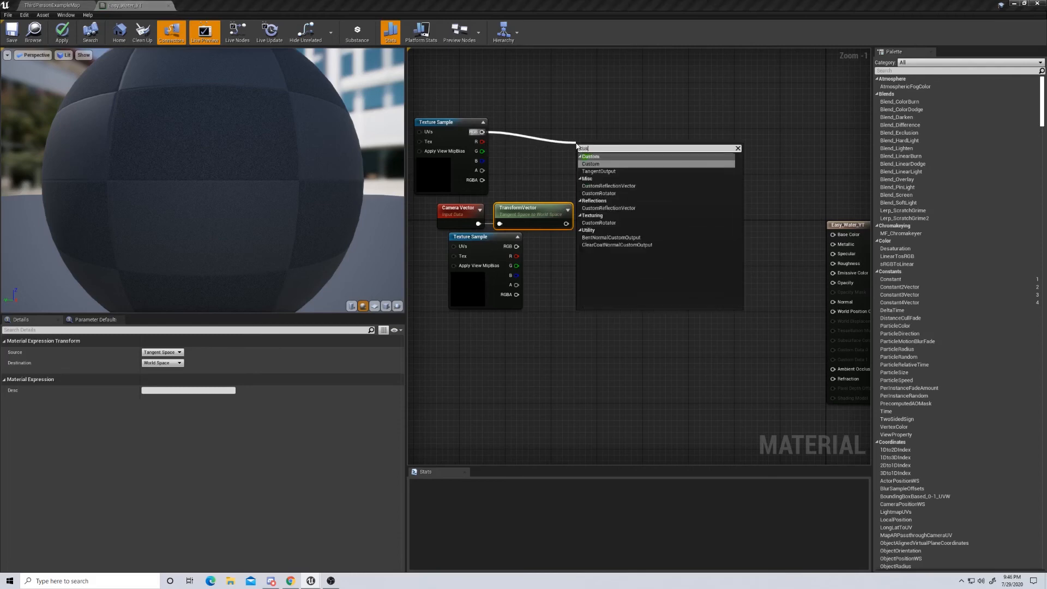
mouse_move(608, 185)
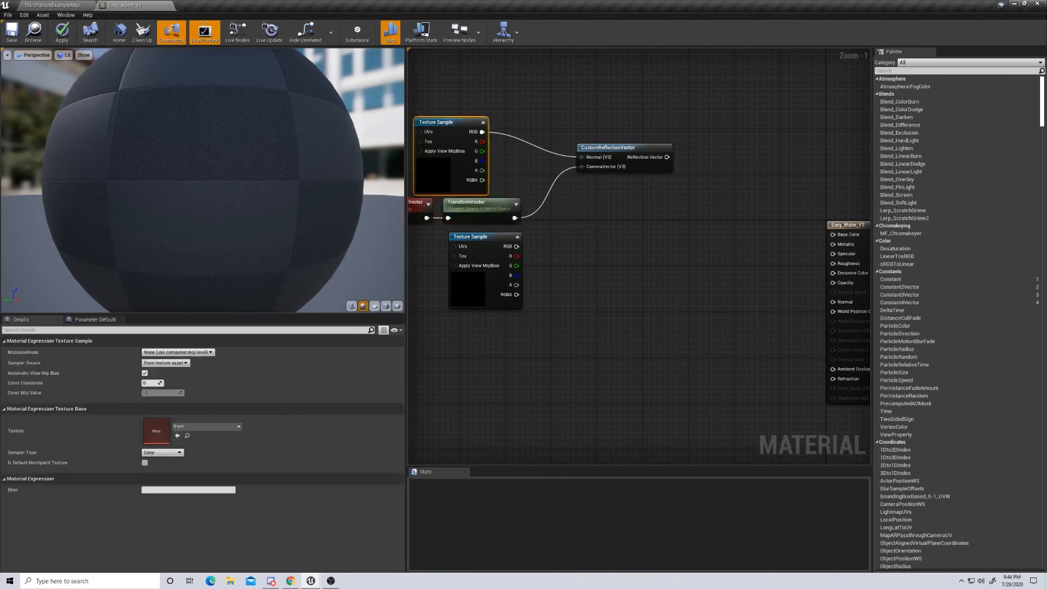
mouse_move(181, 426)
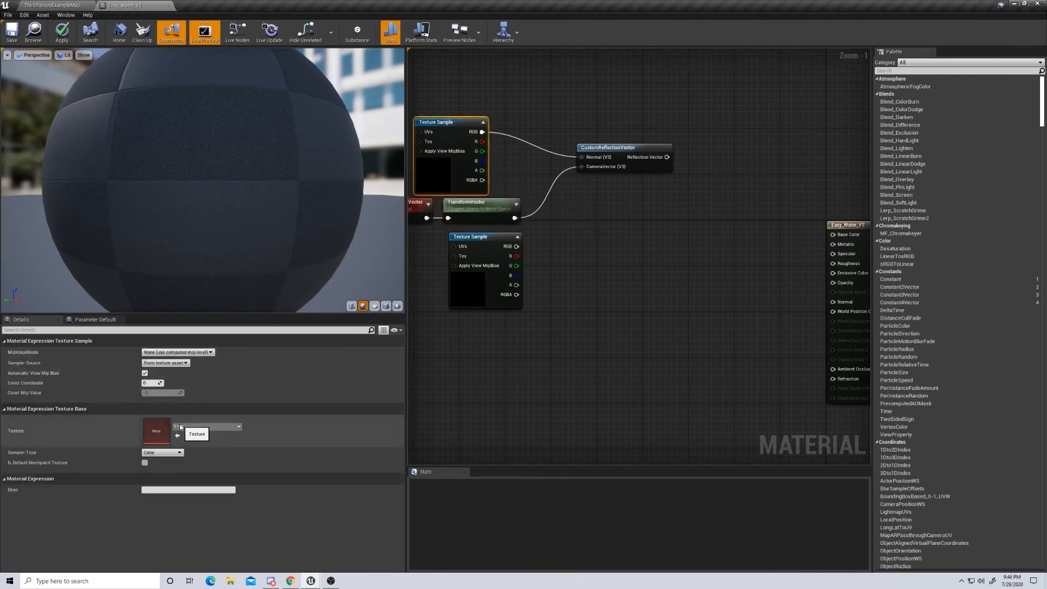
- Assign the Water_normal texture to the reflection vector's Texture Sample
click(238, 426)
text(water)
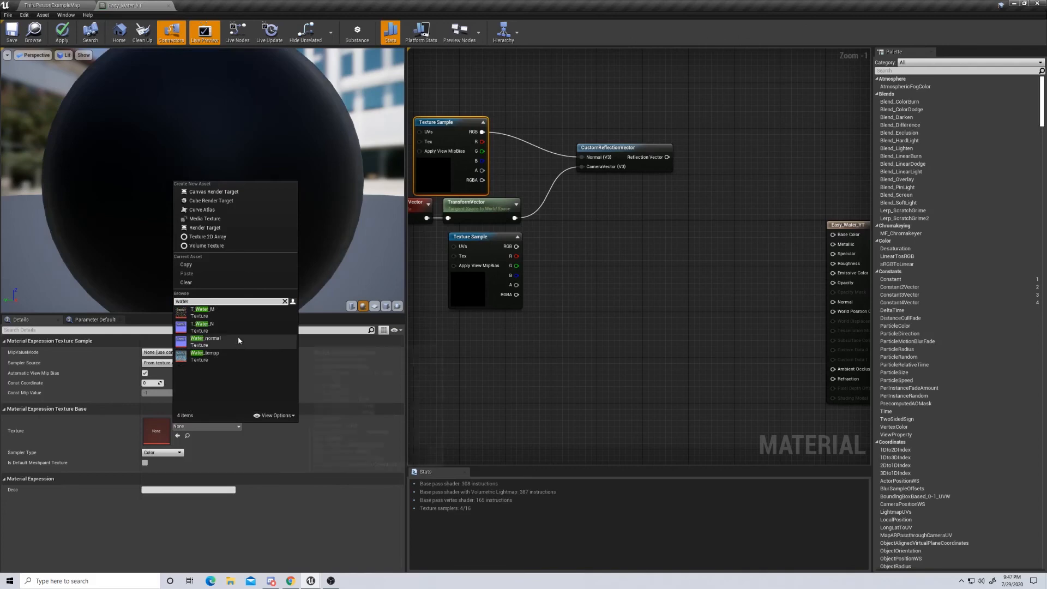
click(205, 341)
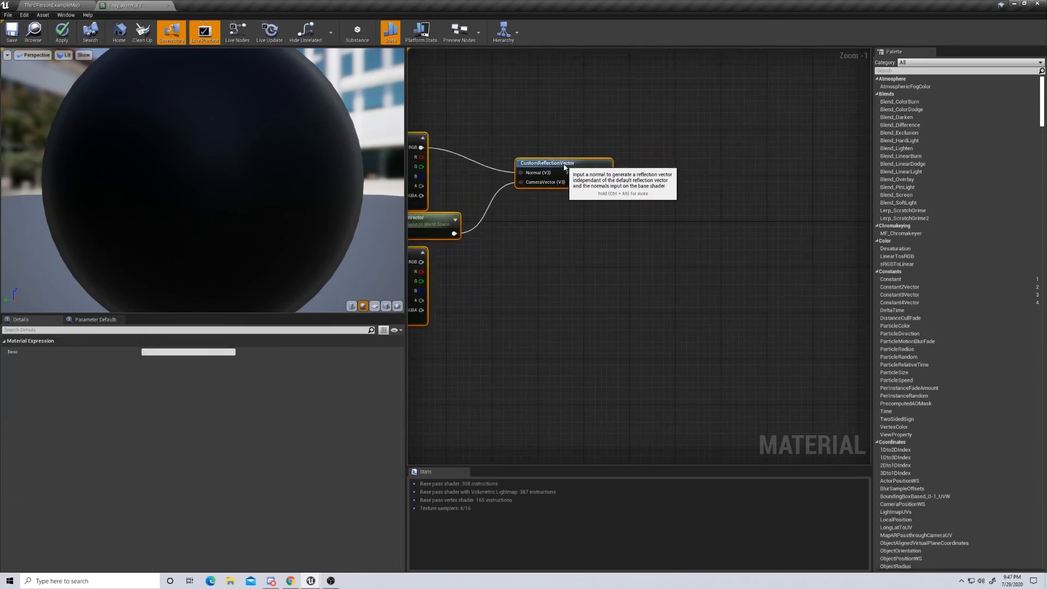
- Add a second Component Mask after the reflection vector, keeping only the B channel
right_click(652, 208)
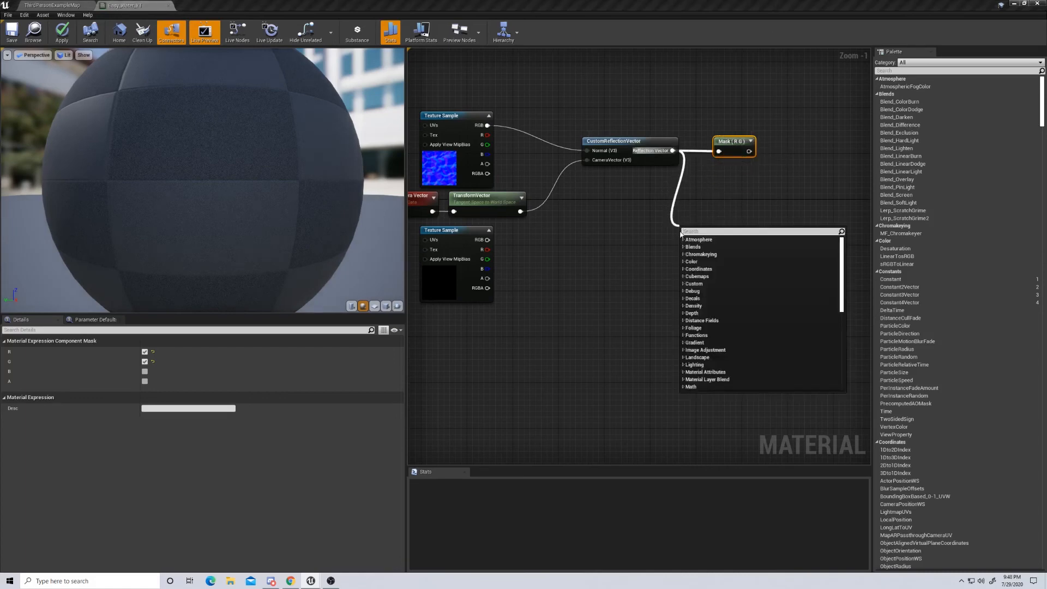
text(mask)
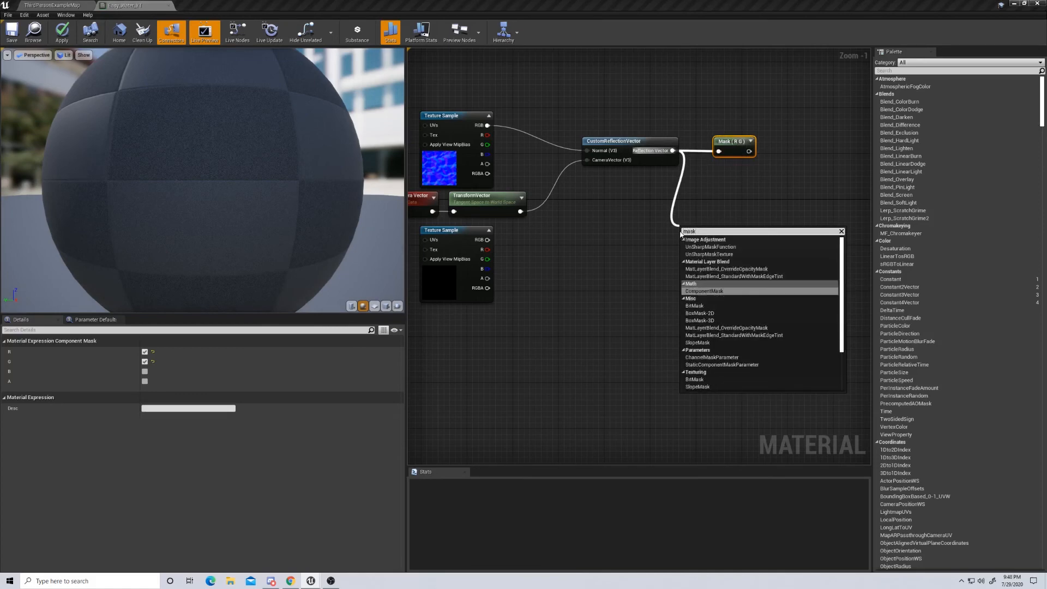
click(703, 291)
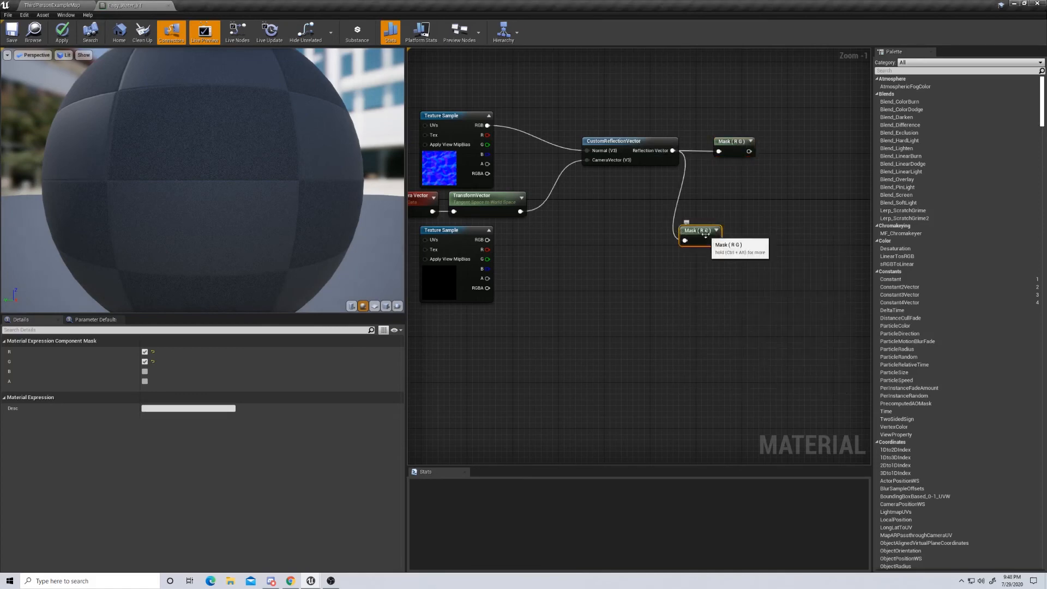
click(144, 361)
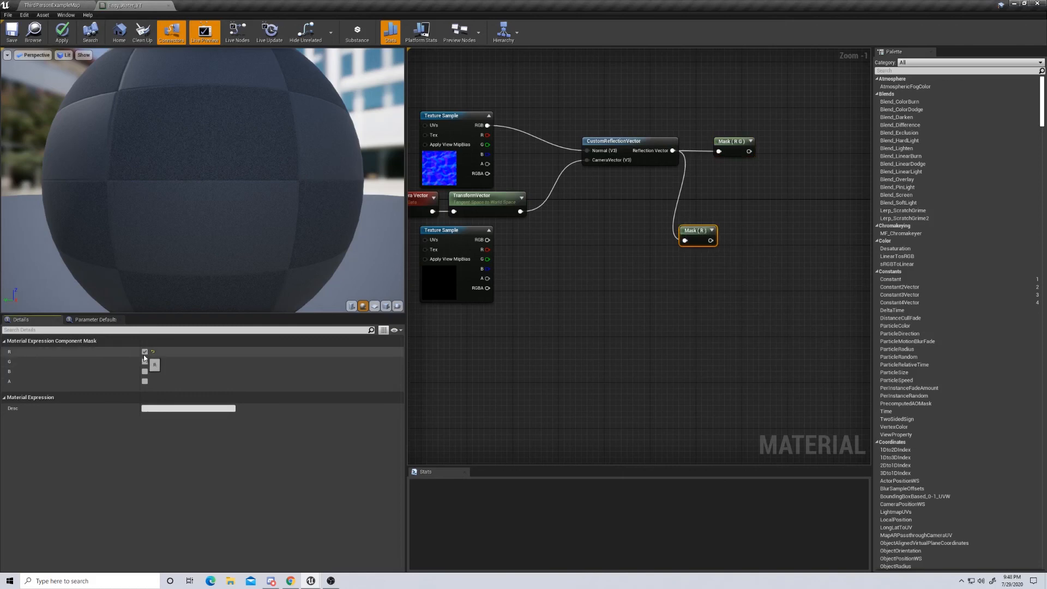
click(144, 371)
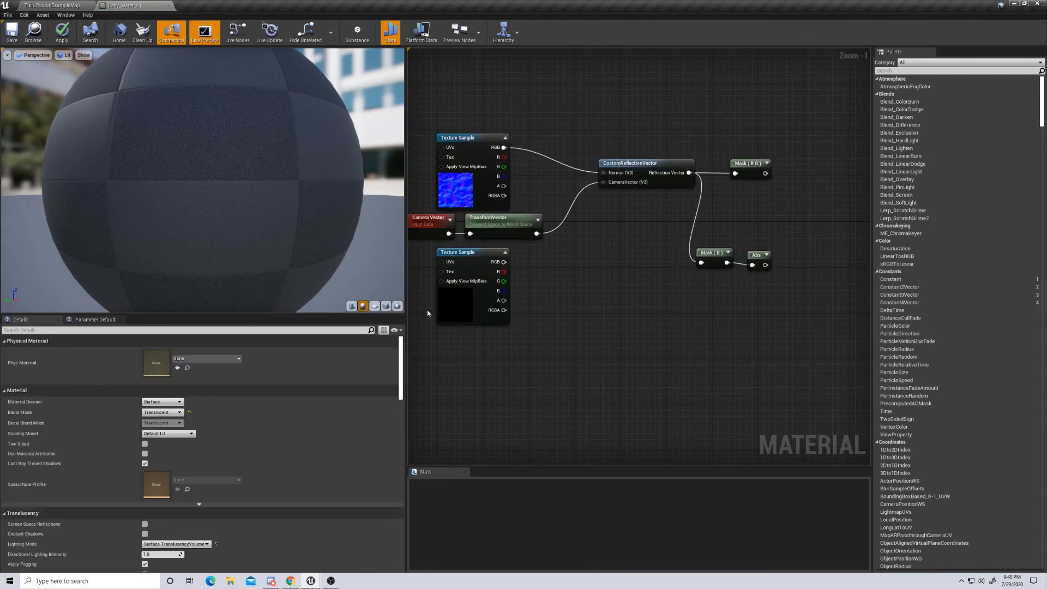
- Assign the Water_tempp texture to the lower Texture Sample
click(471, 287)
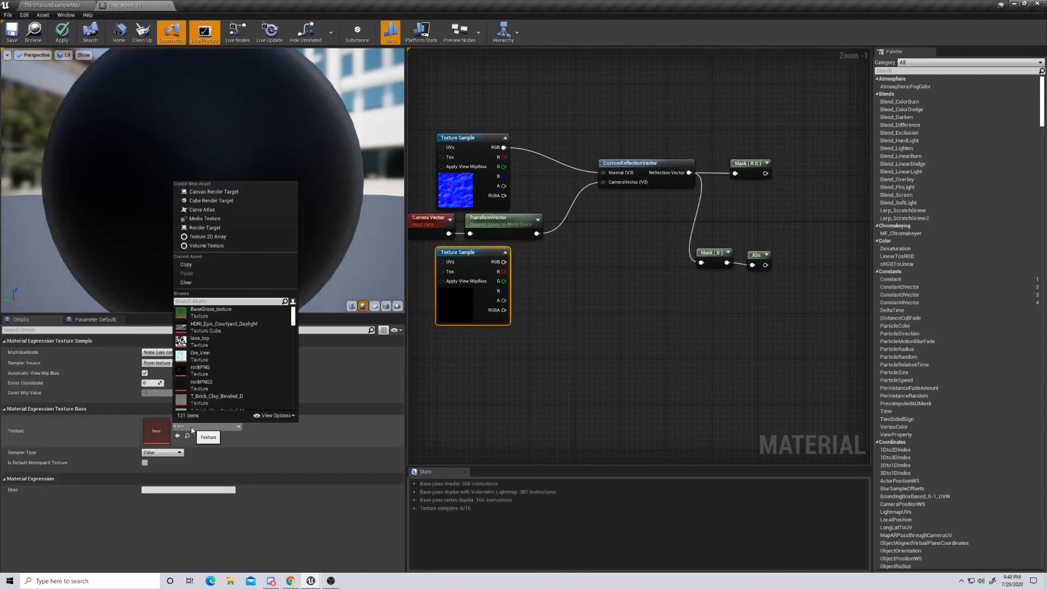
text(water)
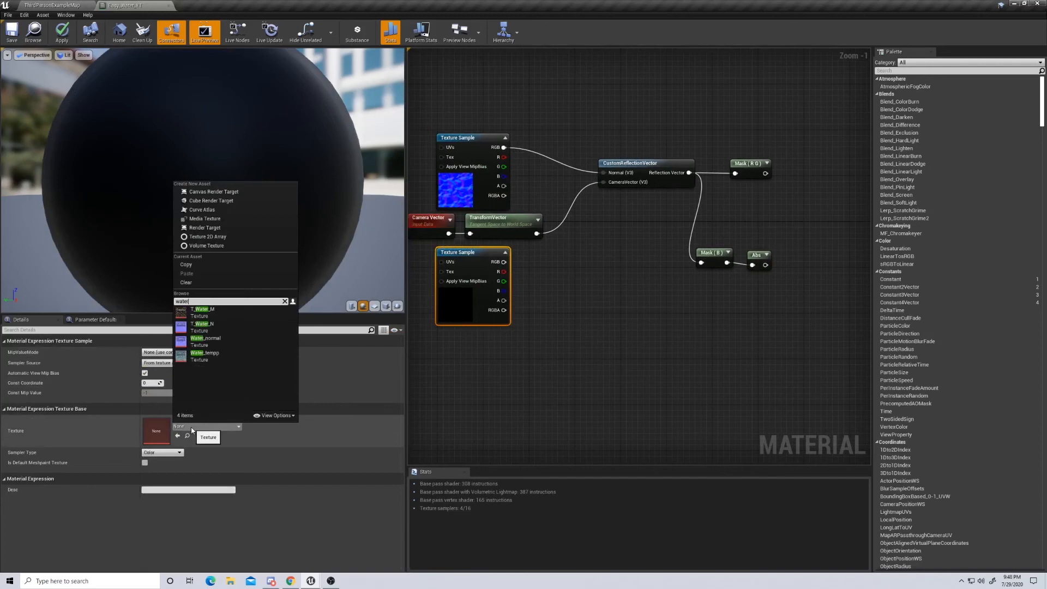
click(205, 355)
text(mul)
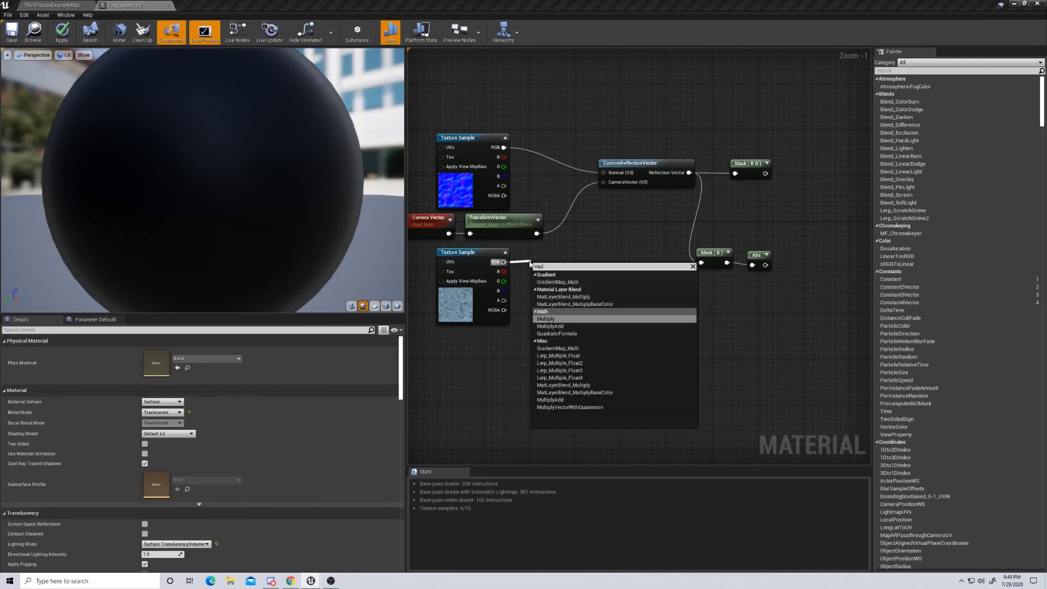
- Add Multiply and Add nodes after the water texture, set Add's B, and wire it into the mask chain
click(545, 318)
text(add)
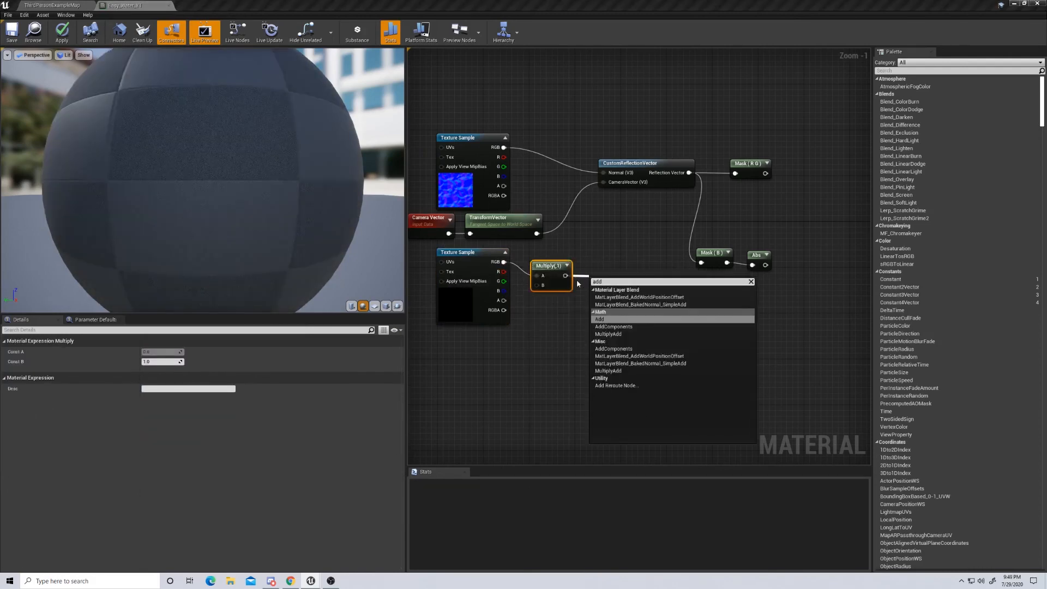
click(600, 318)
text(2)
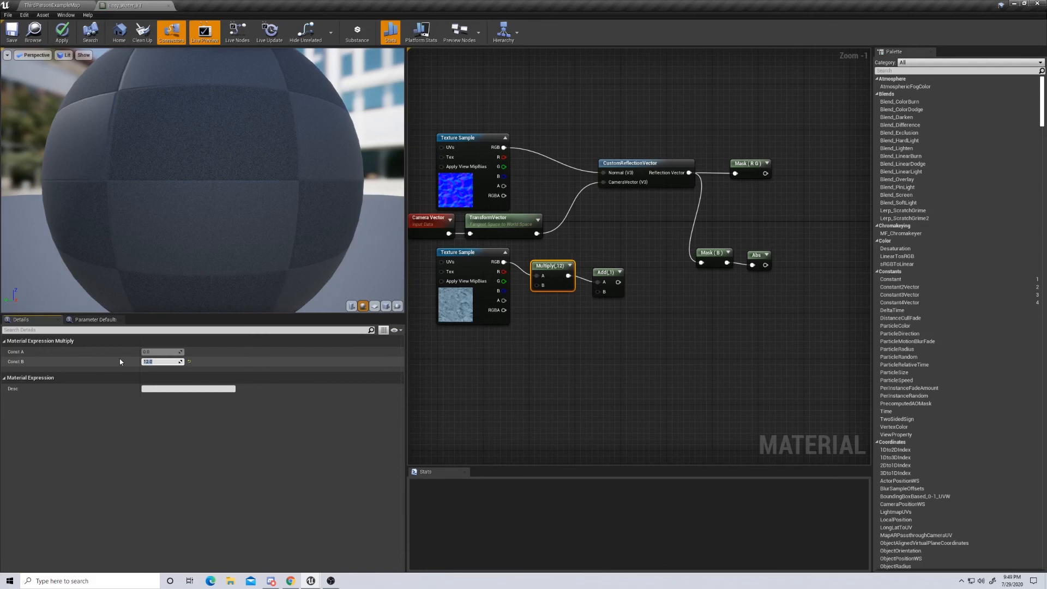
click(606, 272)
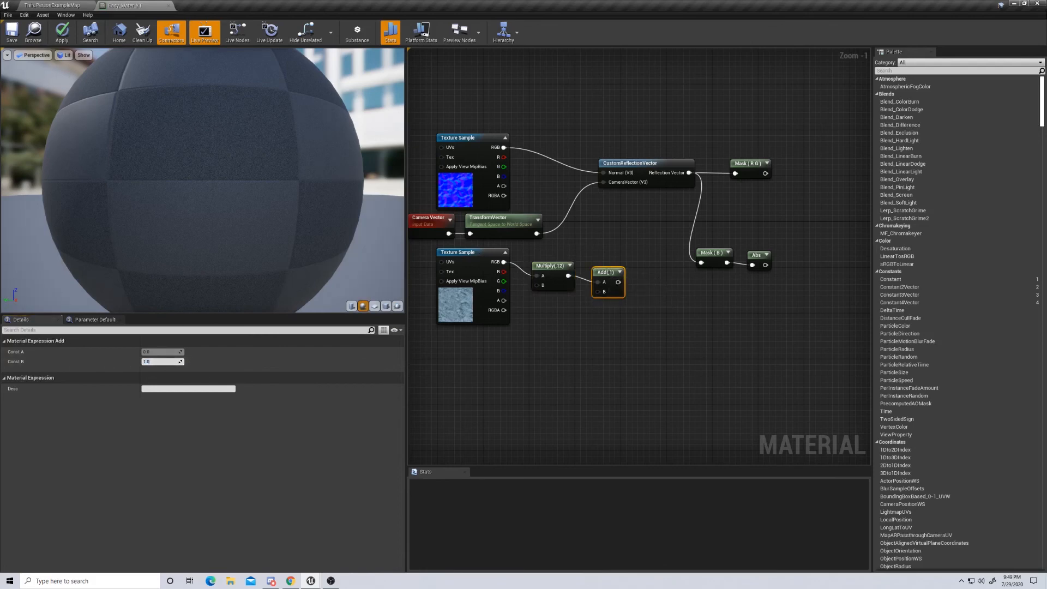
mouse_move(162, 361)
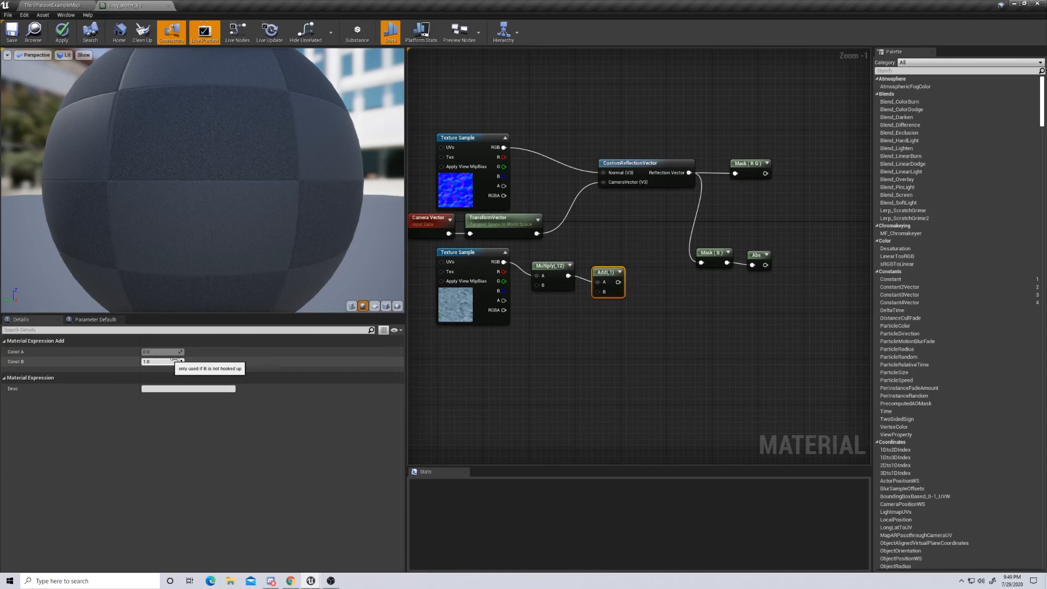
click(162, 362)
text(15)
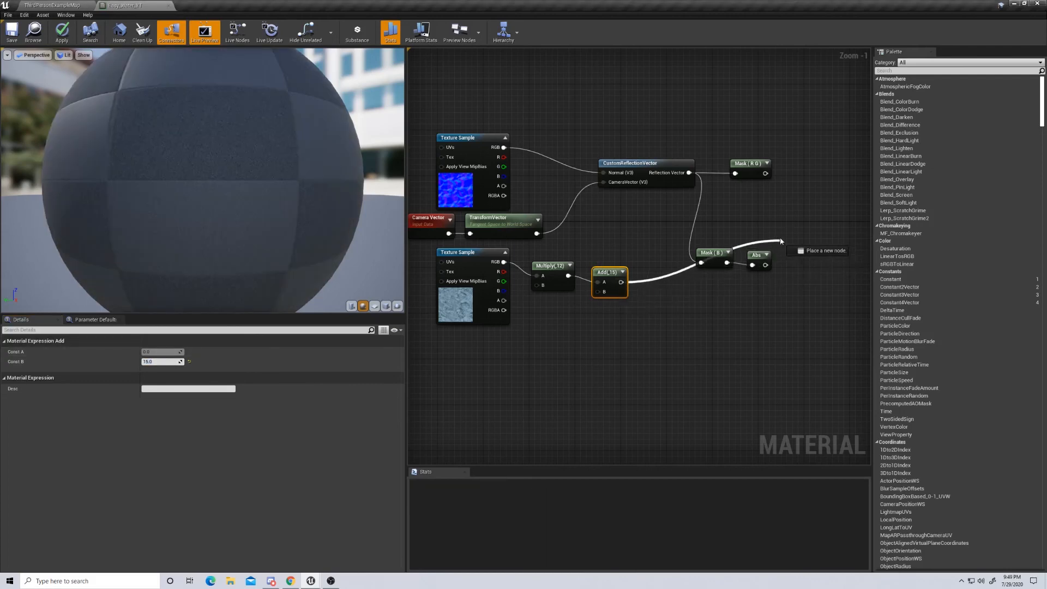
click(791, 250)
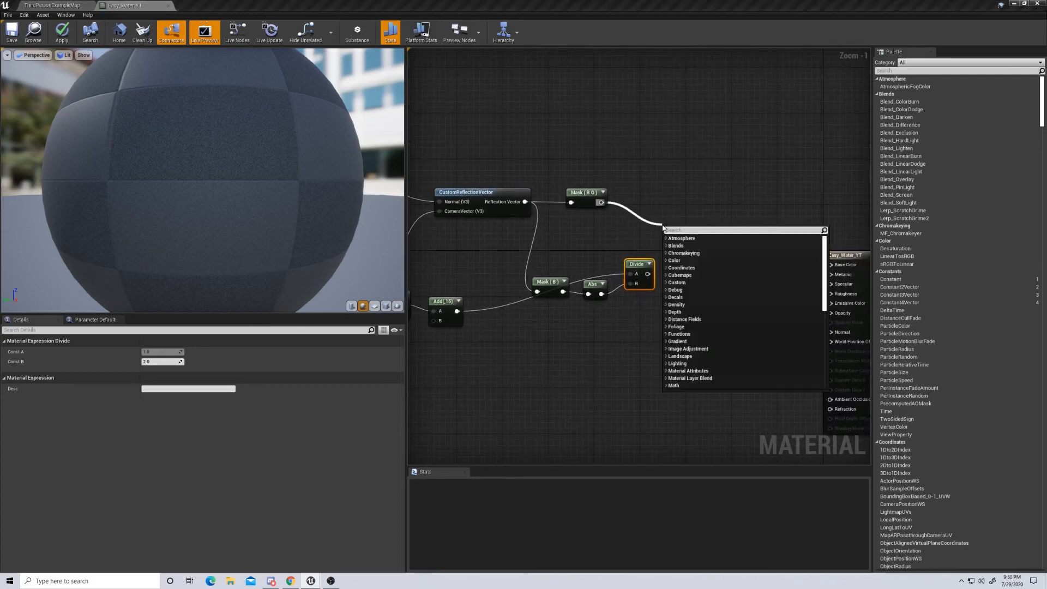
text(mul)
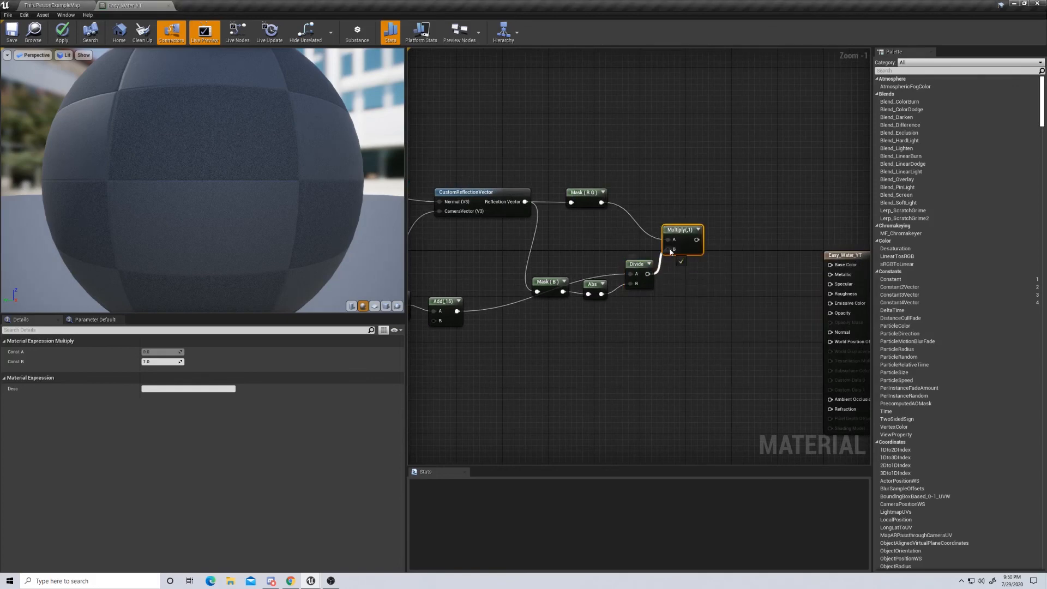
mouse_move(695, 232)
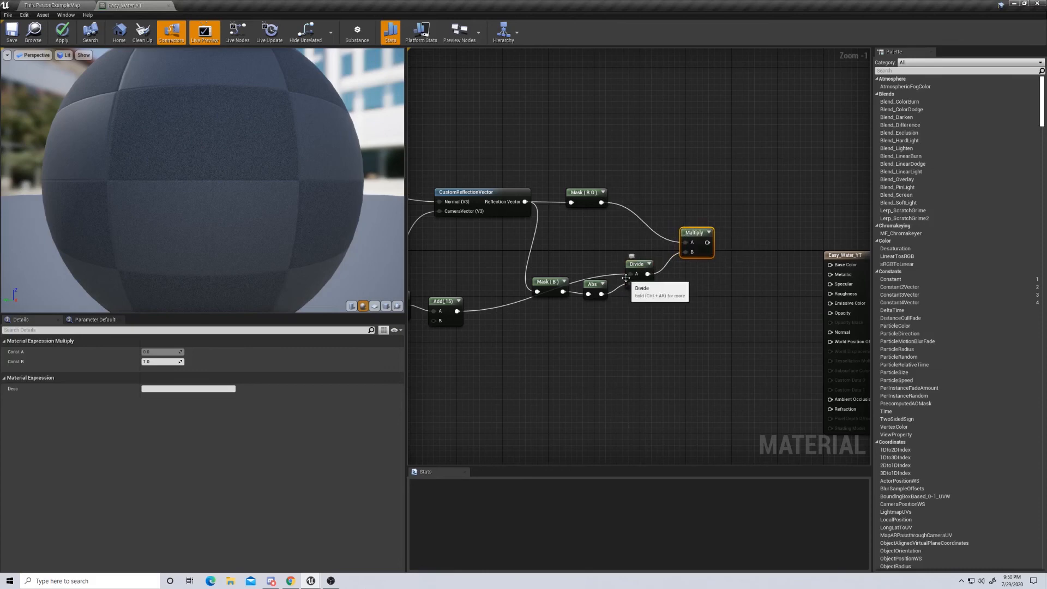
mouse_move(720, 230)
text(d)
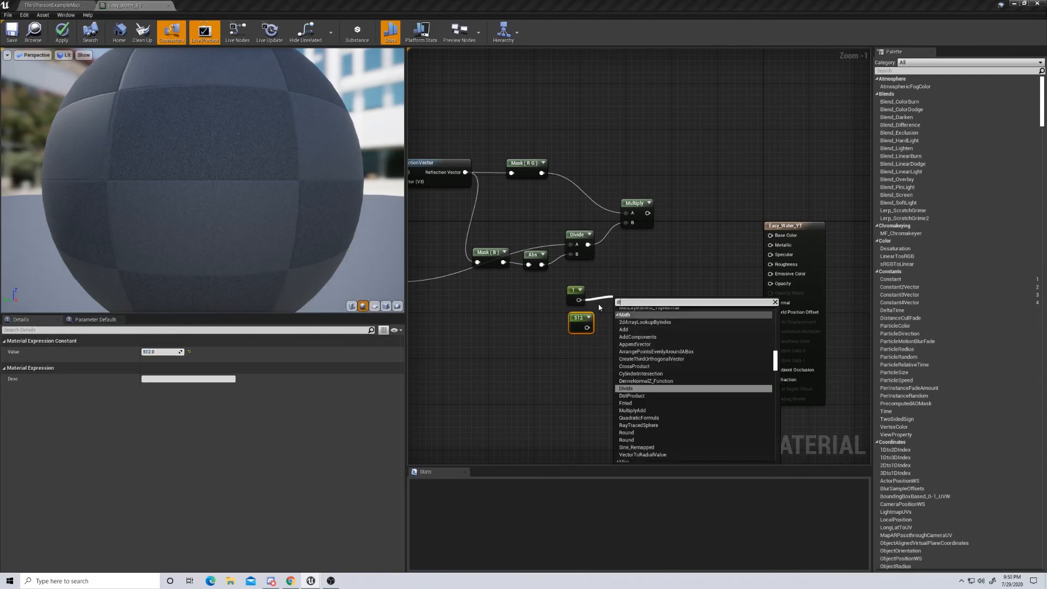
- Divide constant 1 by 512 and add a Texture Coordinate node for the UV offset
click(625, 388)
text(tex)
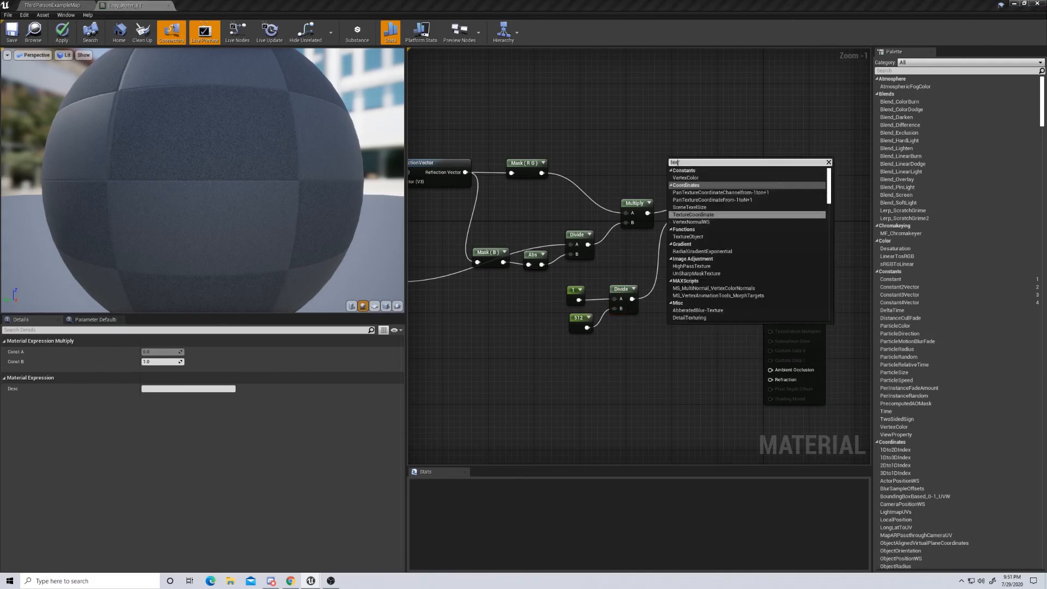
click(693, 215)
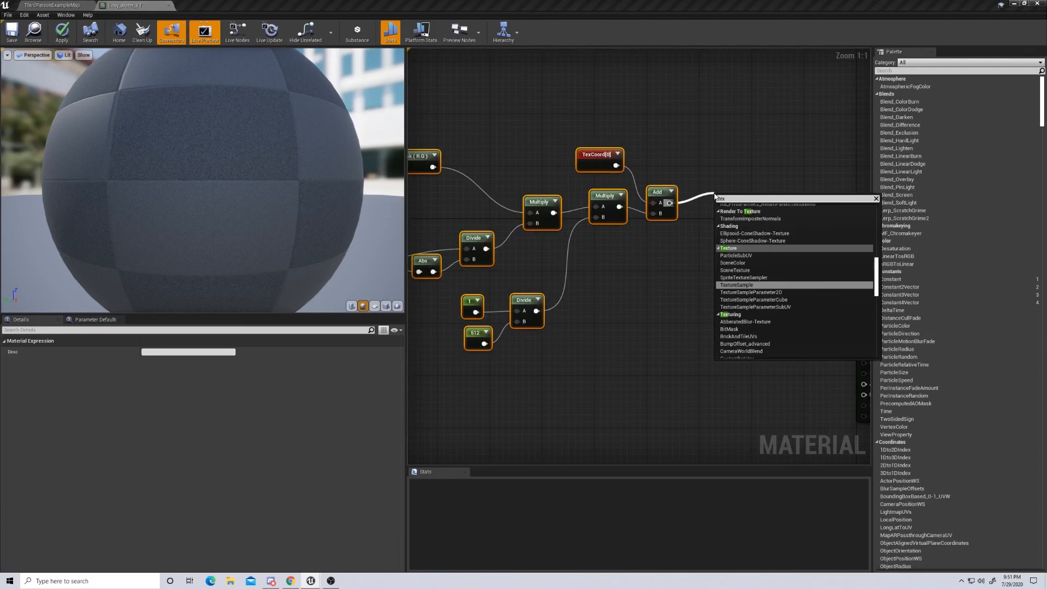
text(Texture)
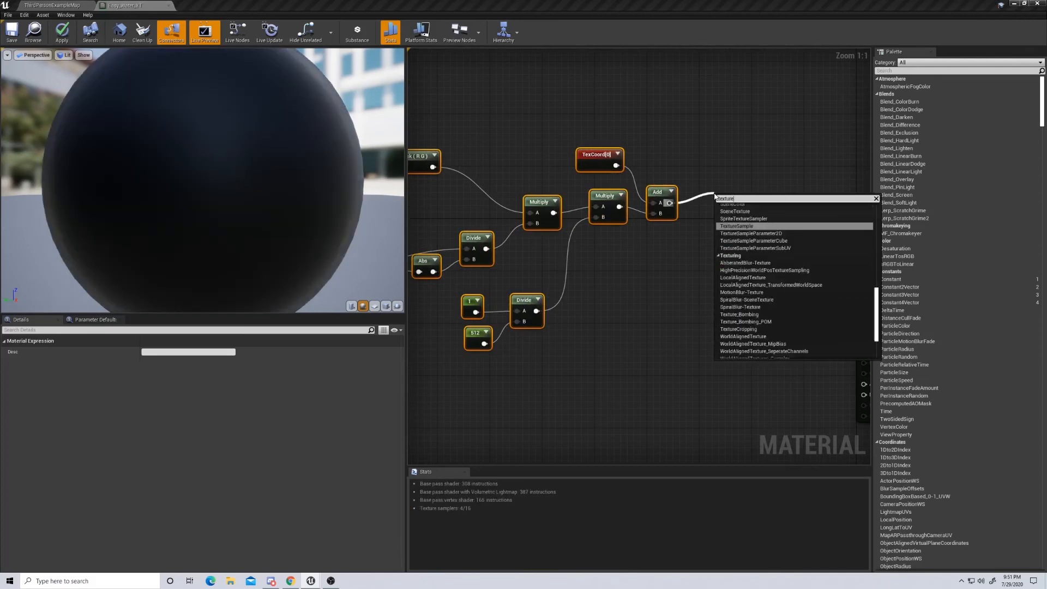
- Sample the water texture with the offset UVs and preview the material on a plane
click(737, 226)
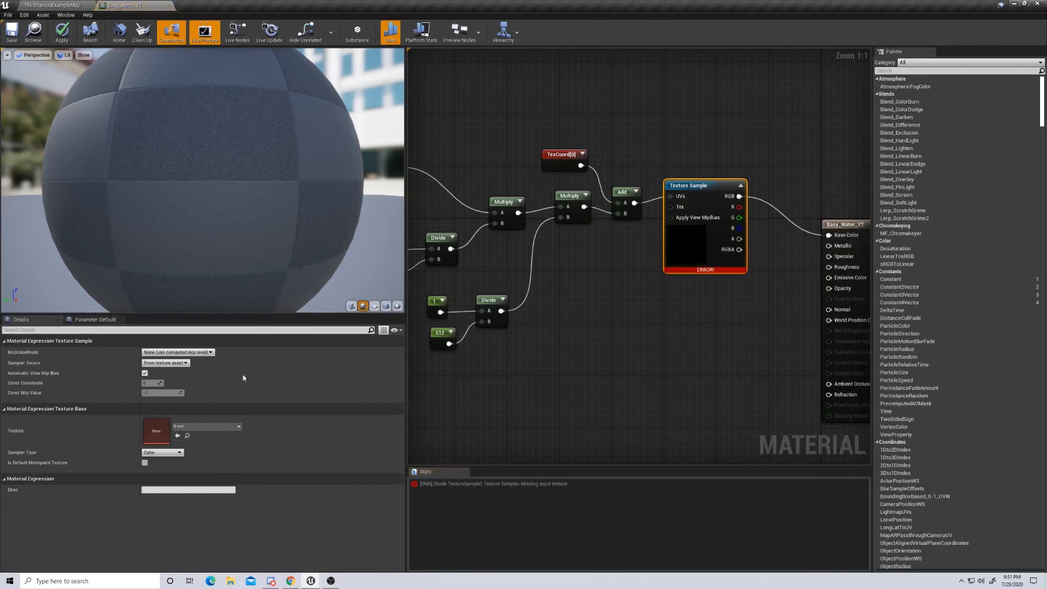
click(235, 426)
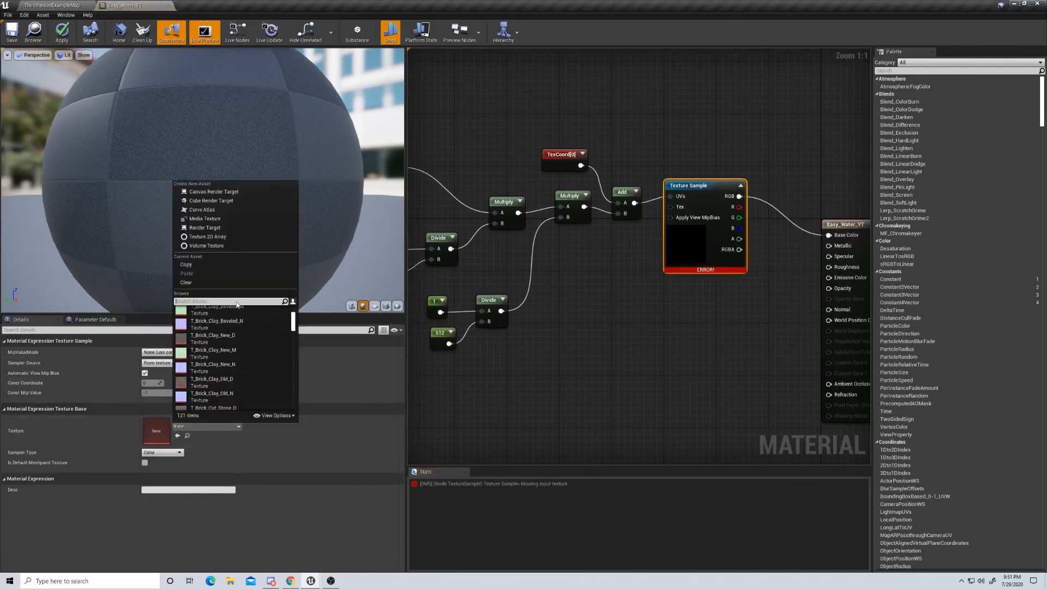
text(water)
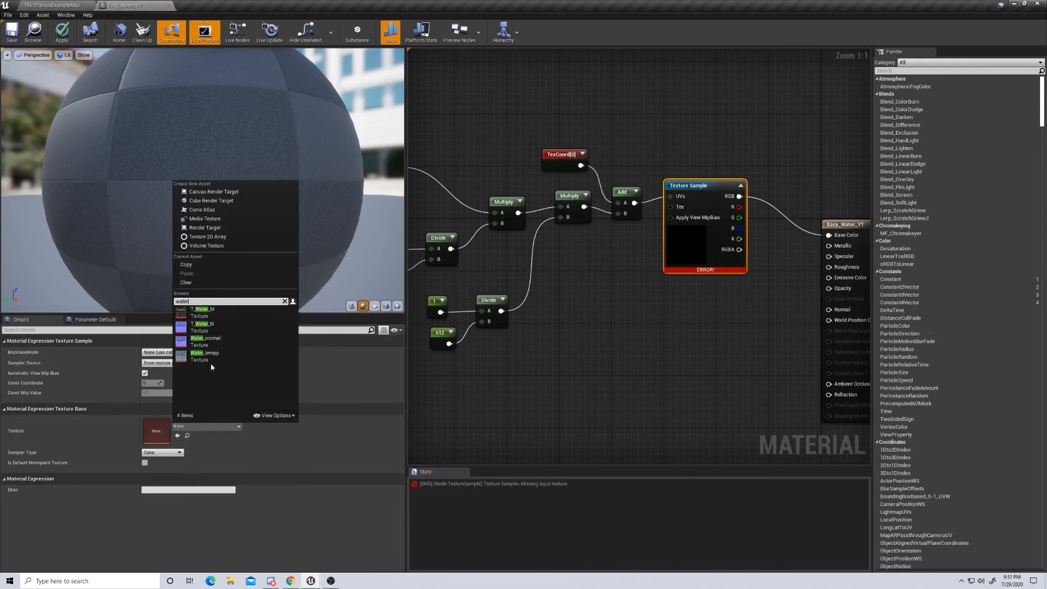
click(205, 355)
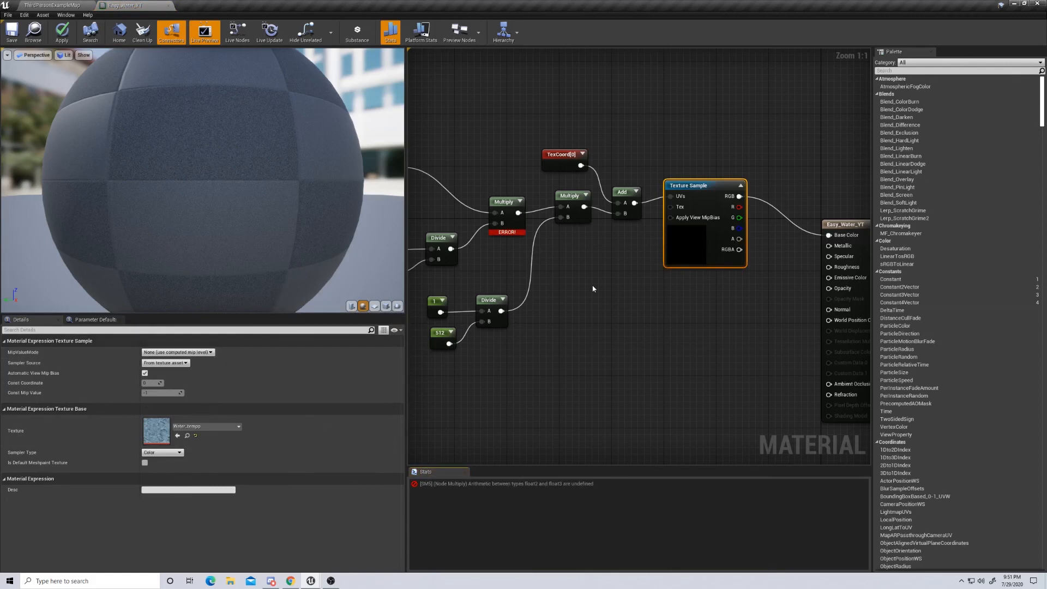
mouse_move(571, 263)
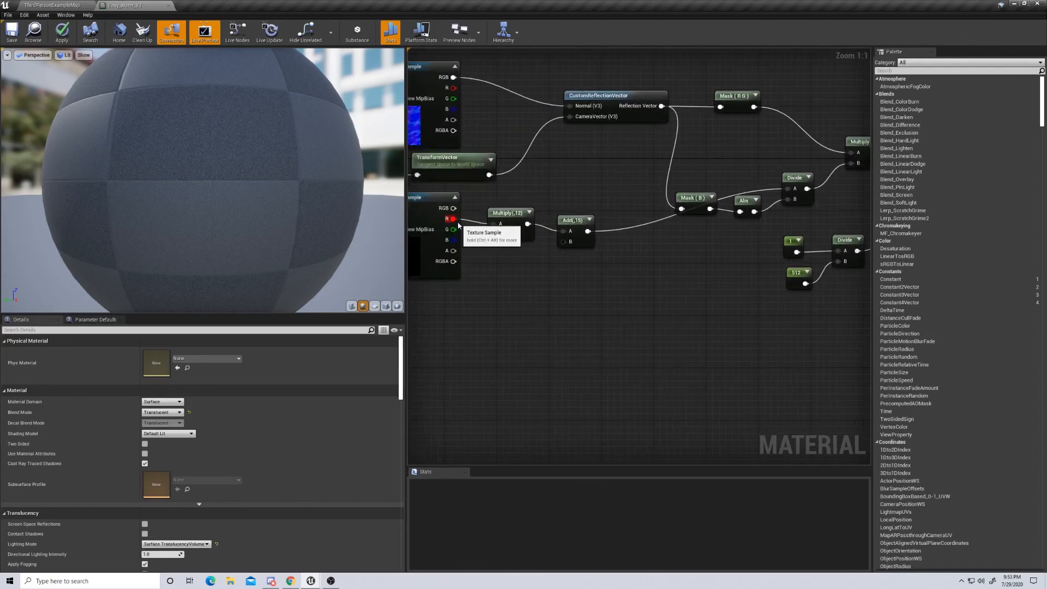
mouse_move(569, 184)
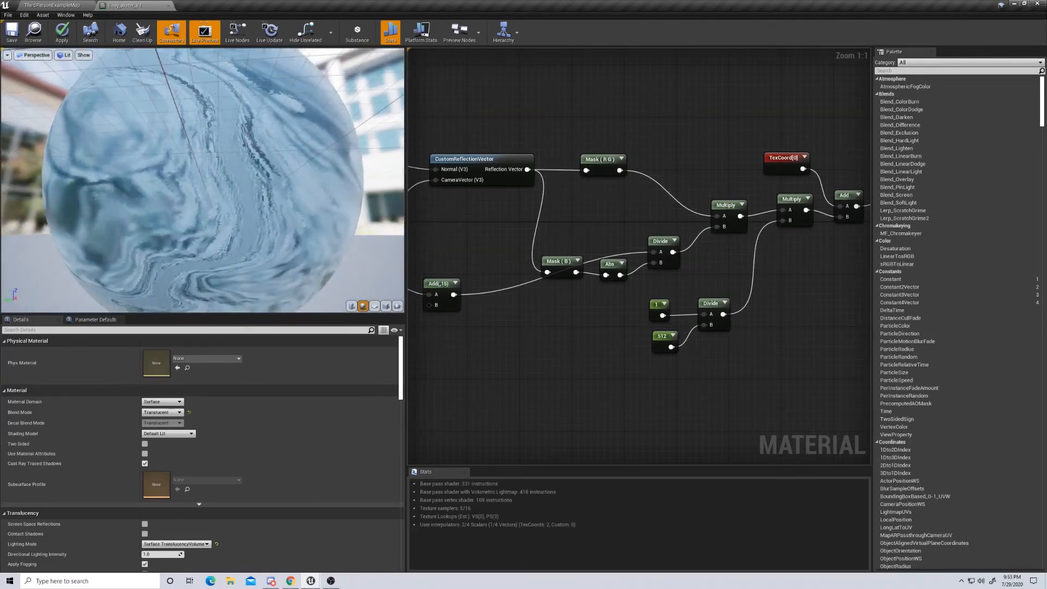
click(386, 306)
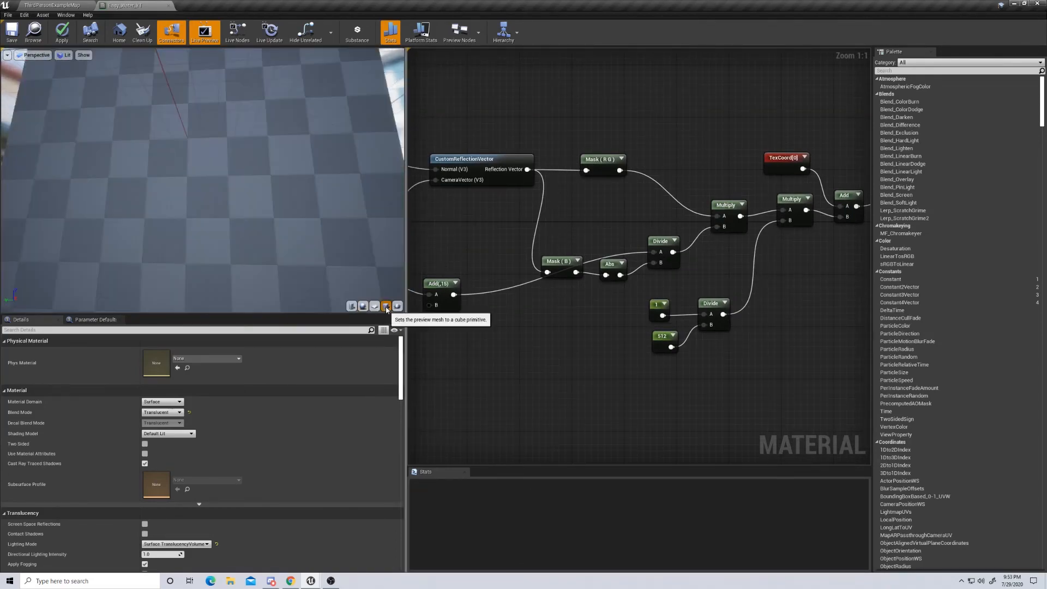
click(386, 306)
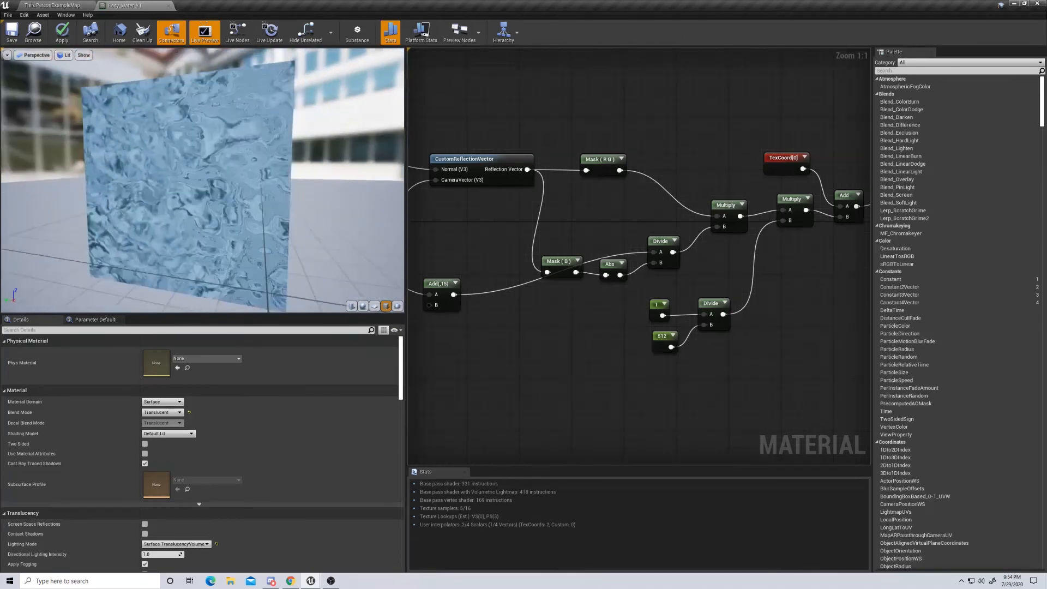
- Add Constant nodes near the output for Metallic, Specular and Roughness, selecting the Metallic one
scroll(down, 3)
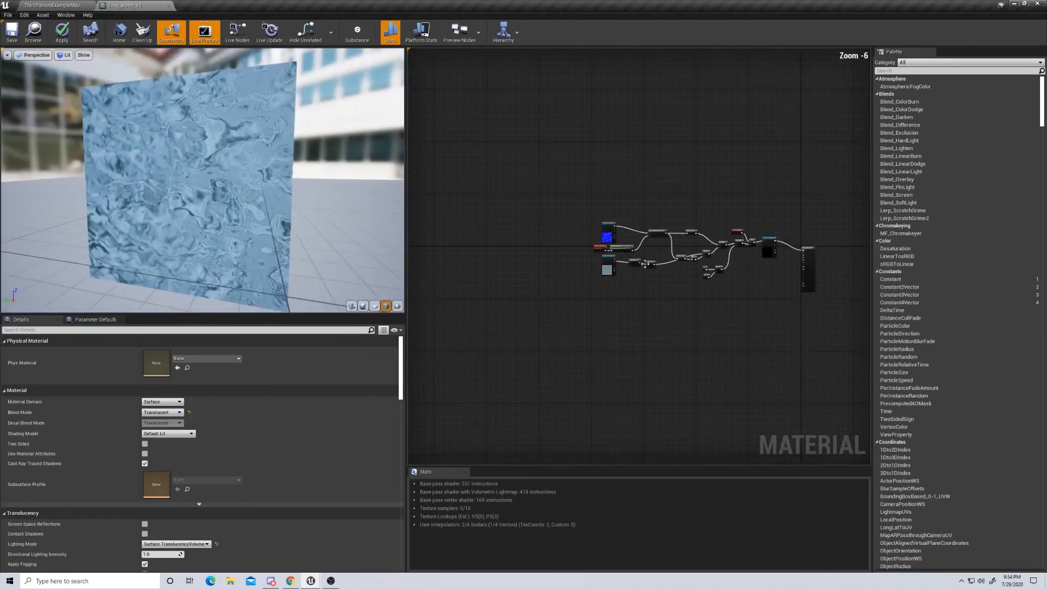
click(765, 217)
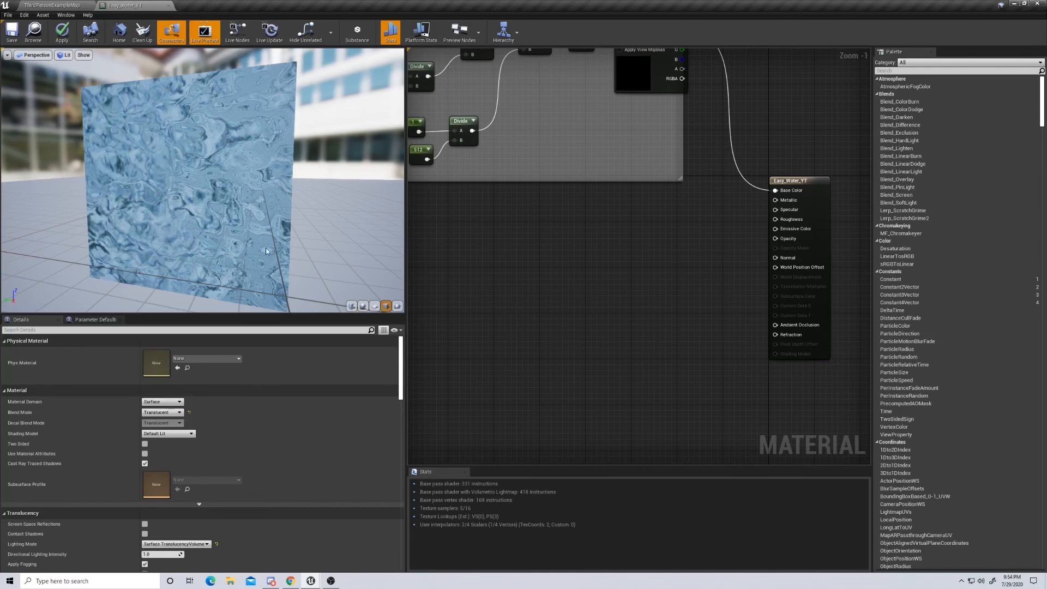
mouse_move(789, 200)
text(cons)
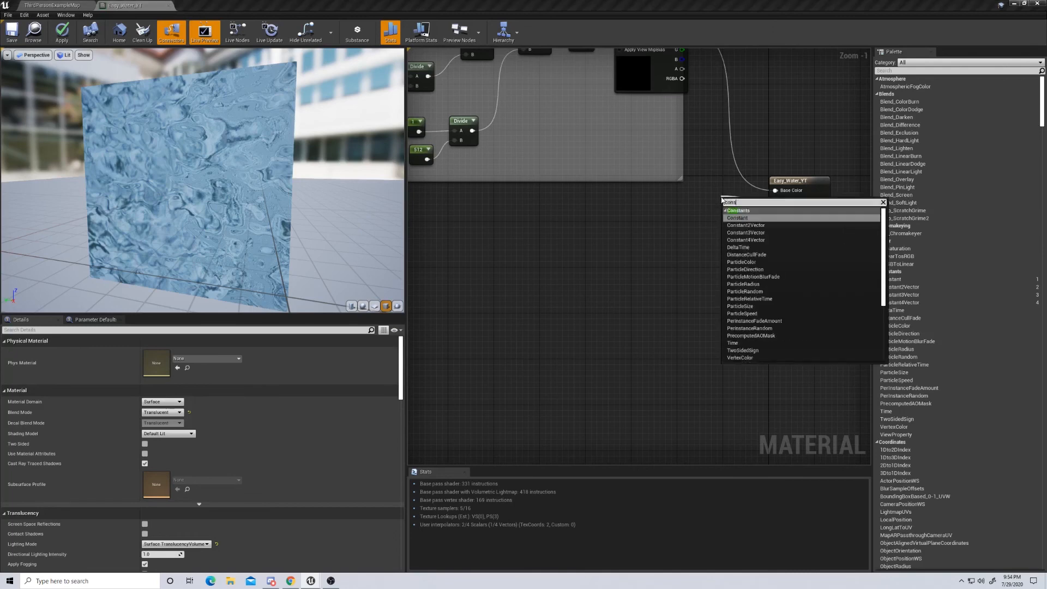
click(737, 218)
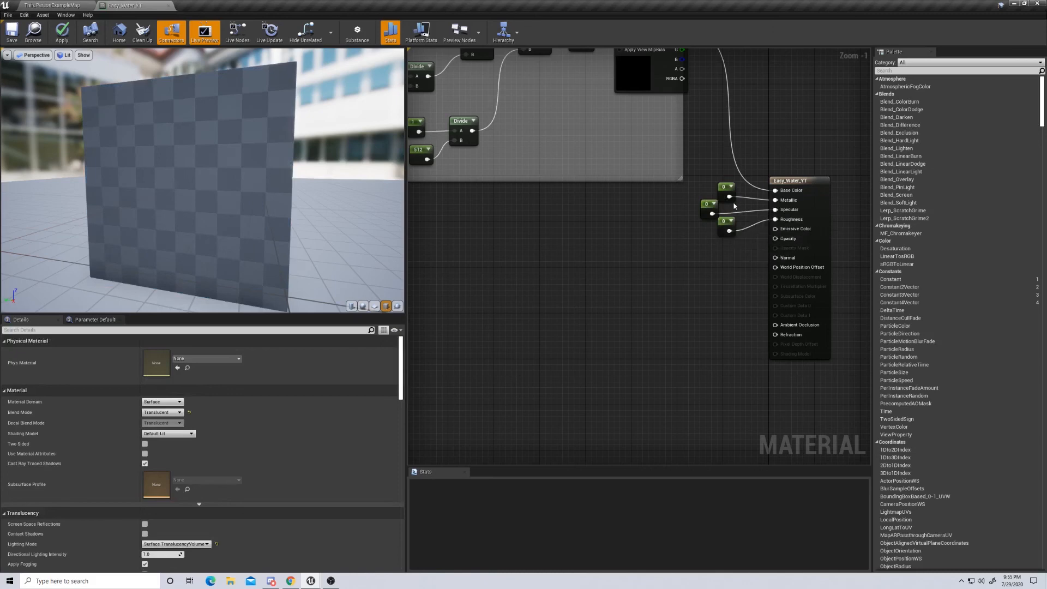
click(724, 187)
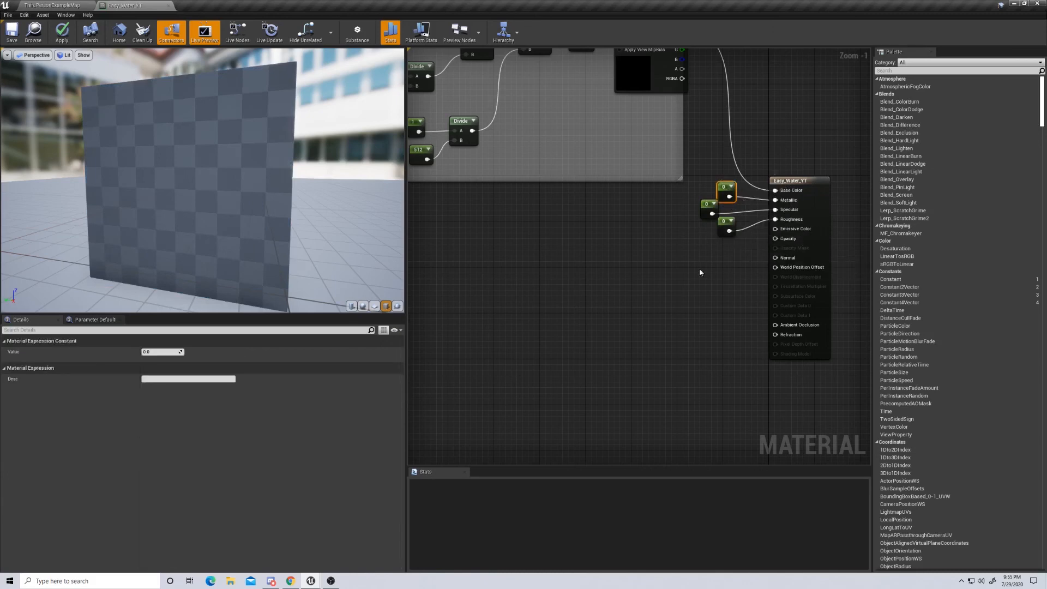
mouse_move(681, 280)
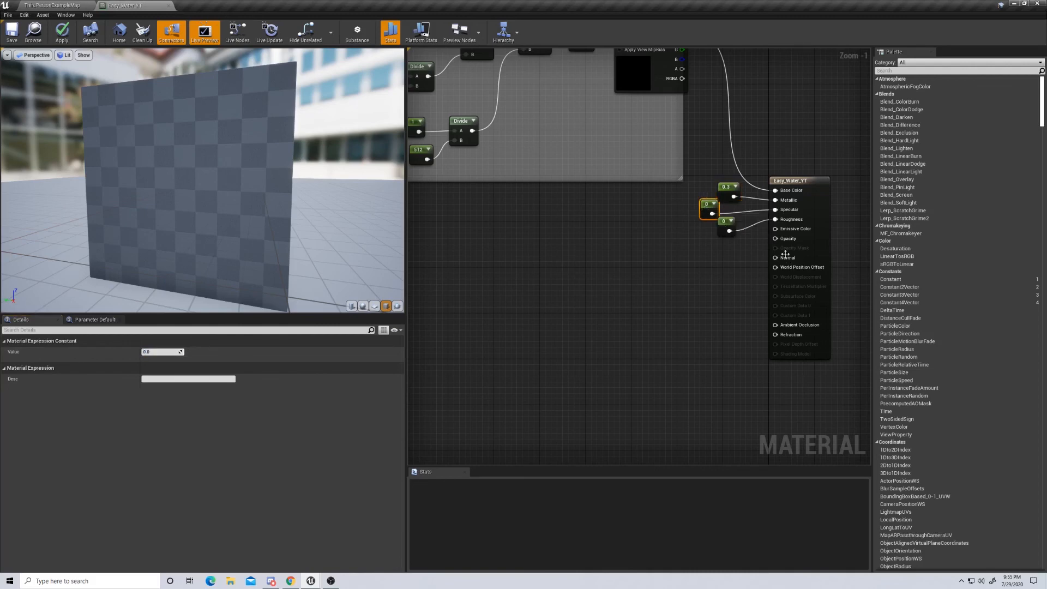
mouse_move(766, 251)
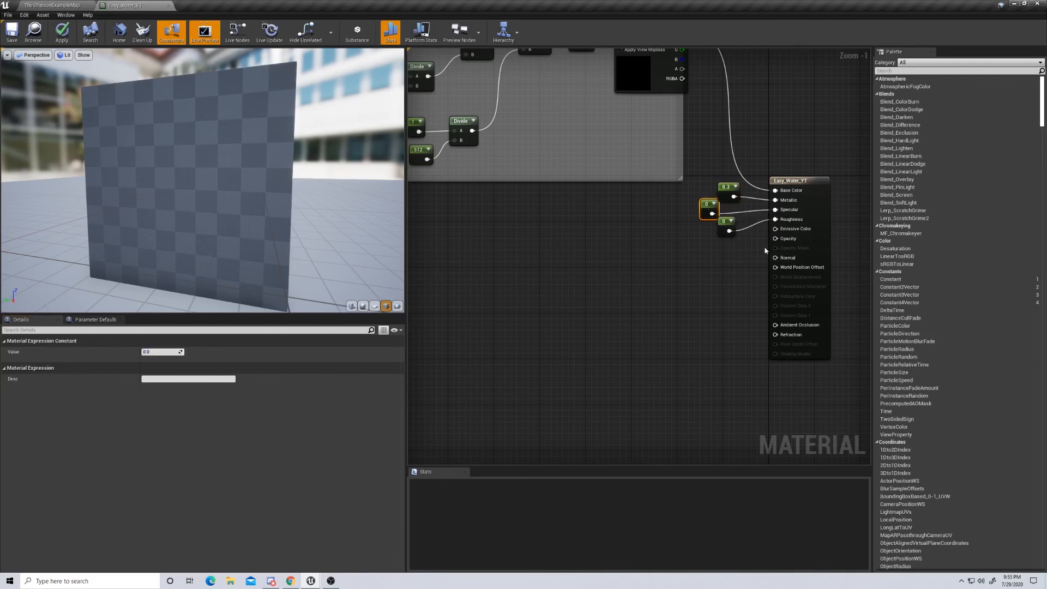
mouse_move(775, 209)
text(0.6)
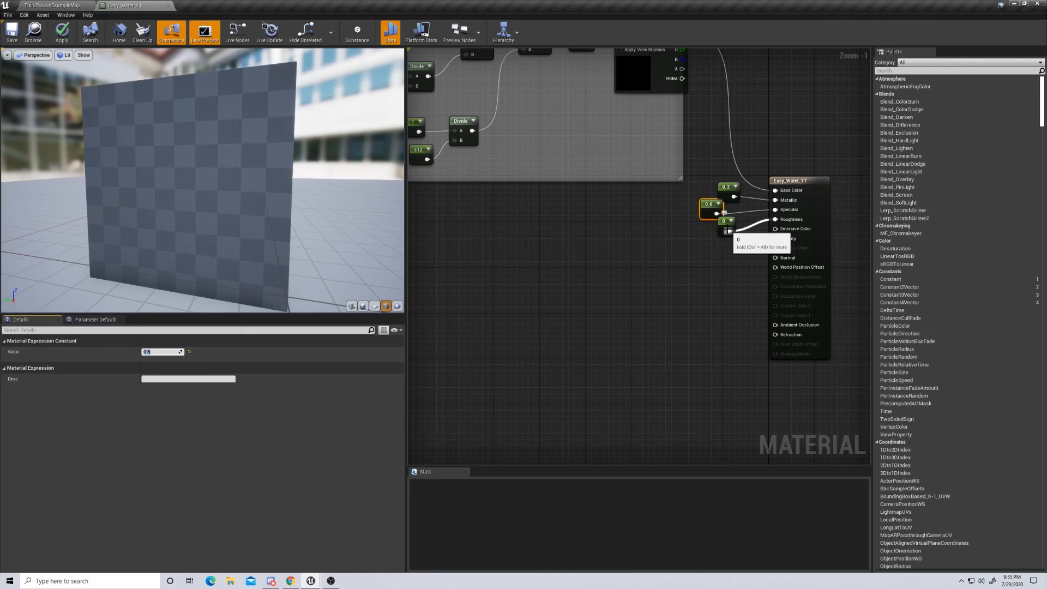
mouse_move(721, 271)
text(cons)
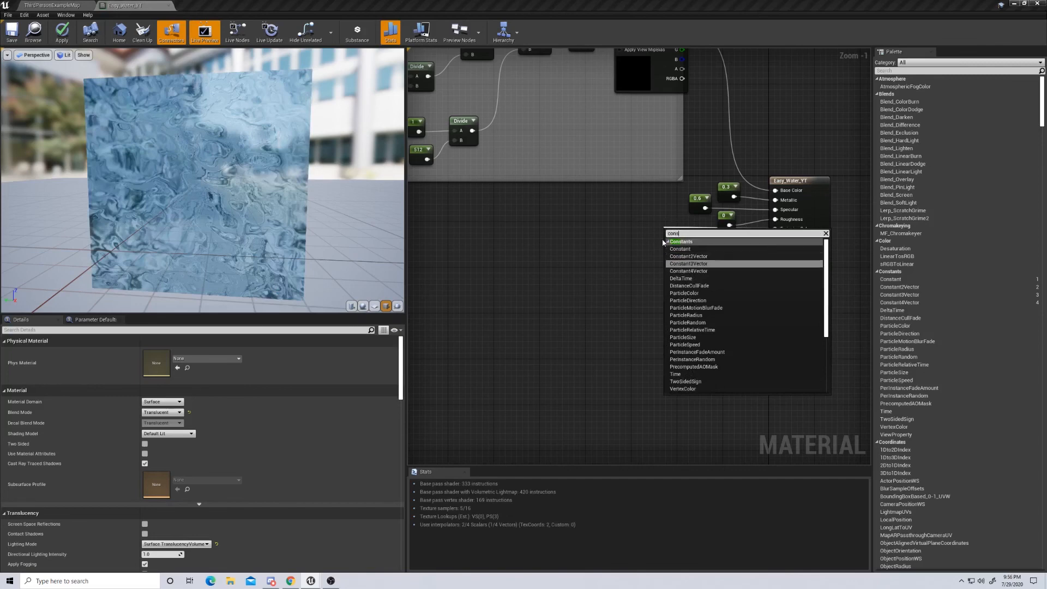
- Wire a black Constant3Vector into Emissive Color and a 0.45 Constant into Opacity
click(688, 263)
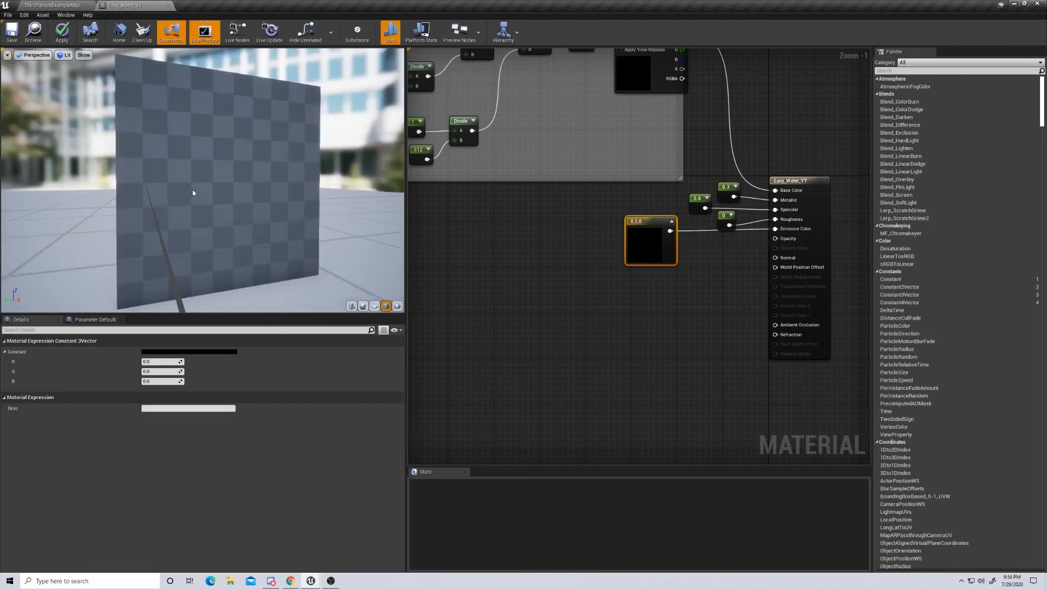
click(62, 31)
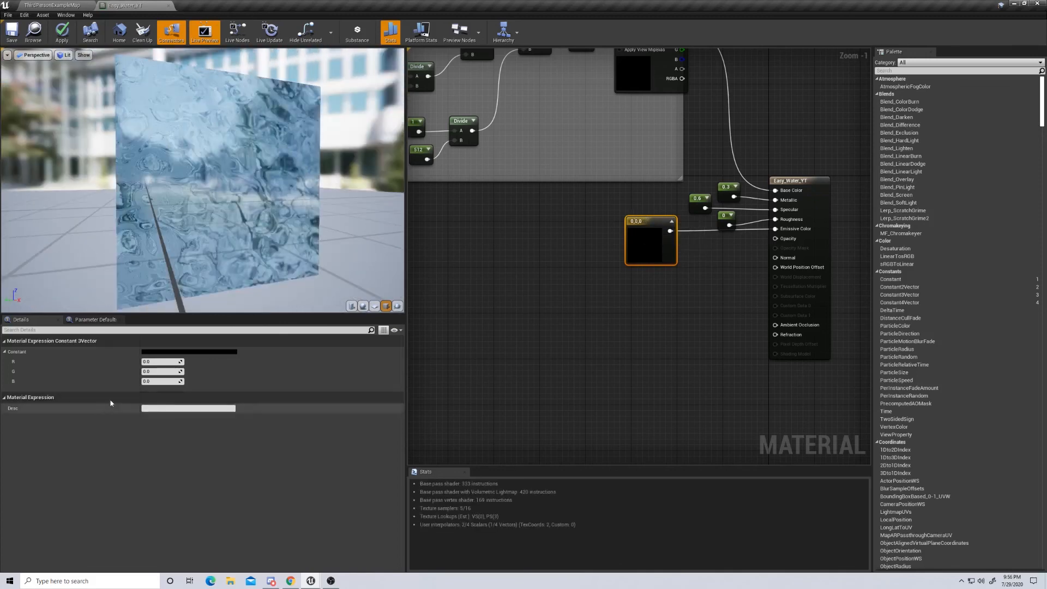
click(188, 351)
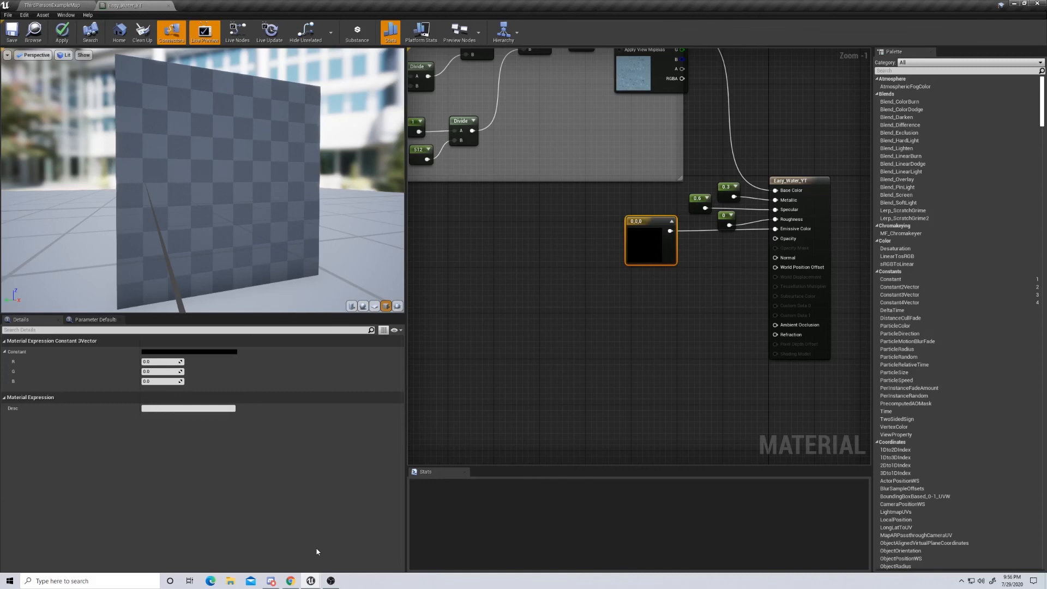
click(61, 30)
text(cons)
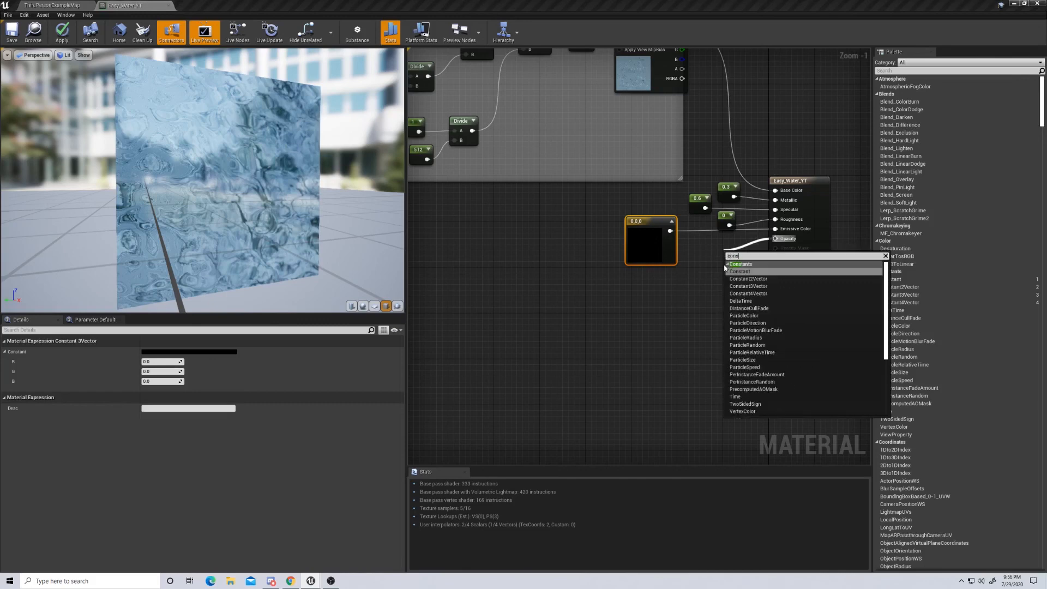
click(740, 271)
text(0.45)
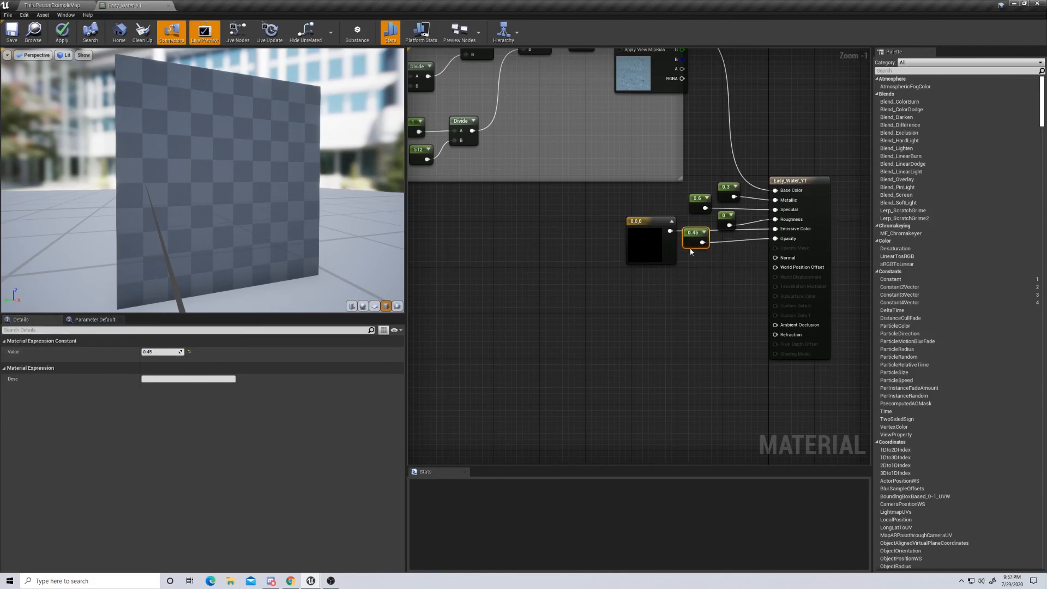
mouse_move(684, 274)
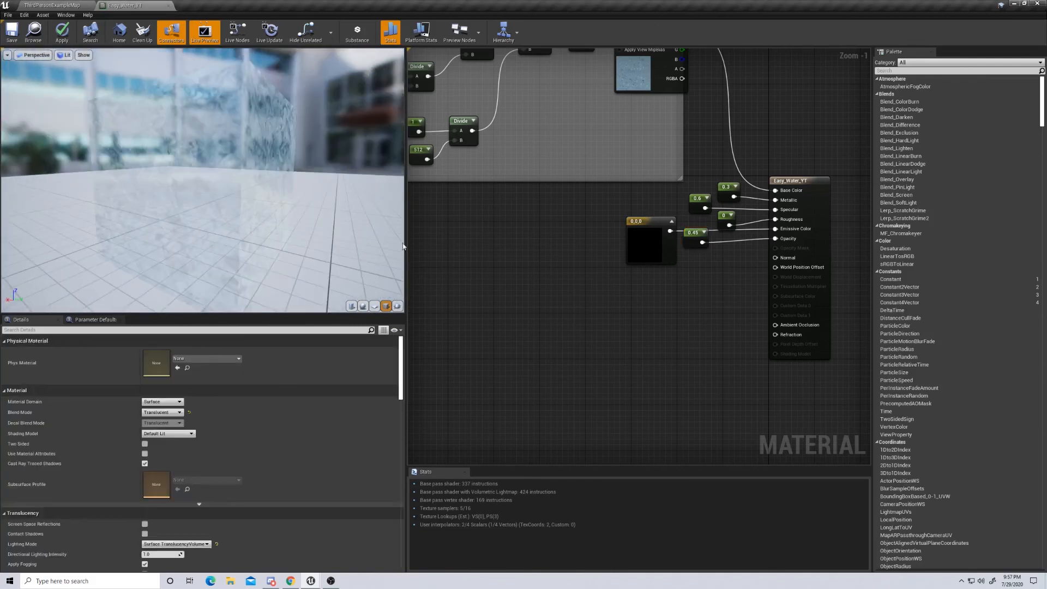
mouse_move(764, 275)
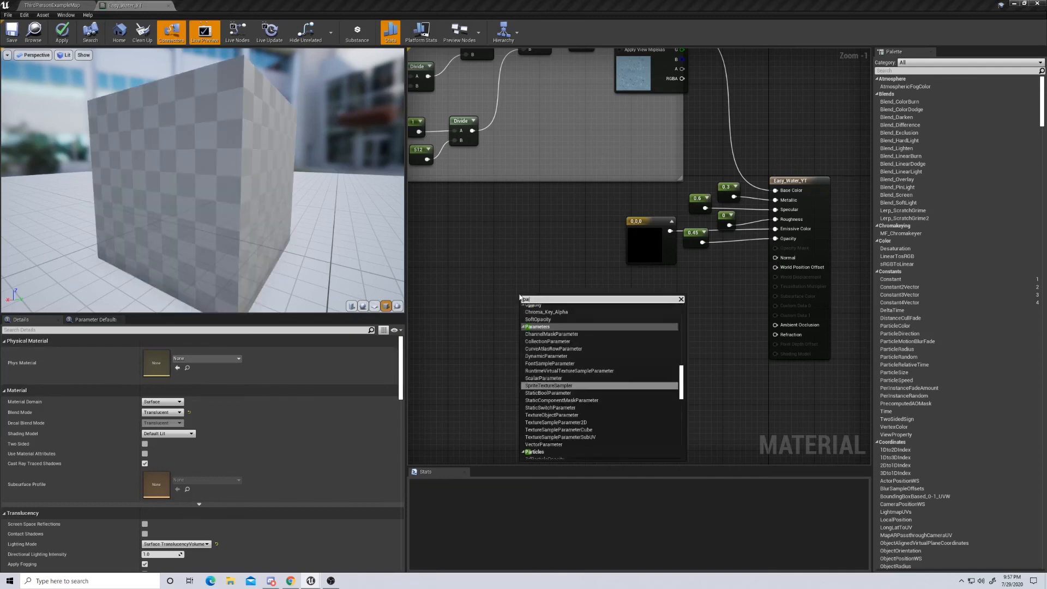
- Add a Panner at speed 0.05 driving a Texture Sample with the water normal texture
text(pann)
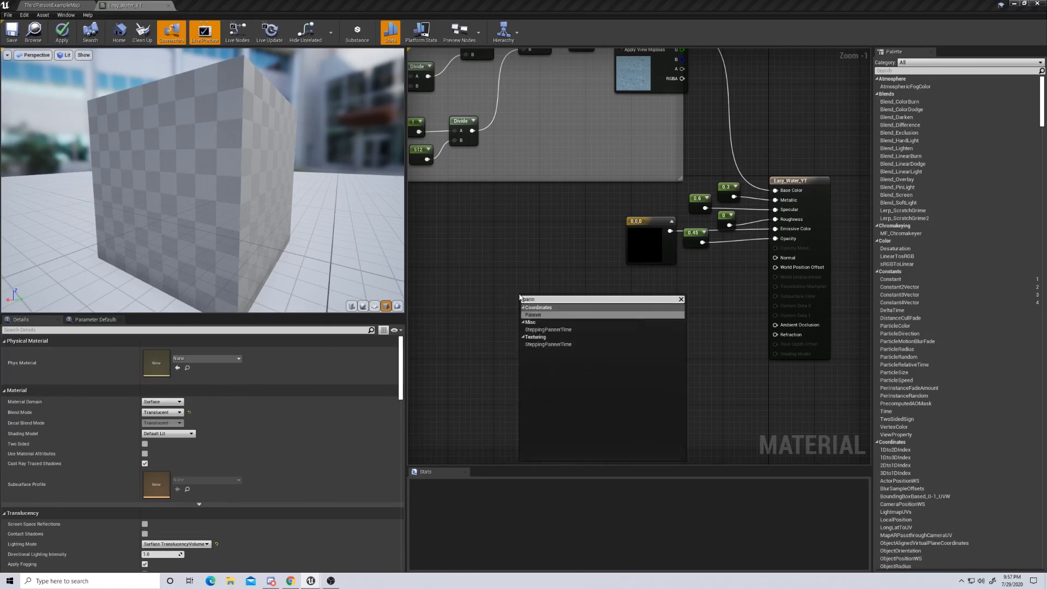
click(533, 315)
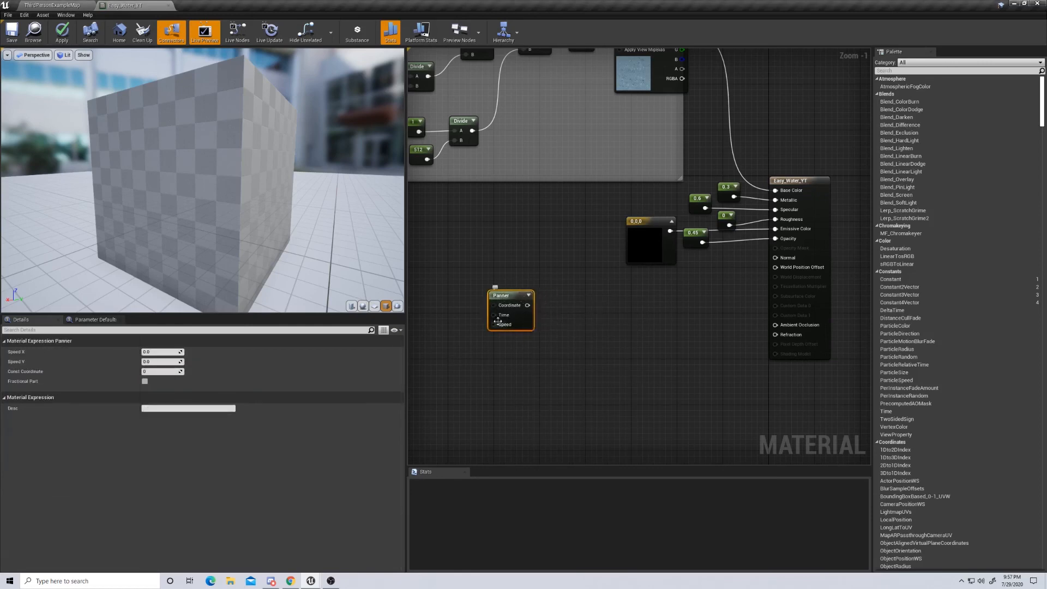
mouse_move(499, 324)
text(cons)
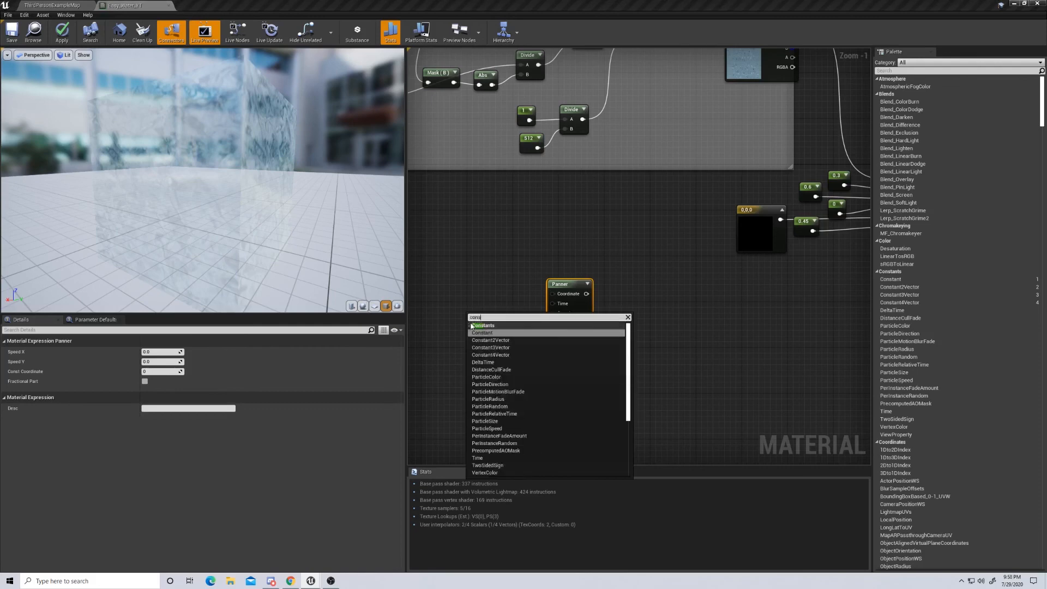
click(482, 332)
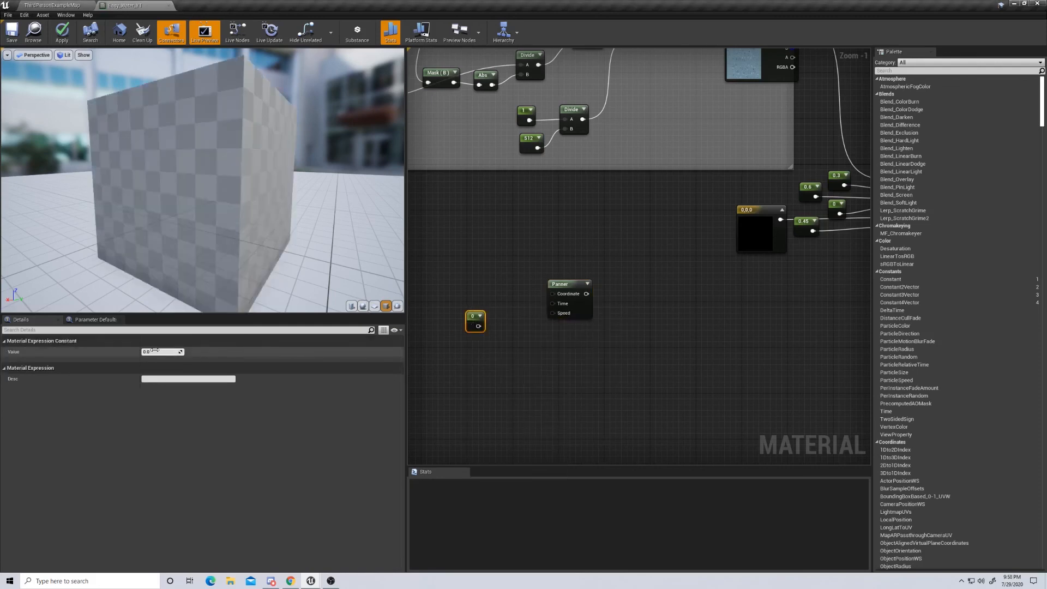
triple_click(160, 352)
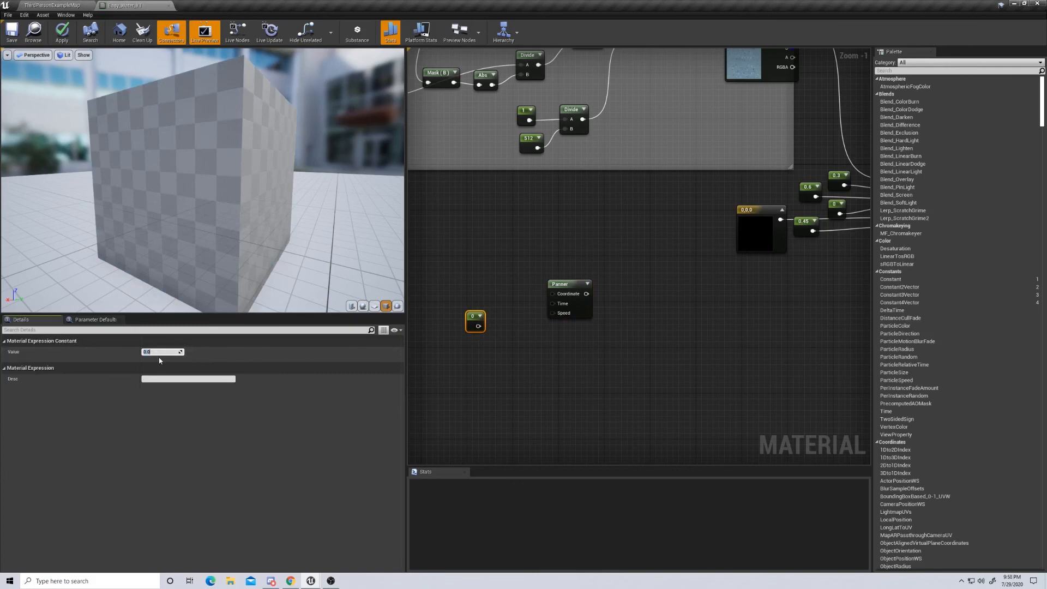
mouse_move(167, 359)
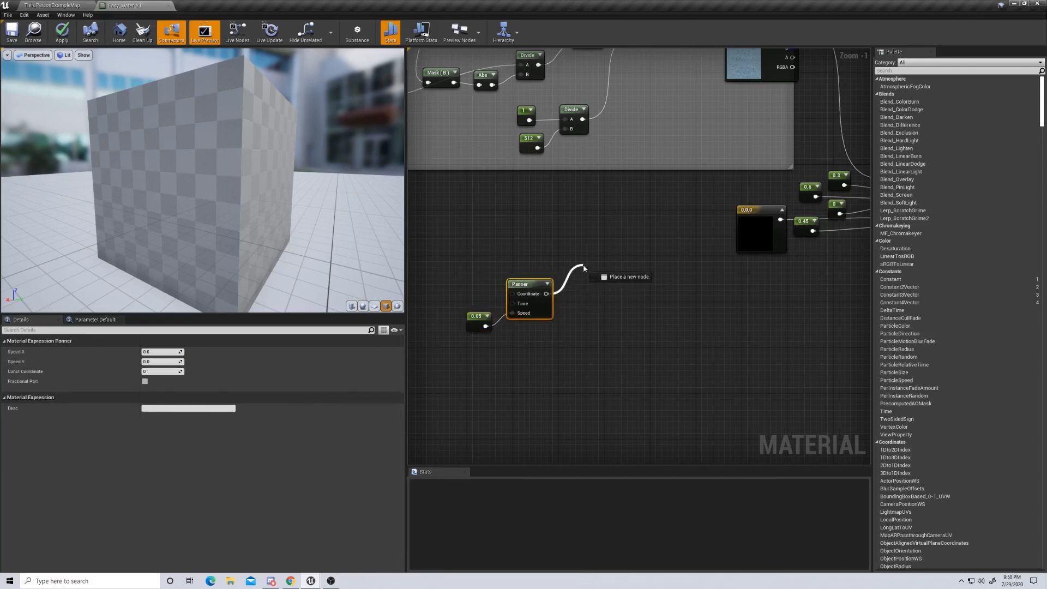
click(583, 267)
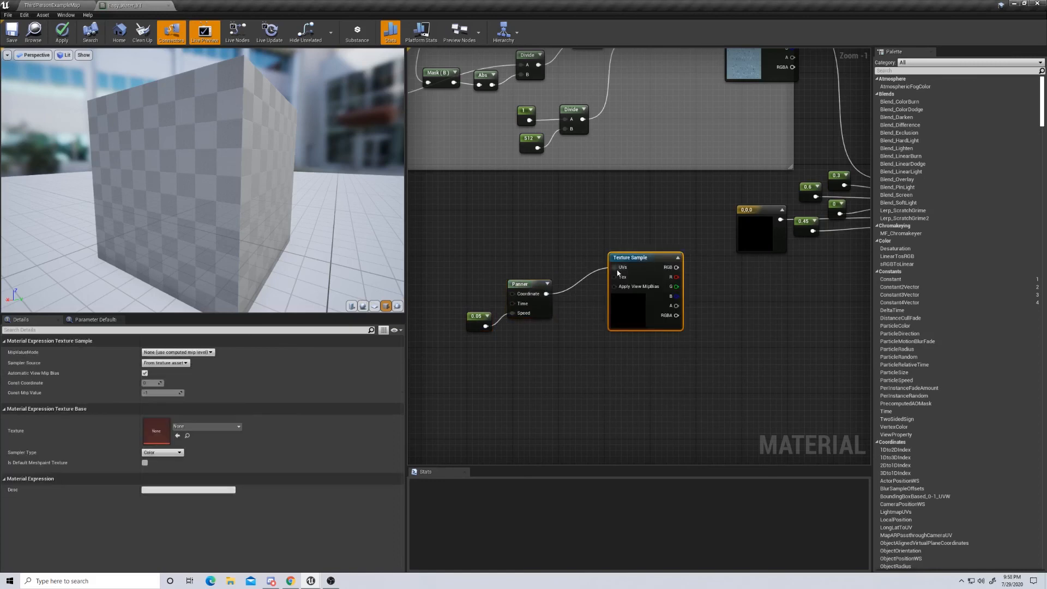
mouse_move(582, 292)
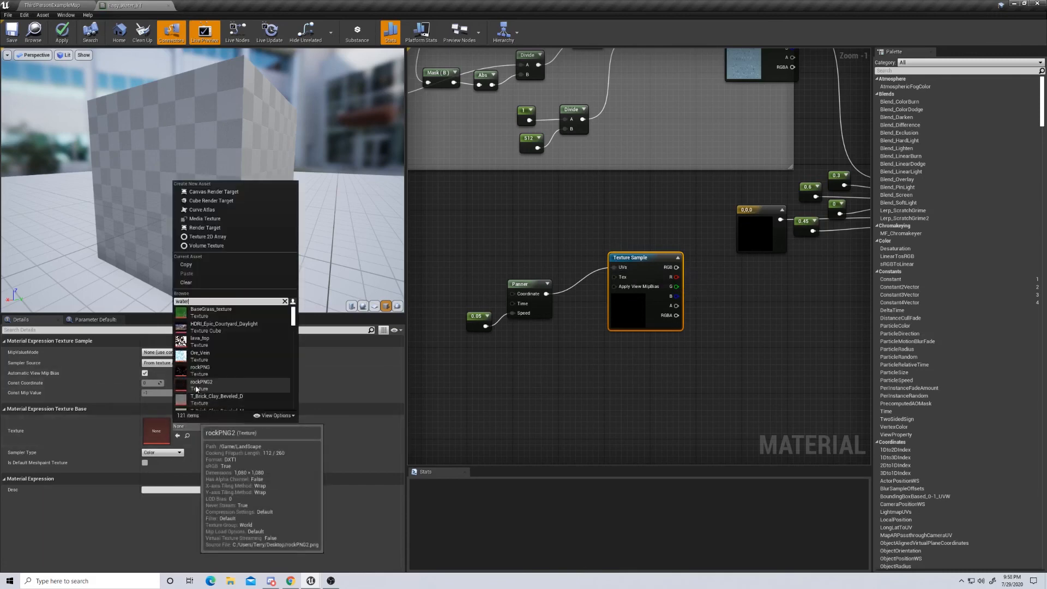
text(water)
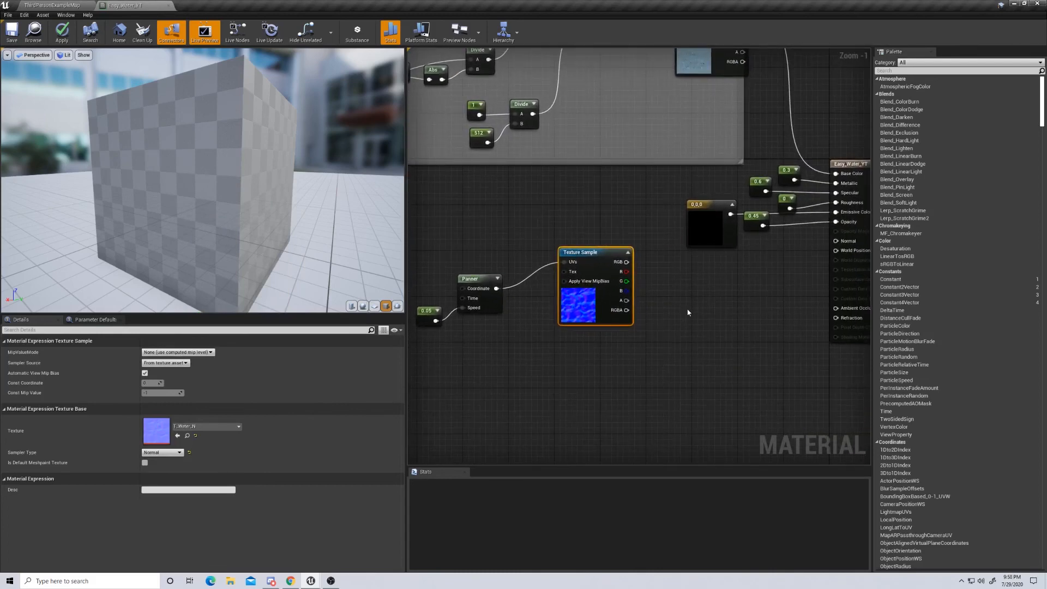
mouse_move(622, 272)
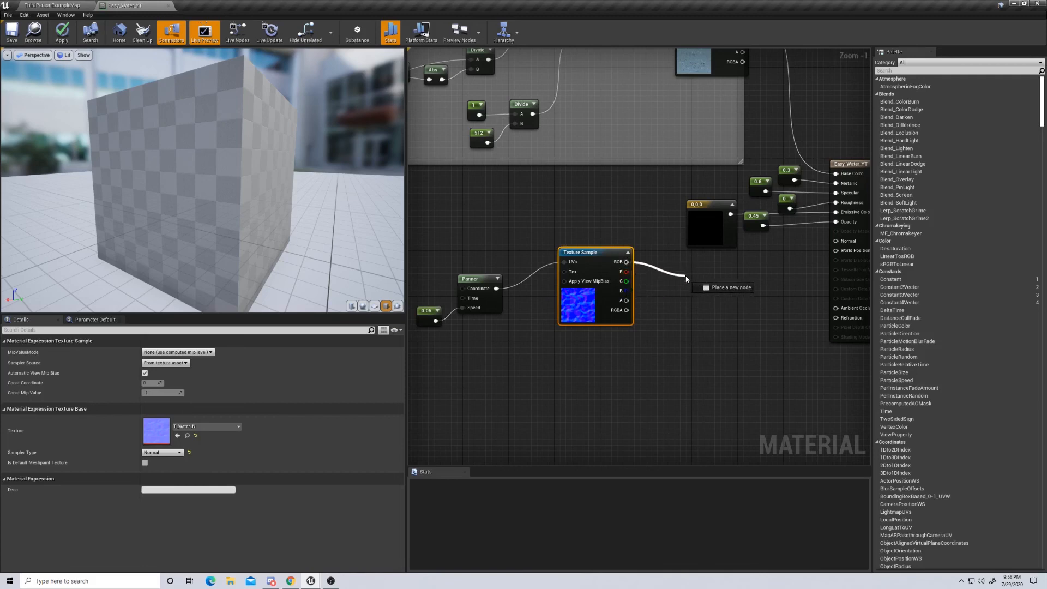
- Drag from the texture's RGB output to add a LinearInterpolate node for blending normals
click(687, 280)
text(lerp)
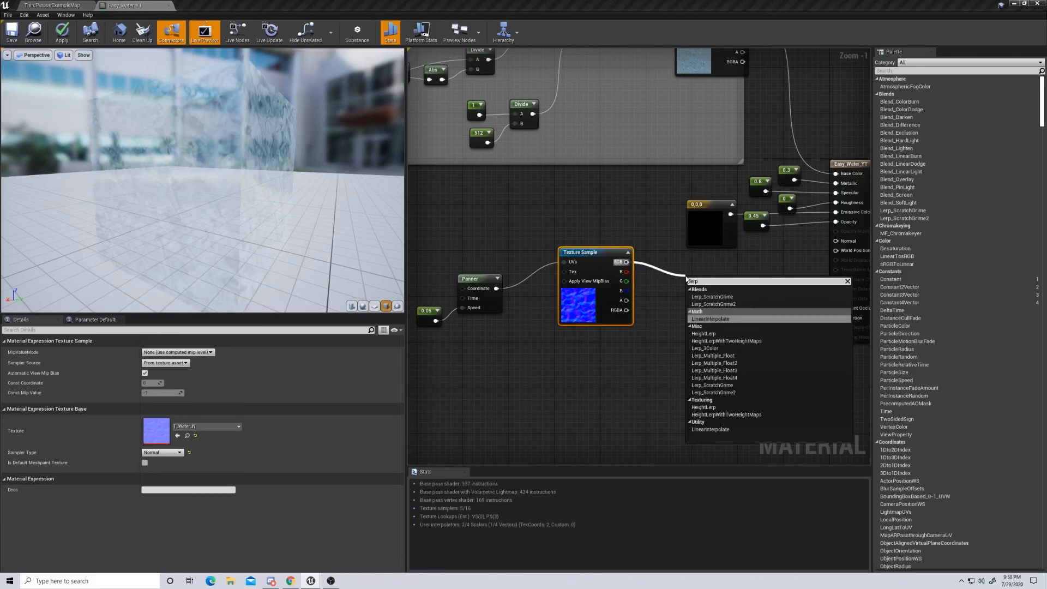
click(709, 318)
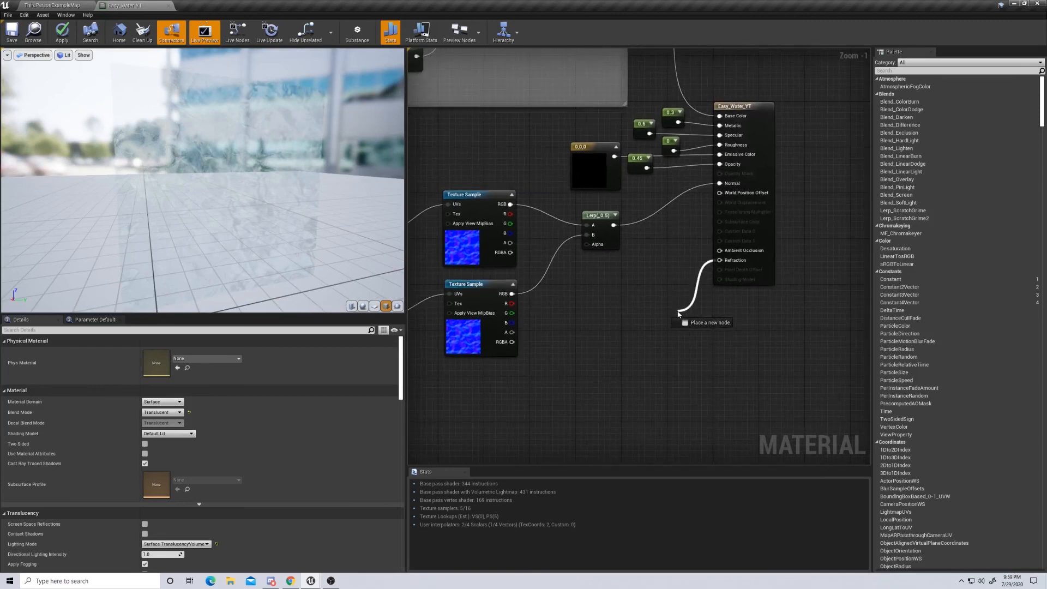
click(702, 322)
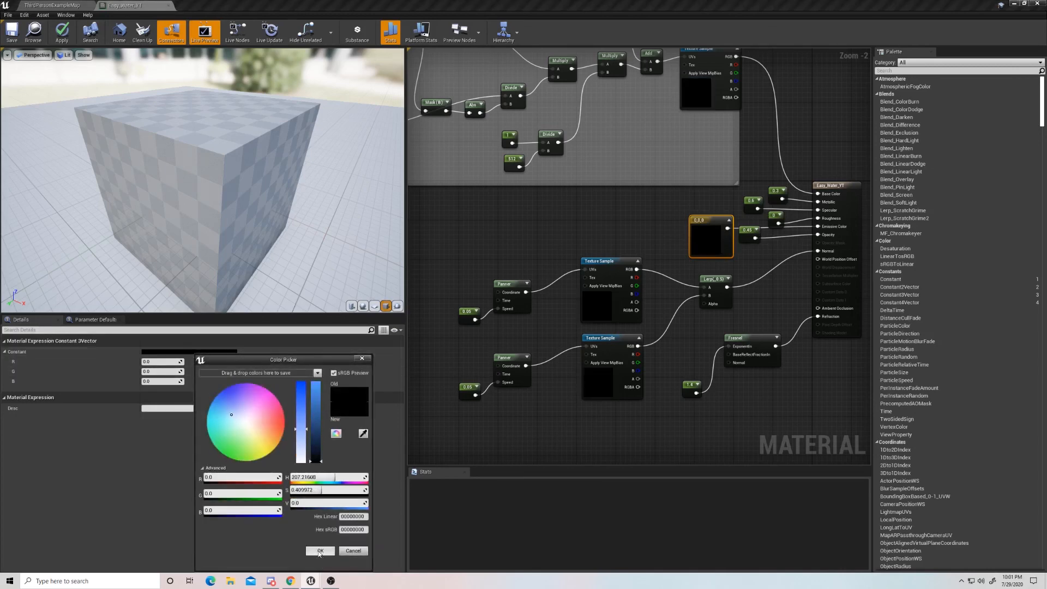
mouse_move(334, 530)
text(0.261)
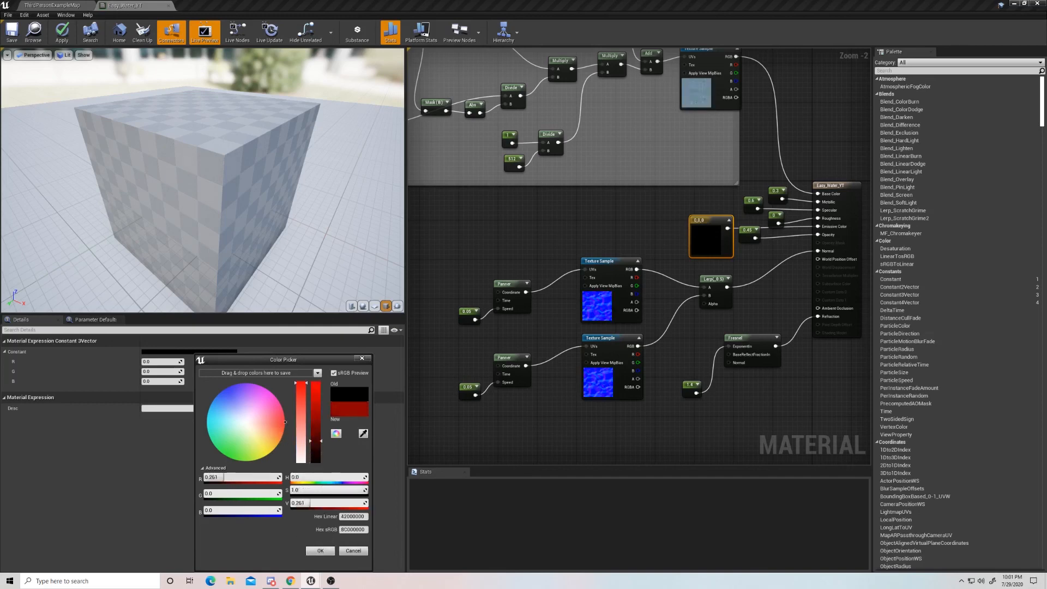
- Change the emissive Constant3Vector from black to a darker blue
click(277, 443)
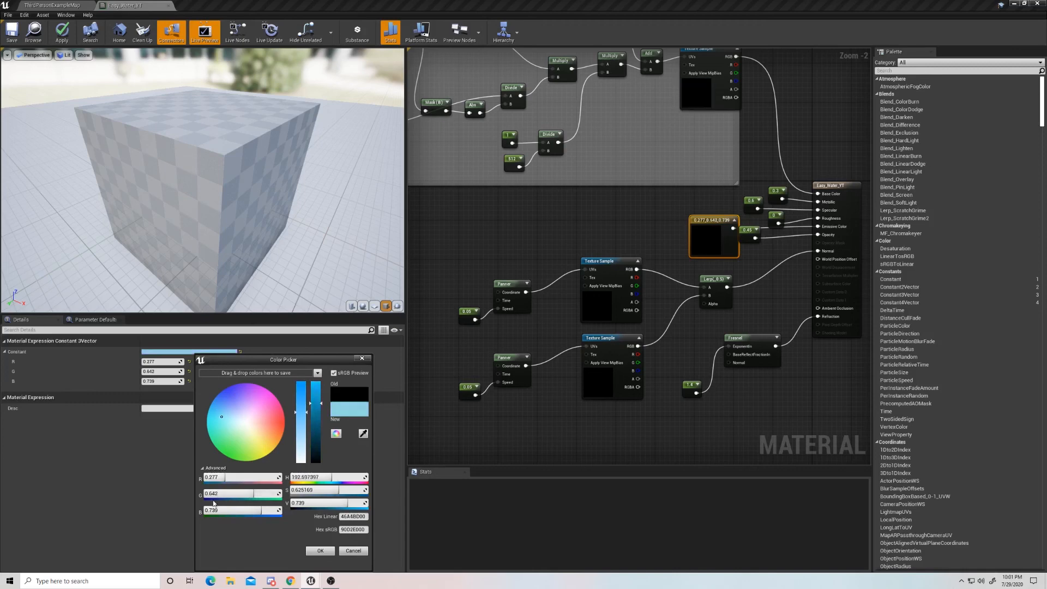
click(227, 416)
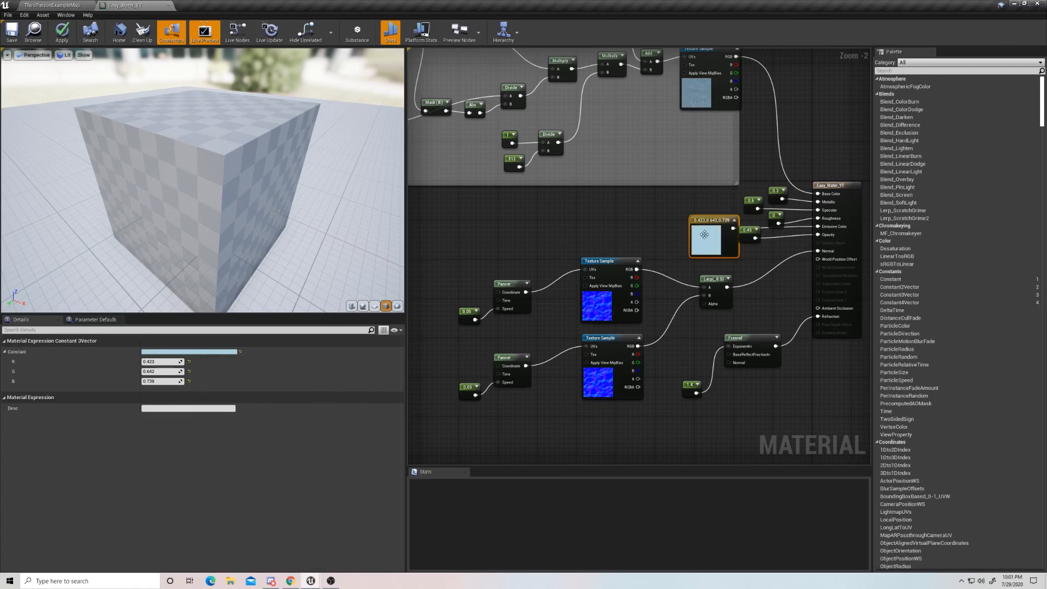
mouse_move(682, 220)
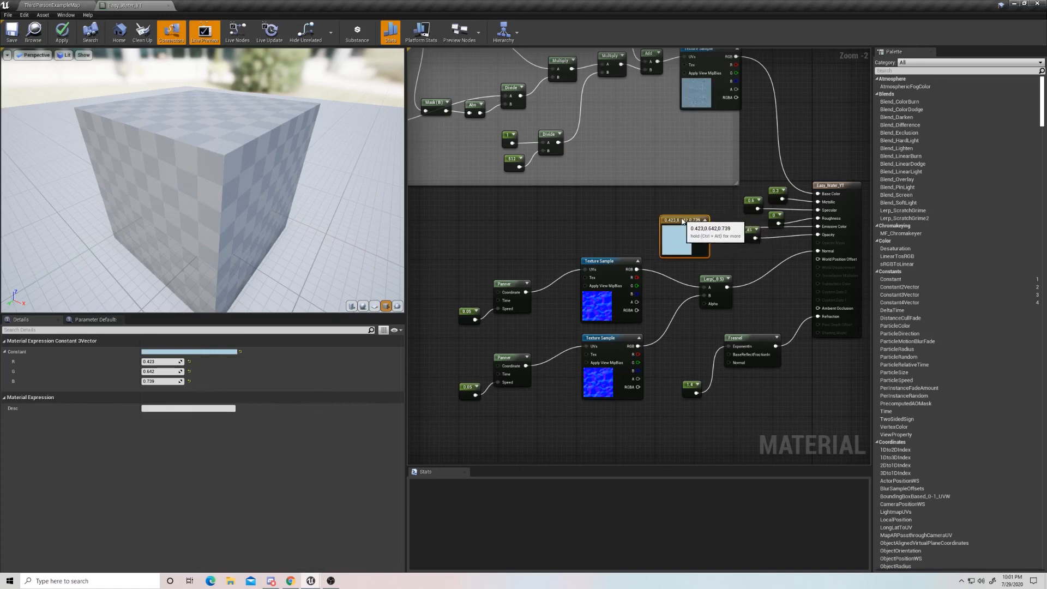
click(701, 196)
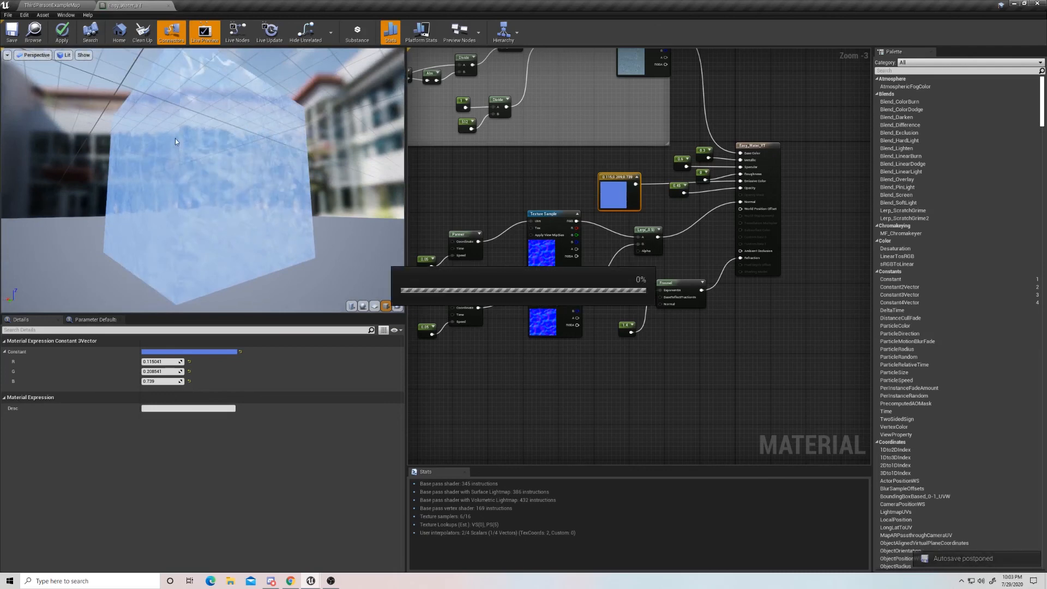
- Pick a deeper blue for the water tint, confirm it, and recompile the material
click(60, 30)
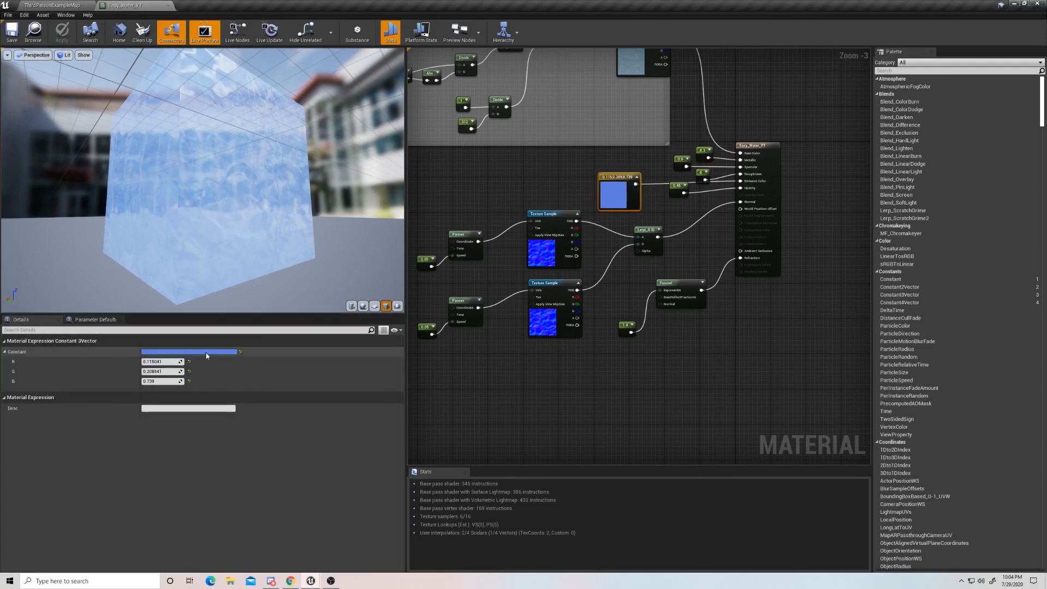
click(188, 351)
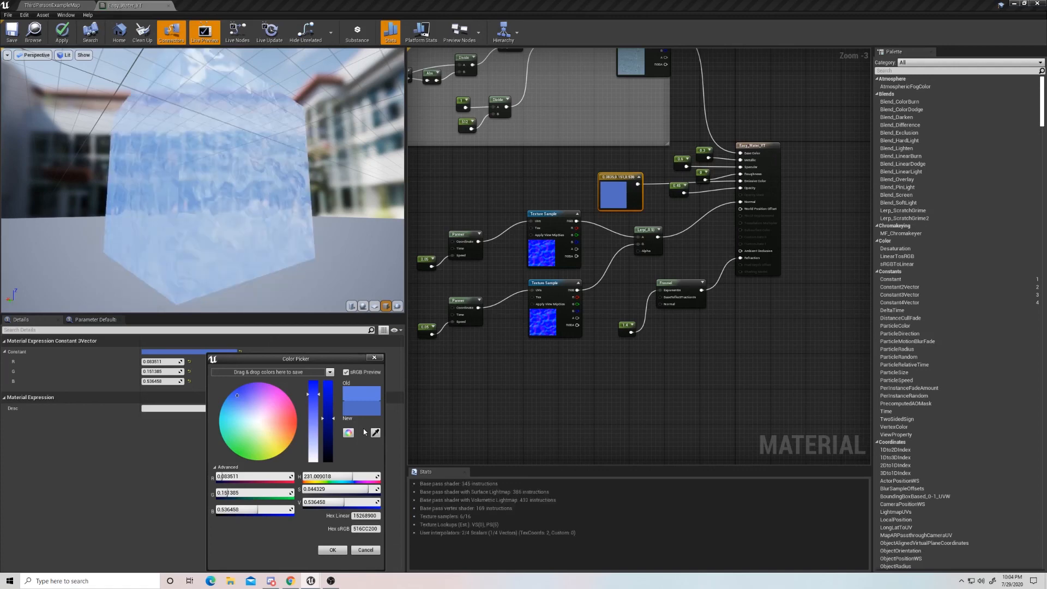
mouse_move(341, 559)
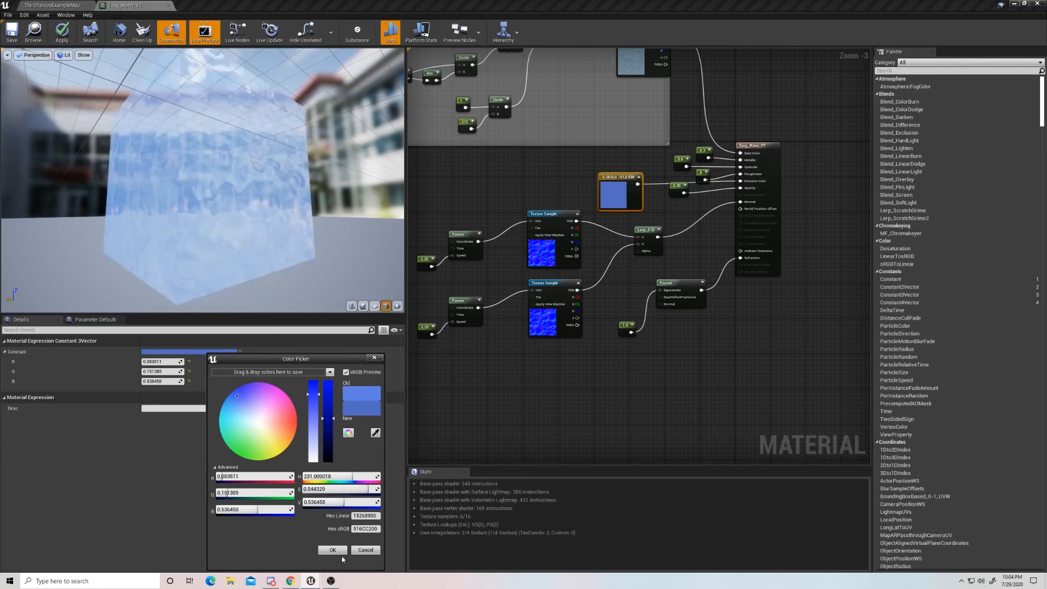
click(332, 550)
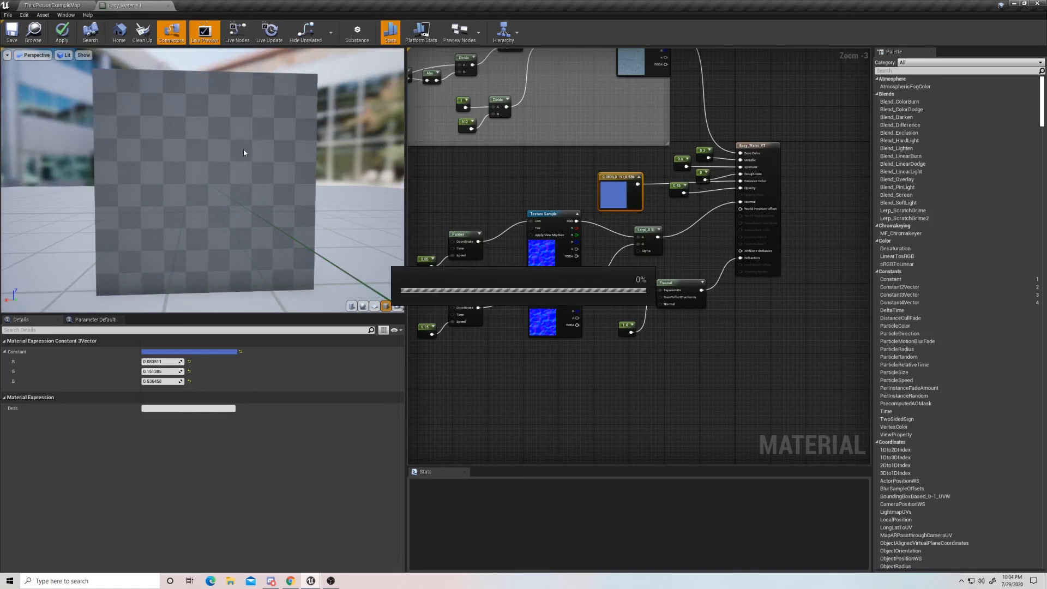
click(60, 30)
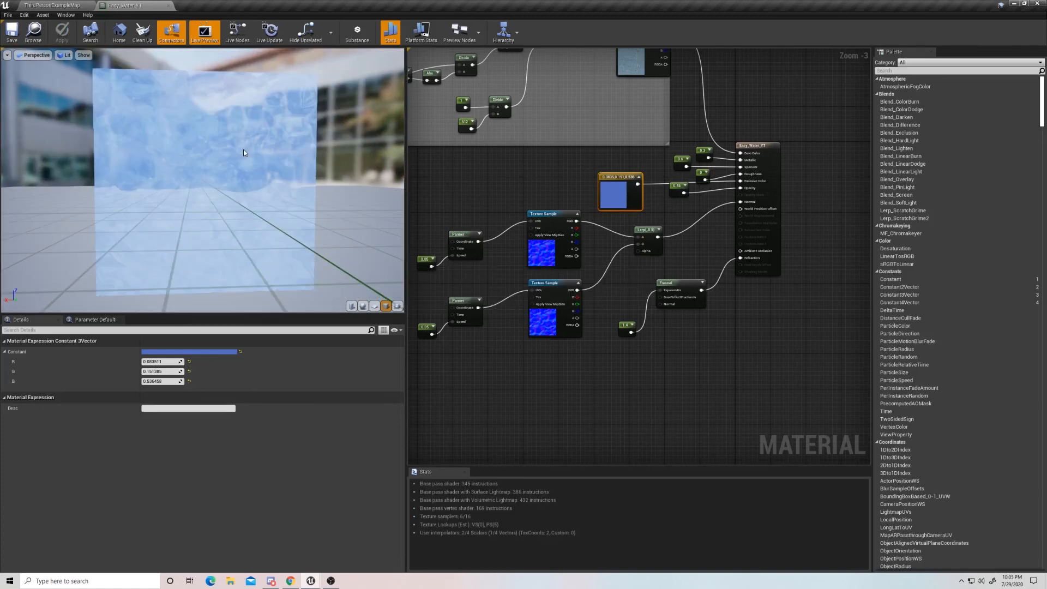
mouse_move(121, 5)
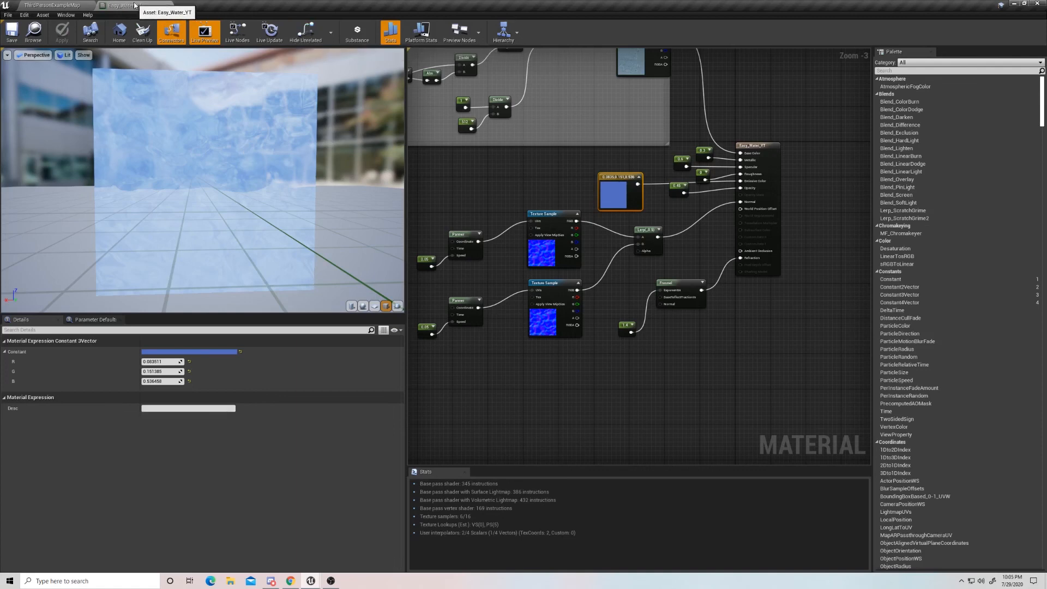
- Return to the level map, play it, and take control of the character
click(50, 5)
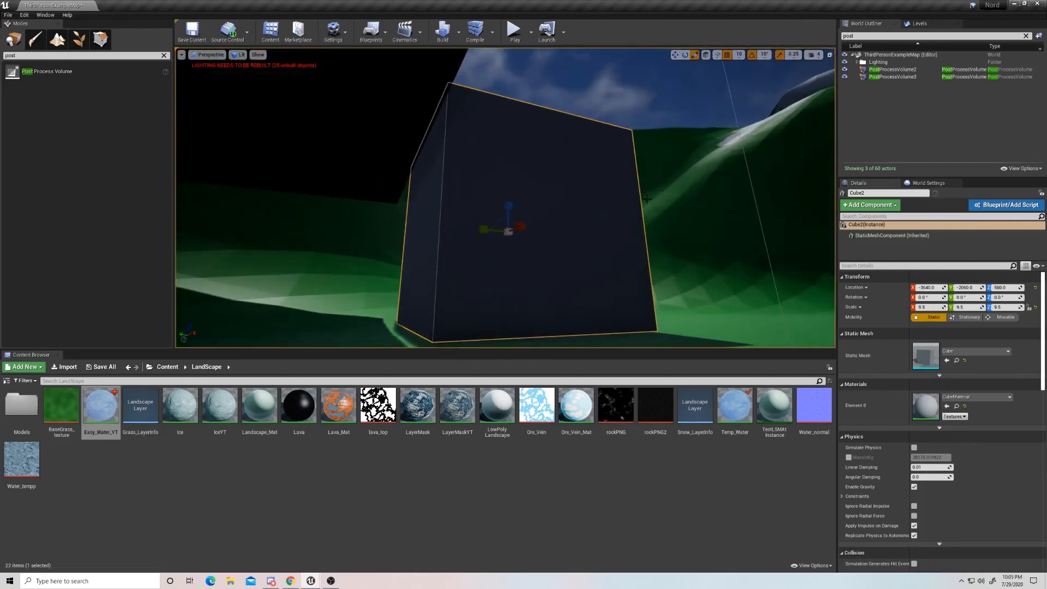
mouse_move(514, 30)
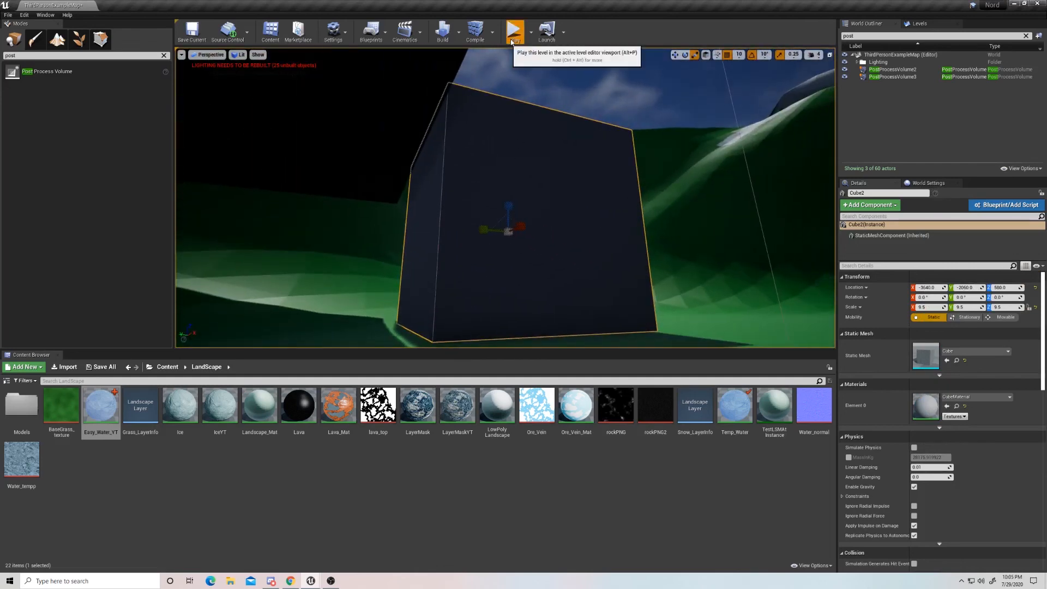
click(515, 28)
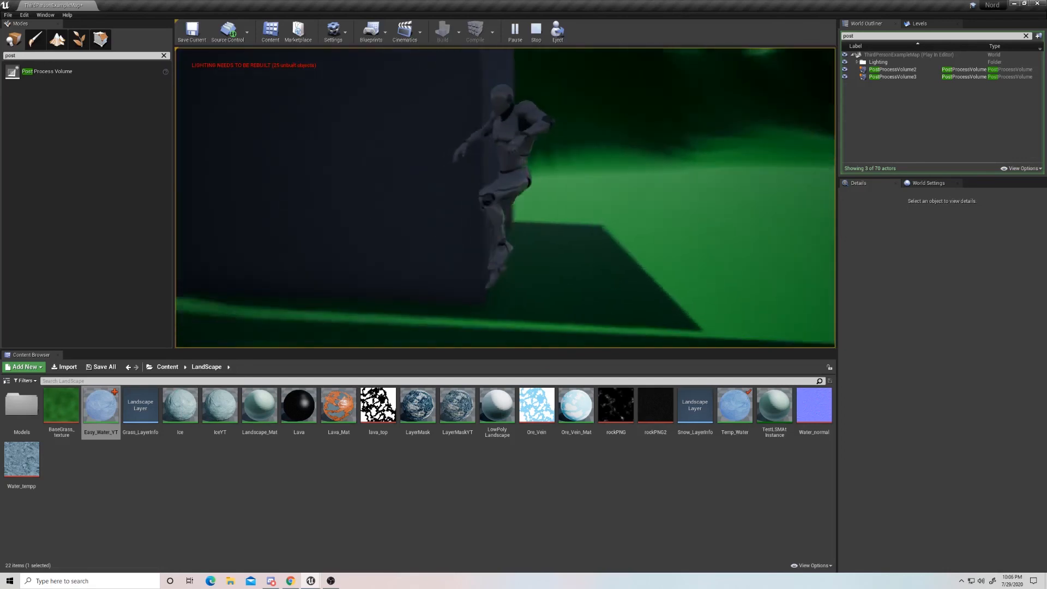
click(536, 29)
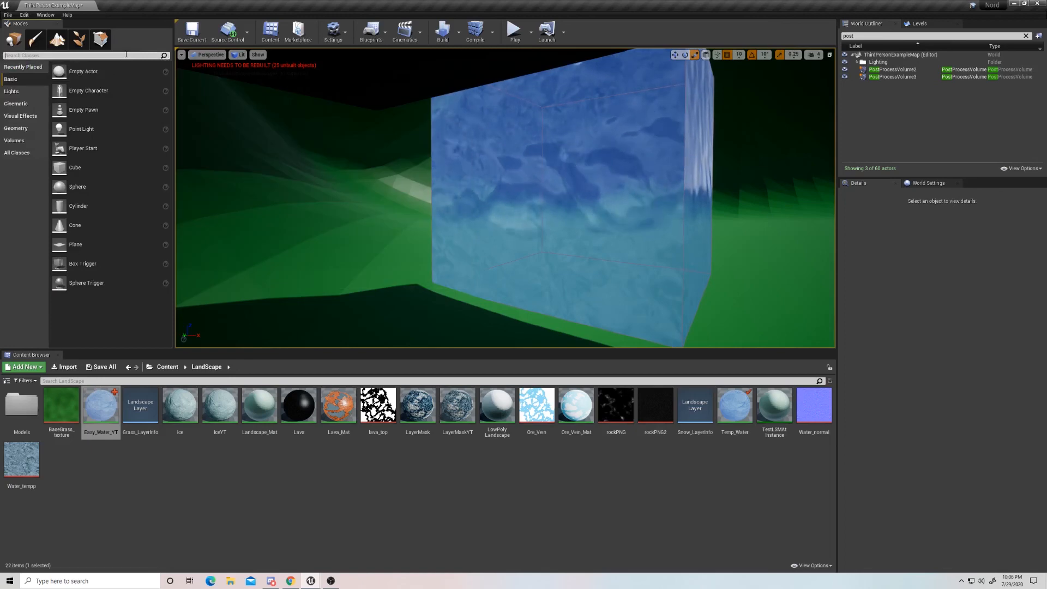
- Search 'post' in Modes, then select the water cube and its post process volume
text(post)
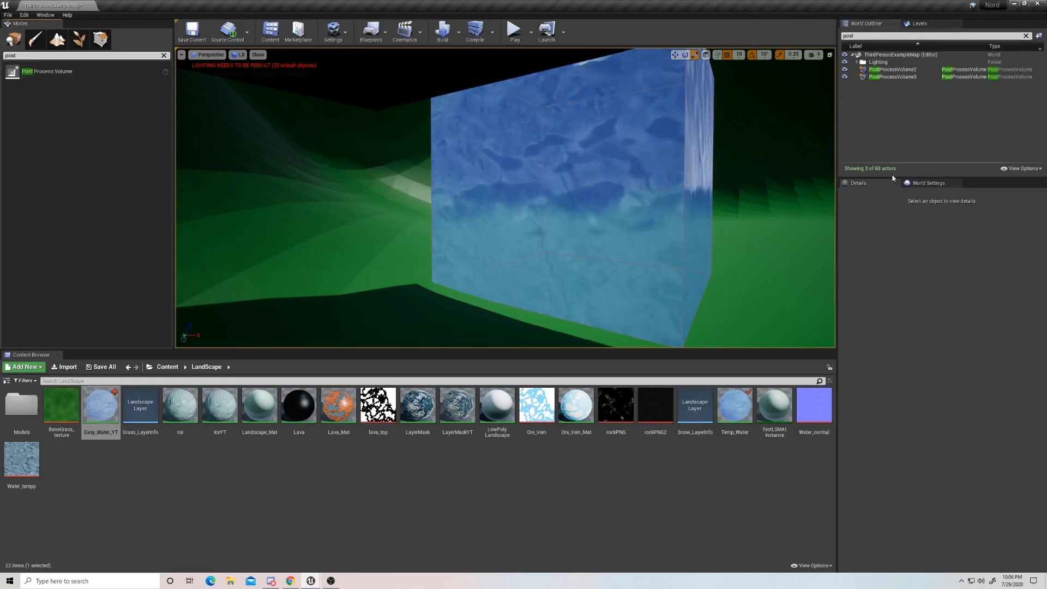
click(894, 77)
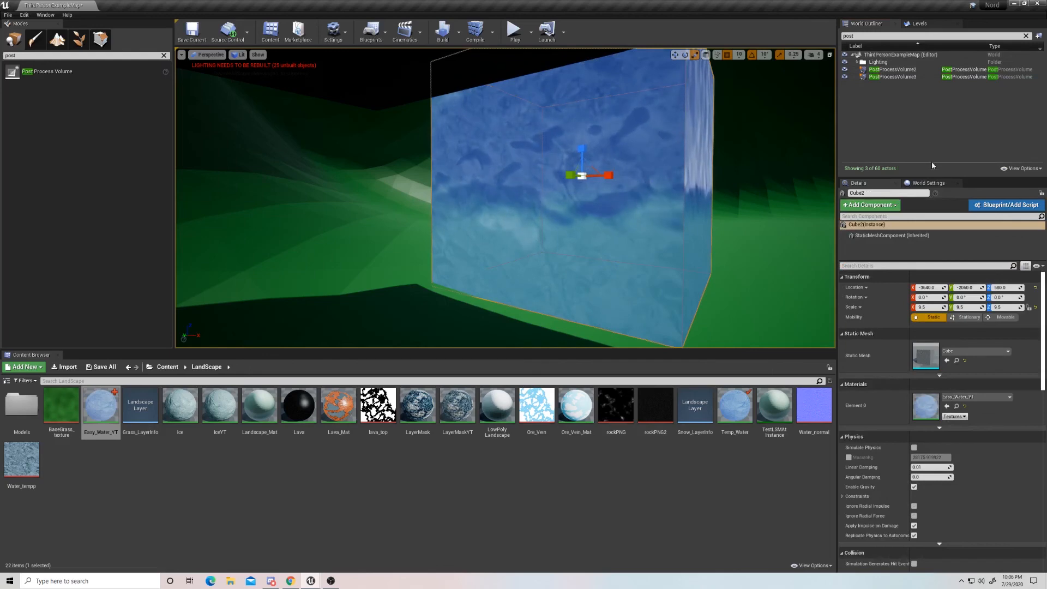
click(895, 77)
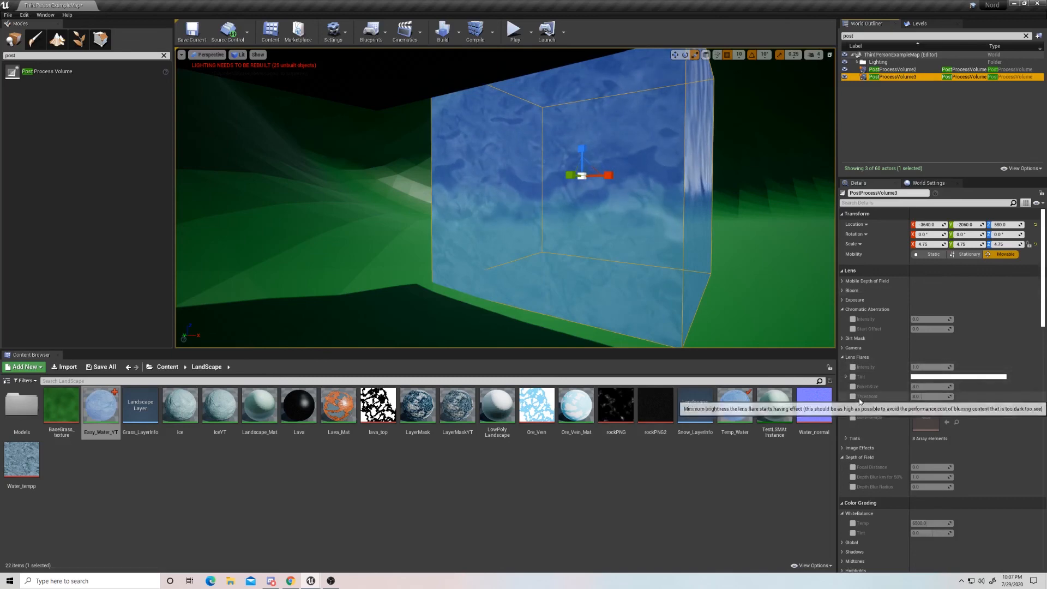
- Enable Chromatic Aberration Intensity on the volume and set it to about 4.05
click(853, 319)
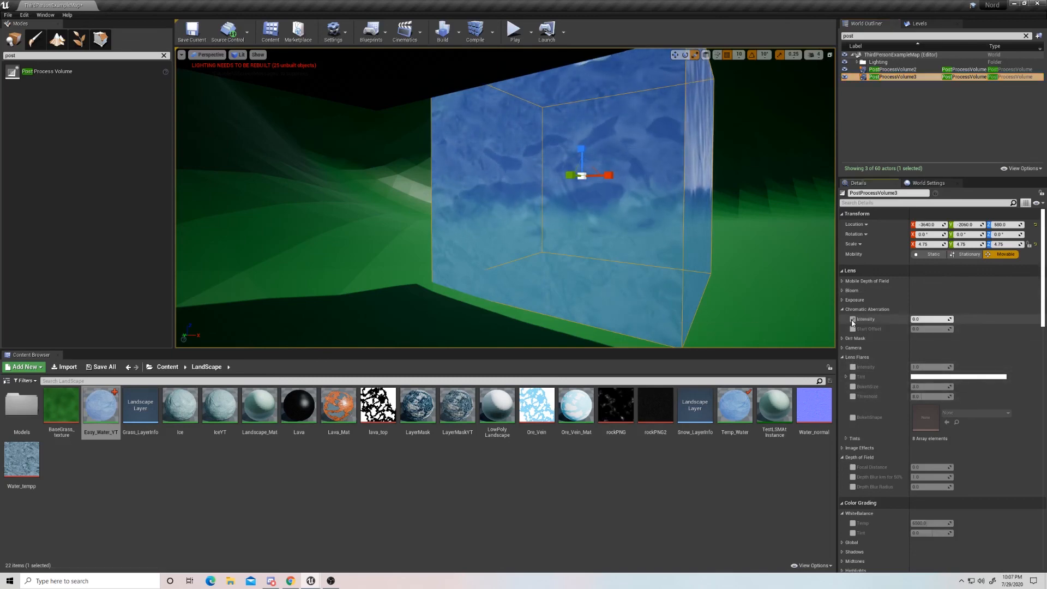
click(853, 318)
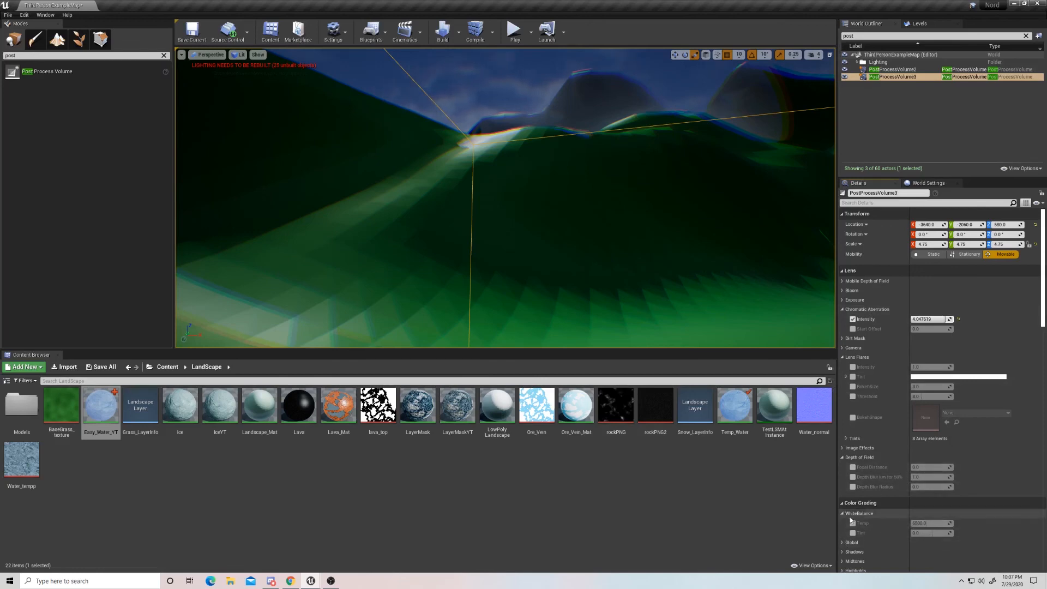
- Enable the White Balance Temp override on the underwater post process volume
click(853, 523)
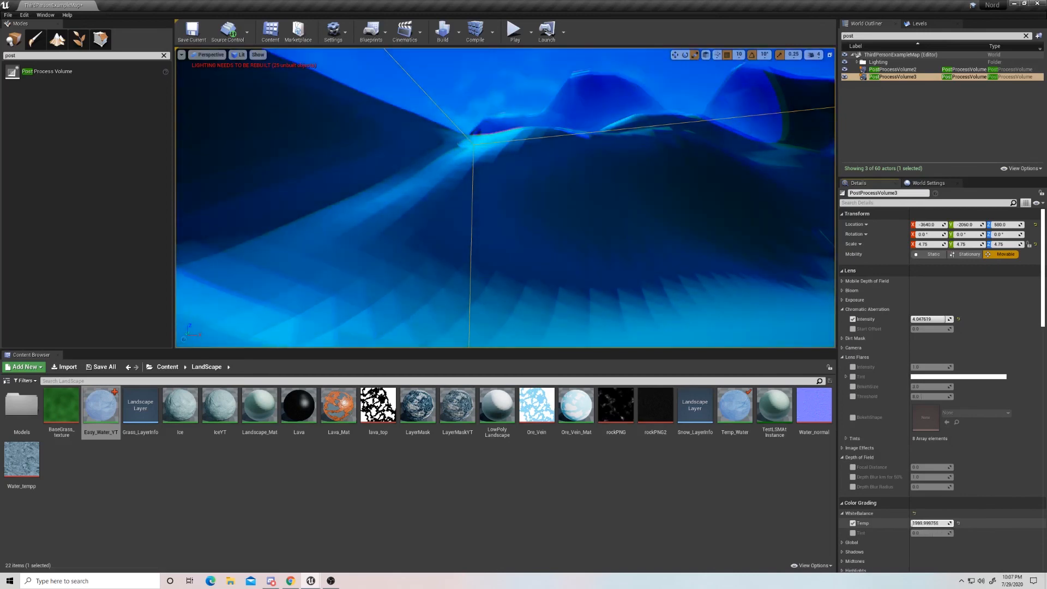
mouse_move(925, 533)
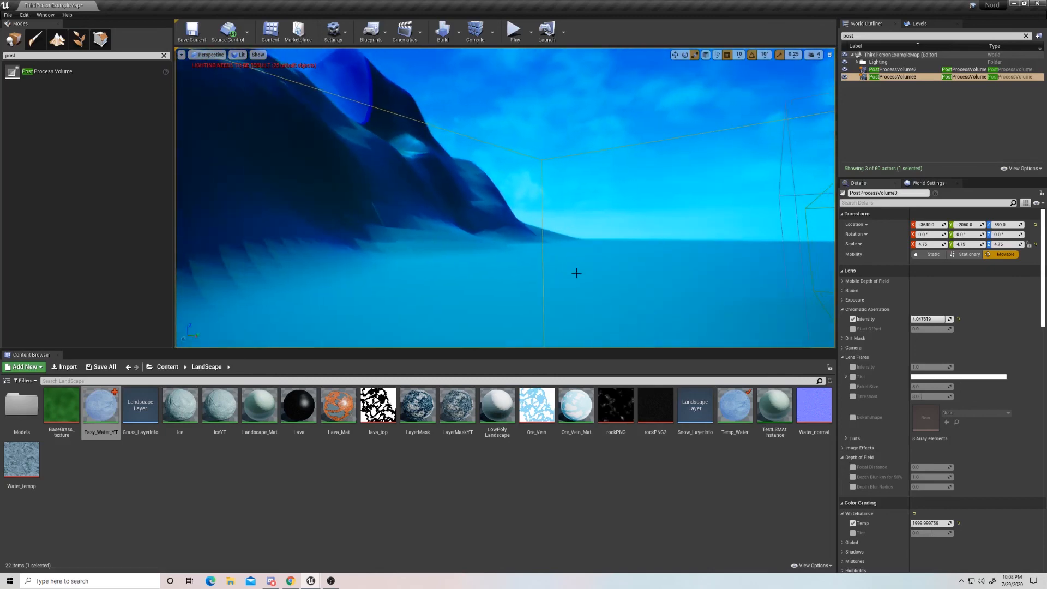
- Expand Depth of Field and enable the Focal Distance override to blur the background
click(854, 467)
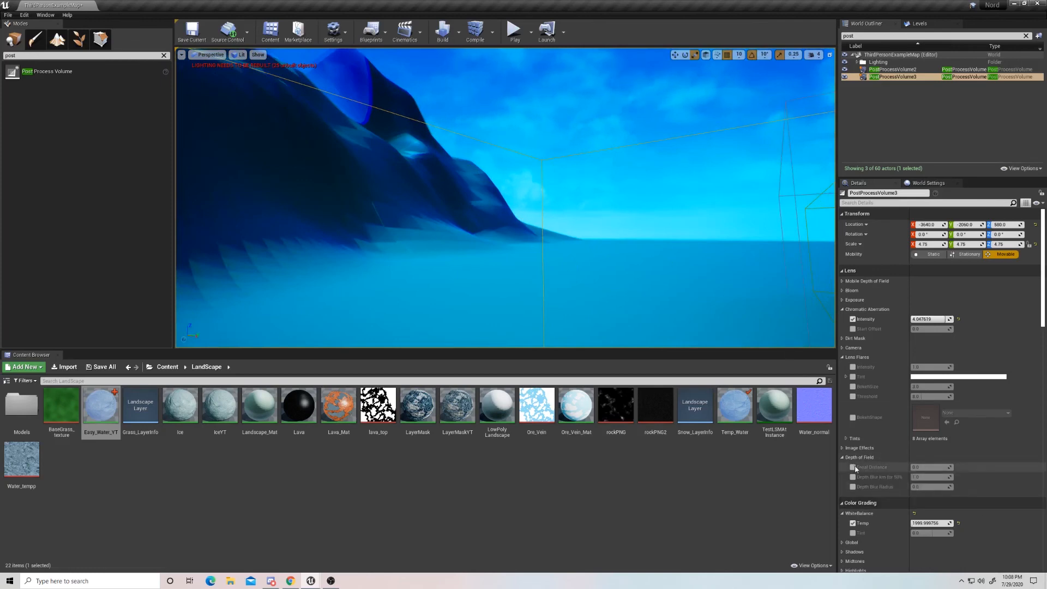
click(853, 467)
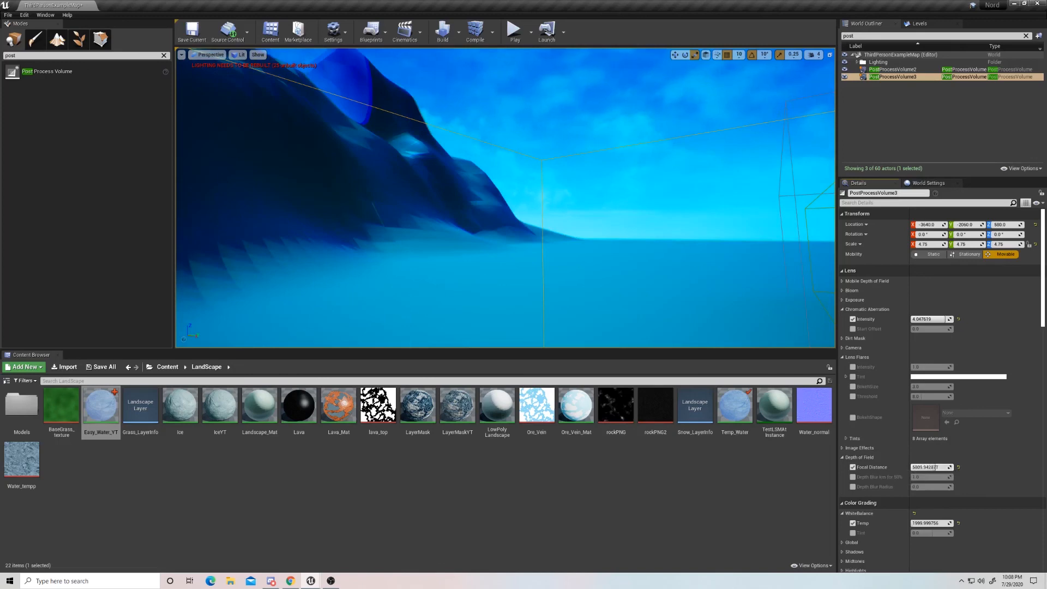
mouse_move(931, 467)
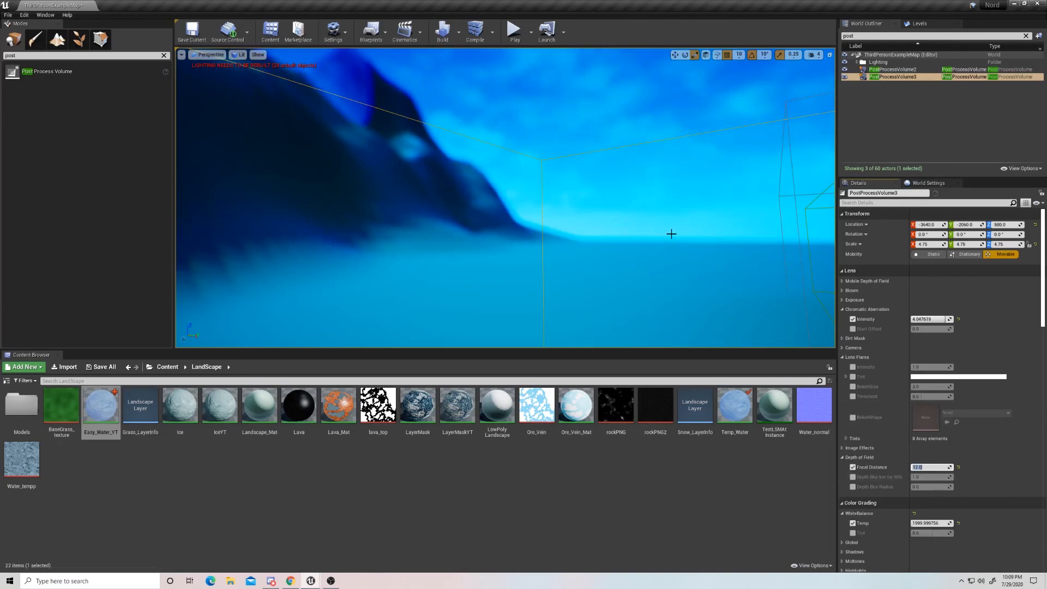
scroll(down, 3)
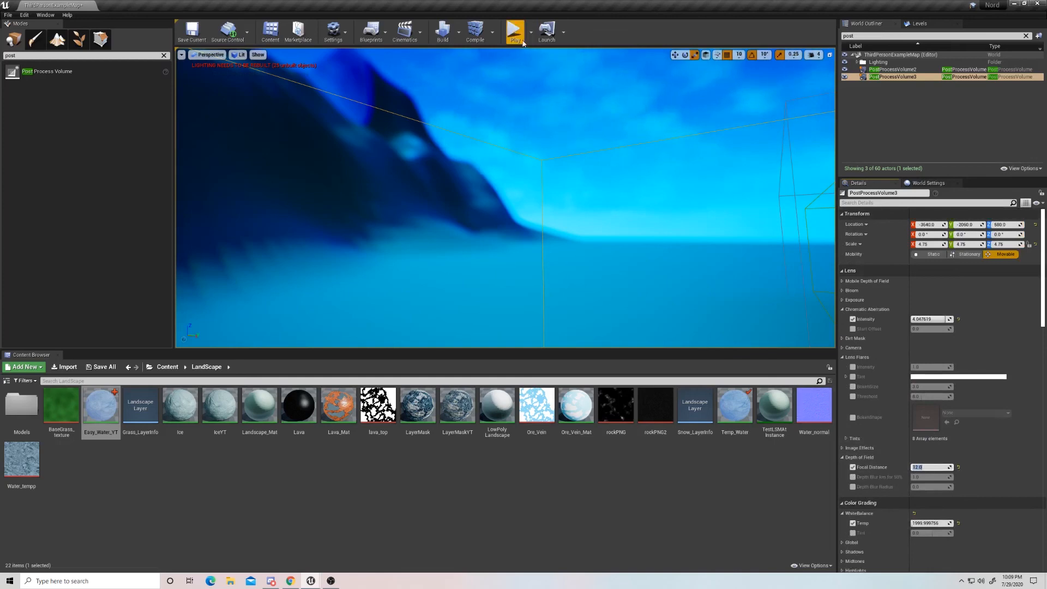
- Play the level, run the character into the water to check the underwater look, and replay
click(515, 30)
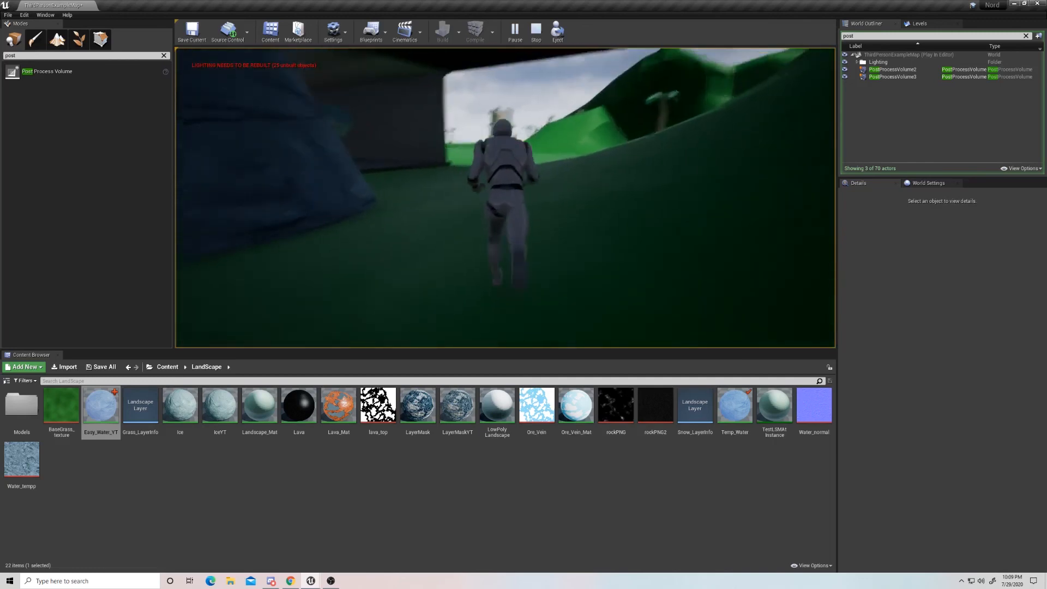
click(536, 30)
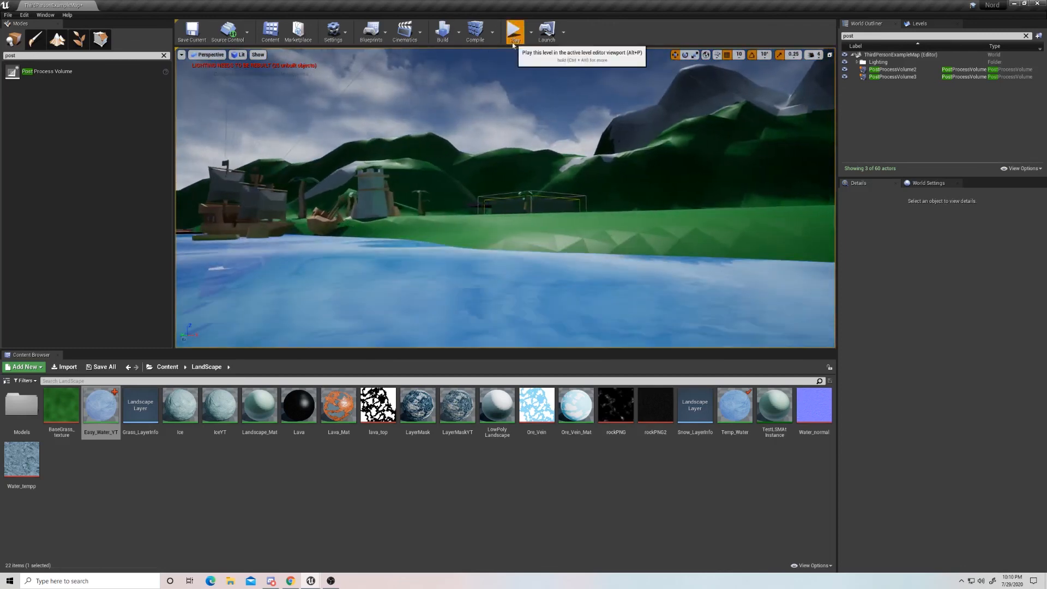
click(514, 30)
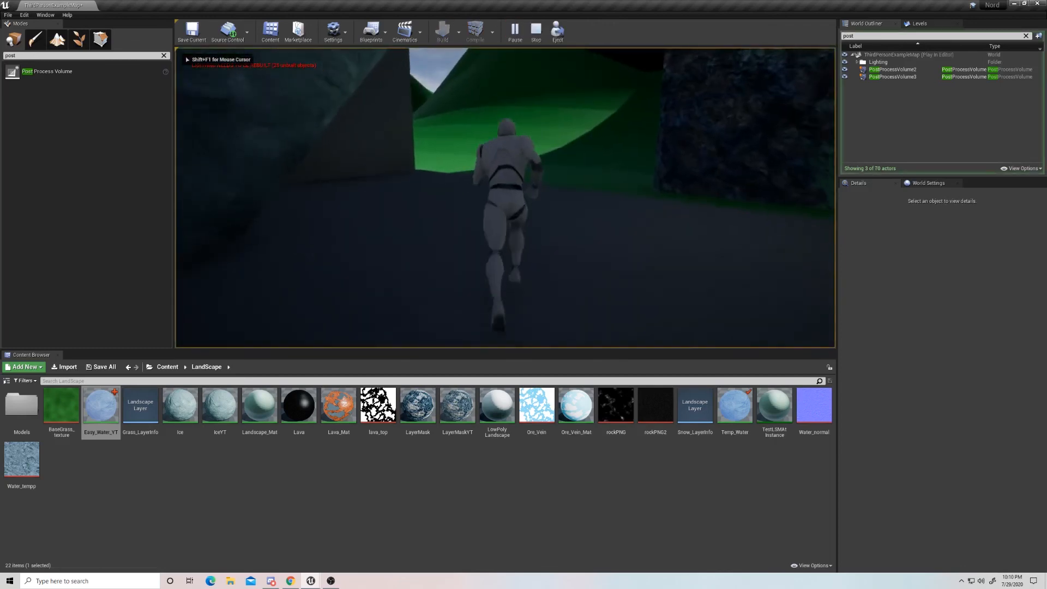